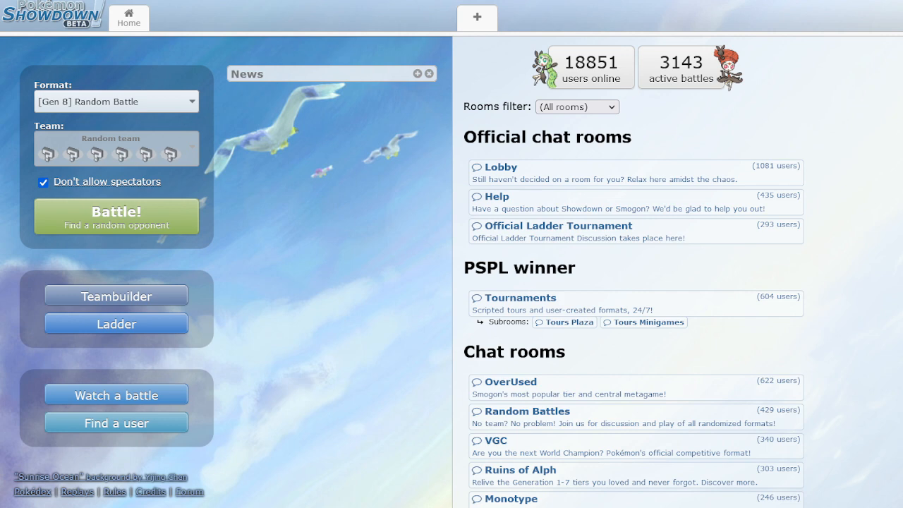
Choose Gen 8 Ubers as the battle format and open its saved team list
{"action": "left_click", "coordinate": [115, 101]}
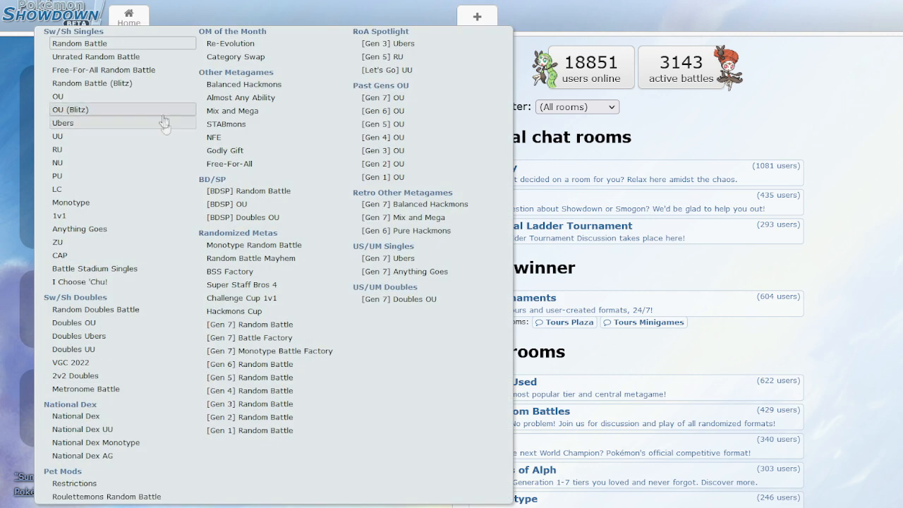
{"action": "left_click", "coordinate": [63, 122]}
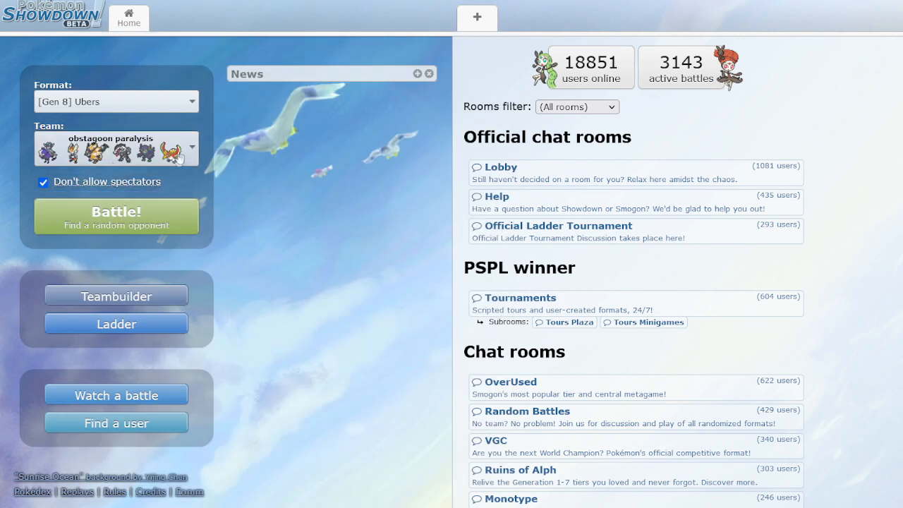
{"action": "left_click", "coordinate": [116, 148]}
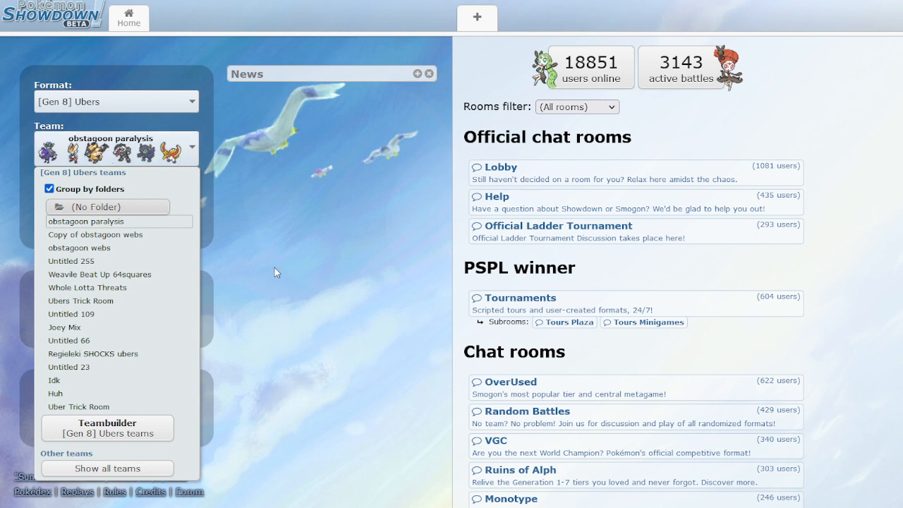
{"action": "mouse_move", "coordinate": [253, 274]}
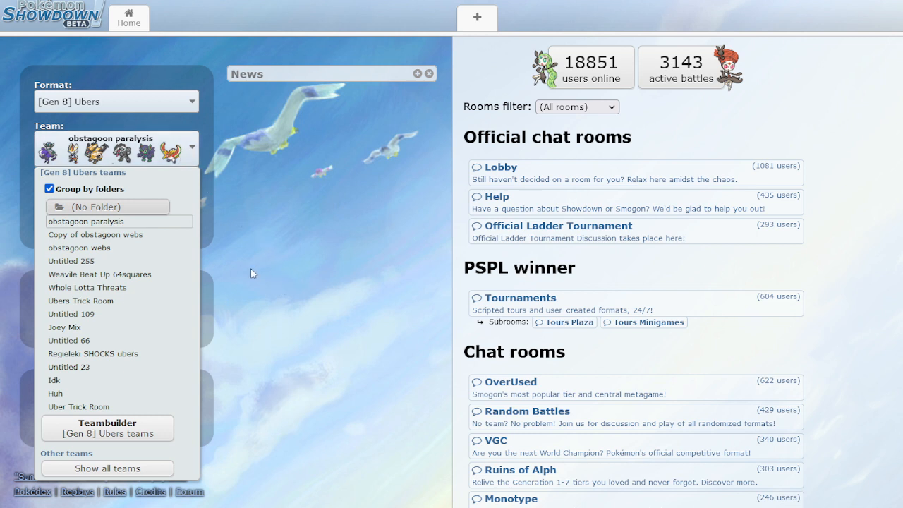
{"action": "mouse_move", "coordinate": [220, 274]}
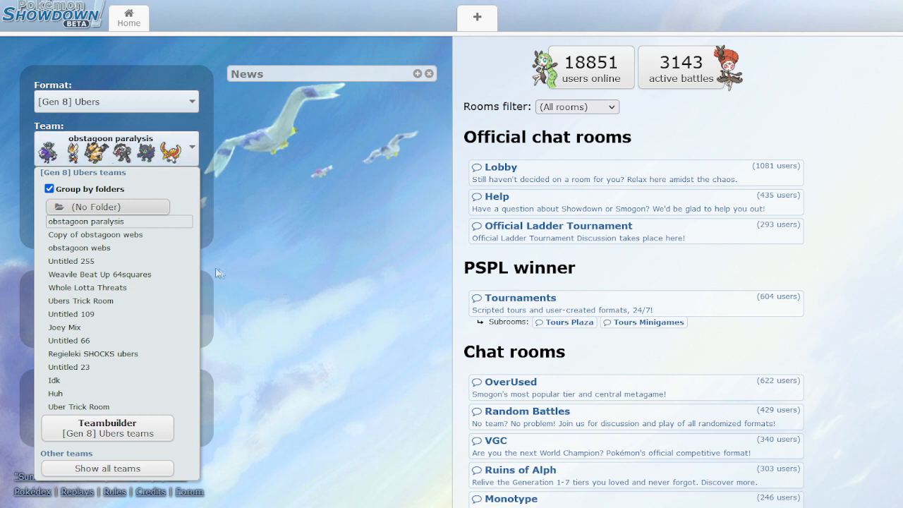
{"action": "mouse_move", "coordinate": [118, 274]}
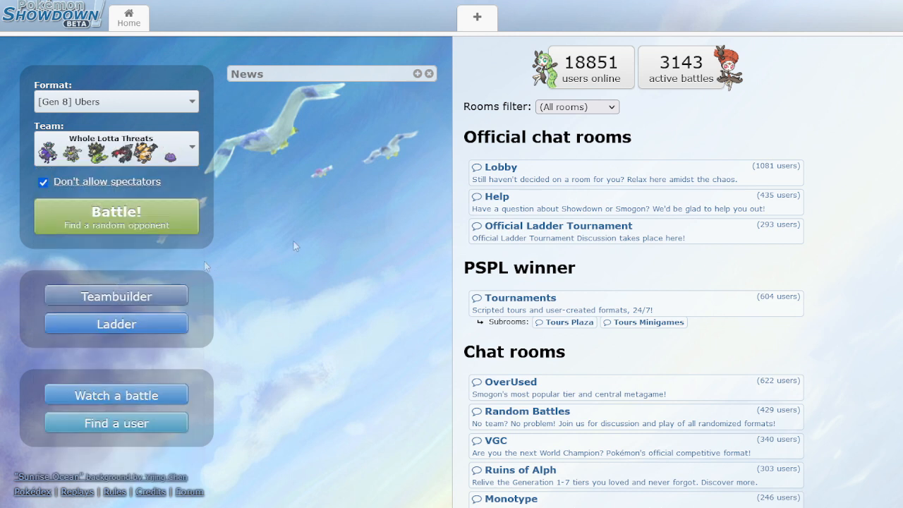
Start a ladder search for a rated Gen 8 Ubers opponent
{"action": "left_click", "coordinate": [116, 216]}
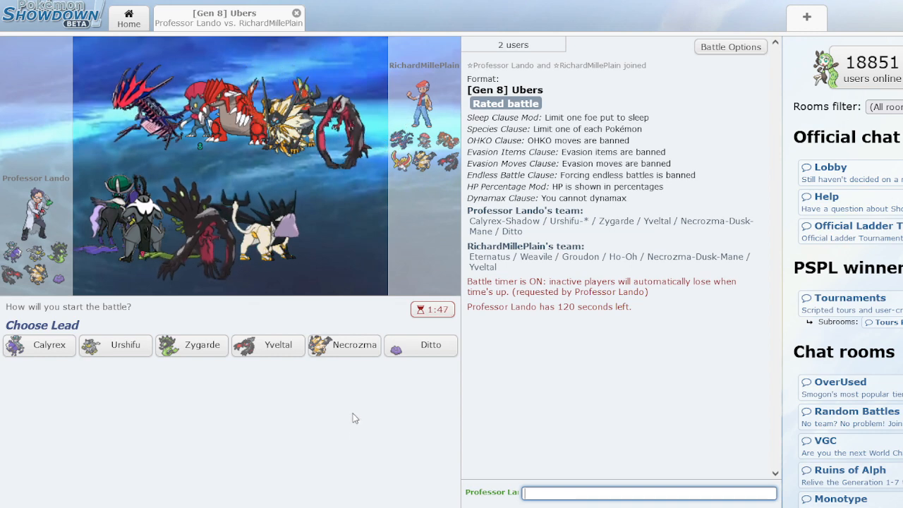
Lead with Urshifu and have it use U-turn
{"action": "left_click", "coordinate": [116, 345]}
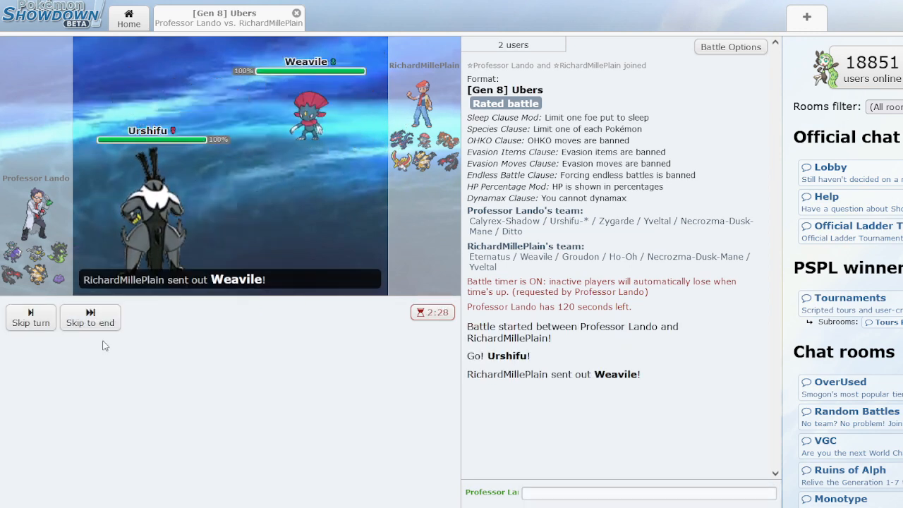
{"action": "mouse_move", "coordinate": [287, 346]}
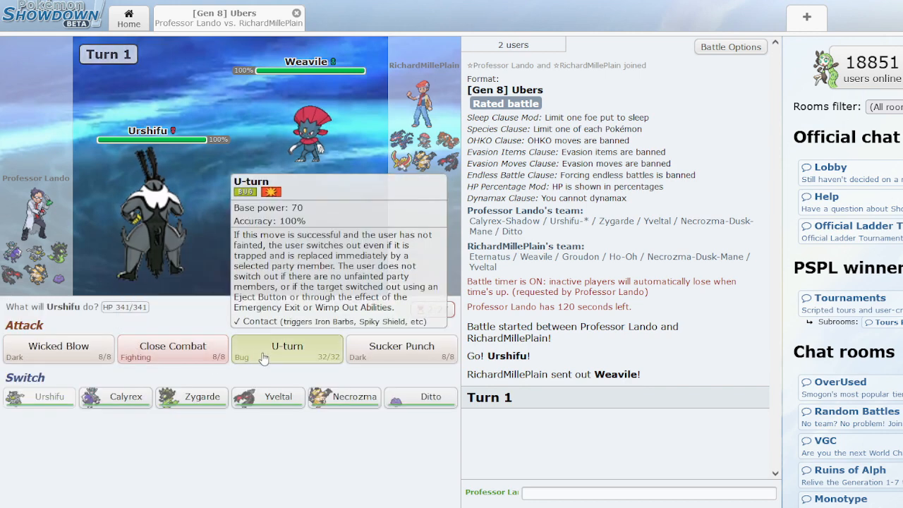
{"action": "left_click", "coordinate": [287, 347]}
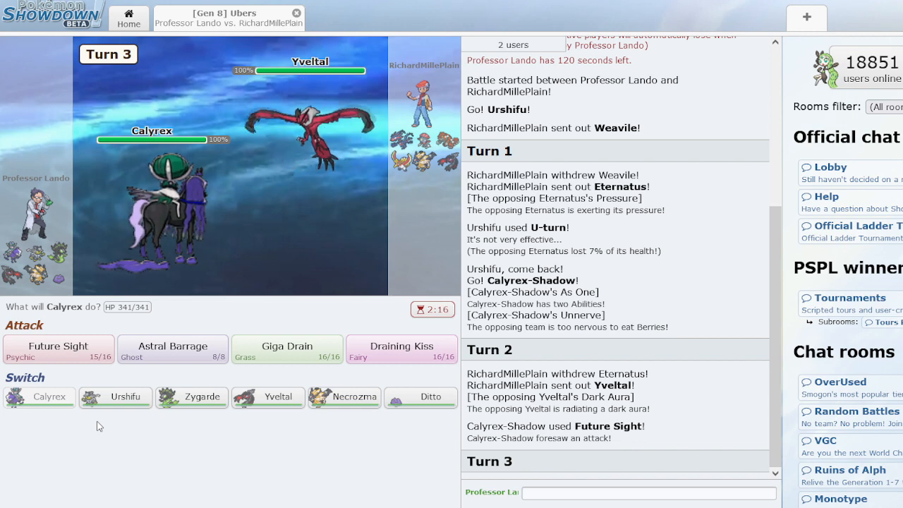
{"action": "mouse_move", "coordinate": [351, 397]}
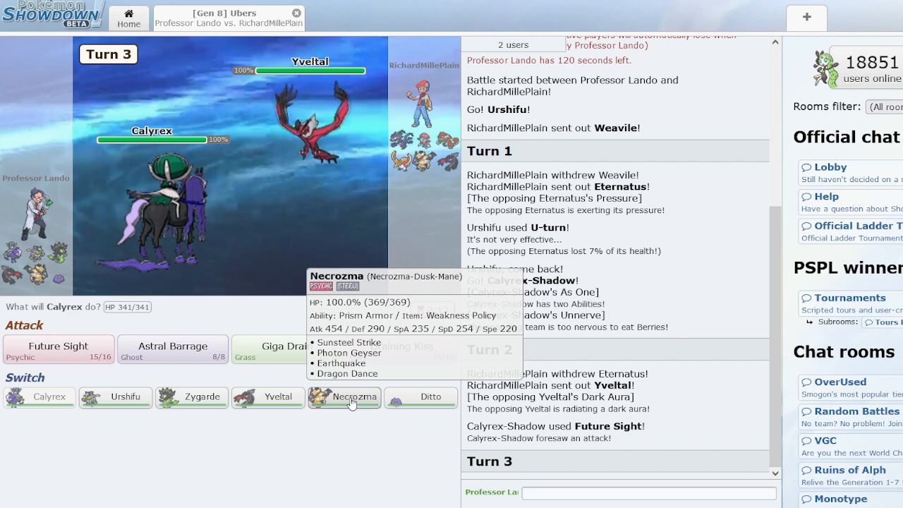
{"action": "mouse_move", "coordinate": [268, 397]}
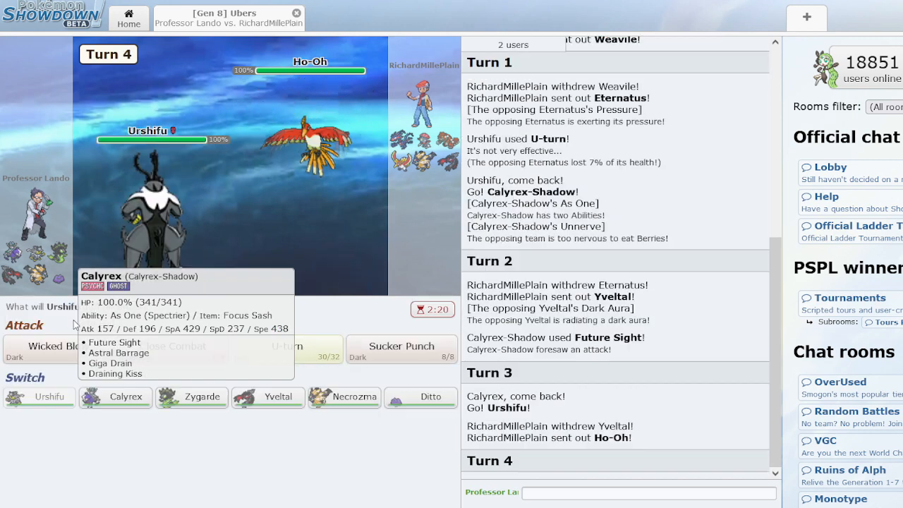
{"action": "mouse_move", "coordinate": [298, 452]}
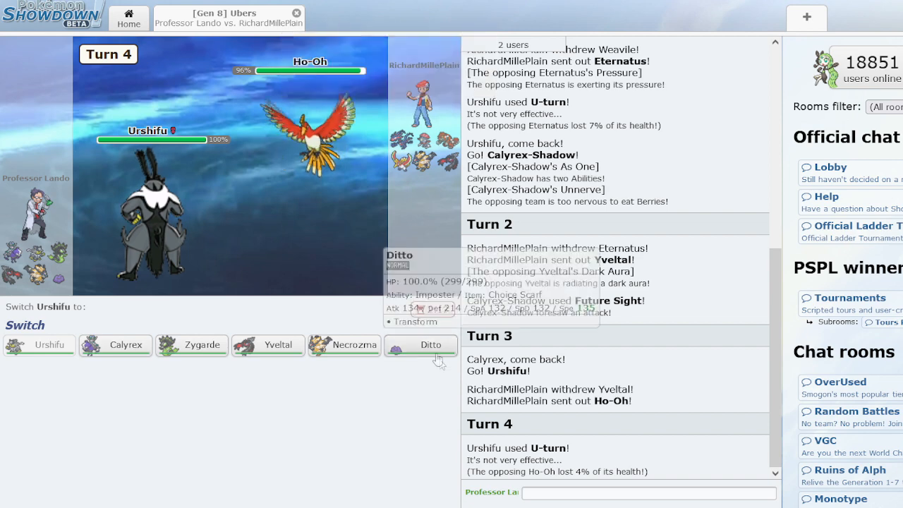
Send in Ditto, hit Ho-Oh with Brave Bird twice, then switch back to Urshifu
{"action": "left_click", "coordinate": [431, 345]}
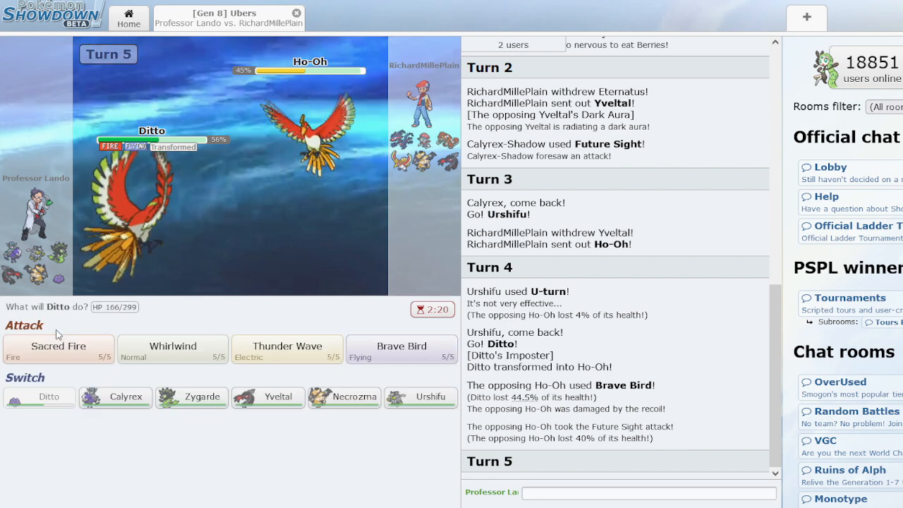
{"action": "mouse_move", "coordinate": [401, 350]}
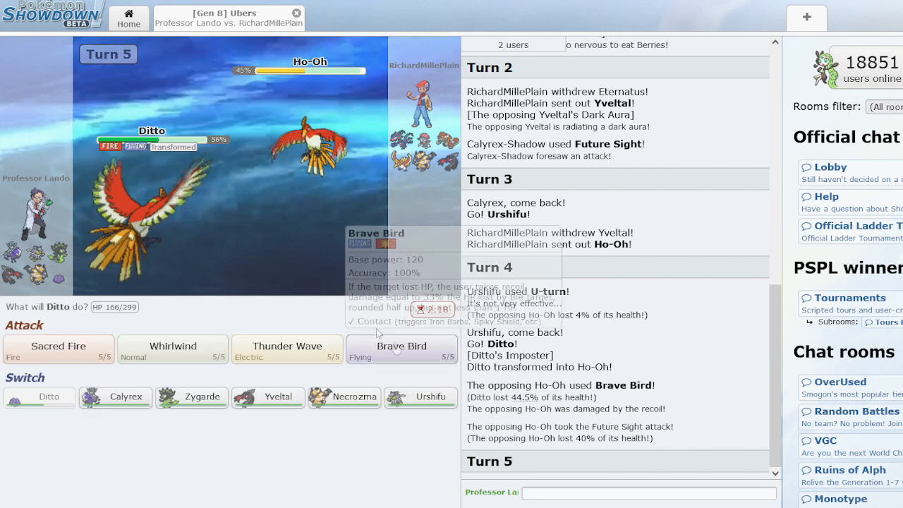
{"action": "left_click", "coordinate": [402, 350]}
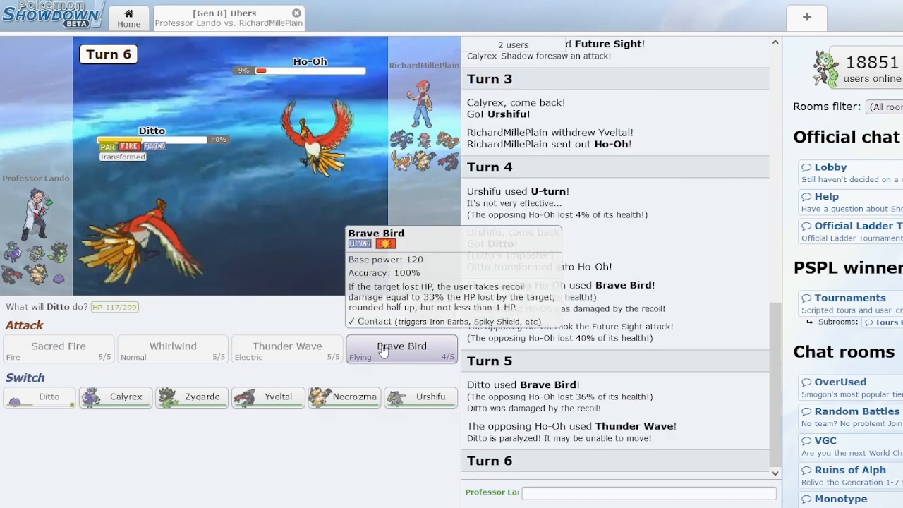
{"action": "left_click", "coordinate": [401, 349]}
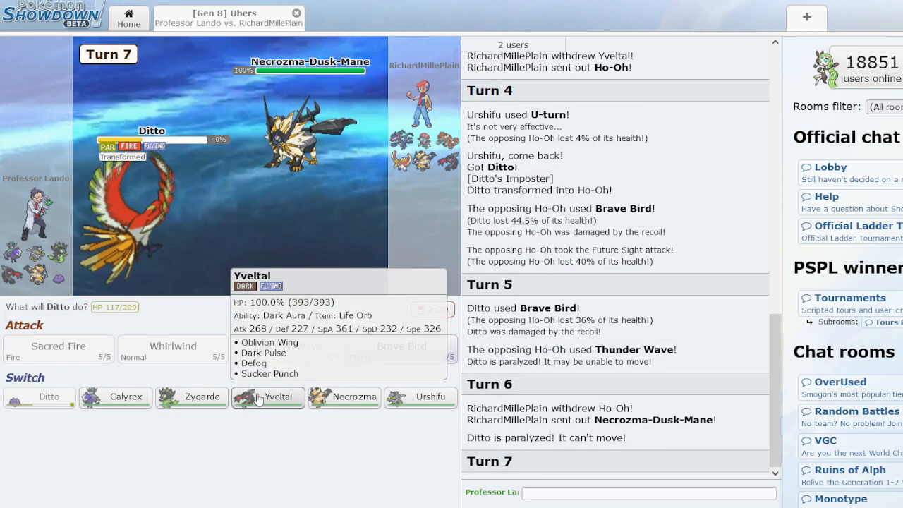
{"action": "left_click", "coordinate": [420, 396]}
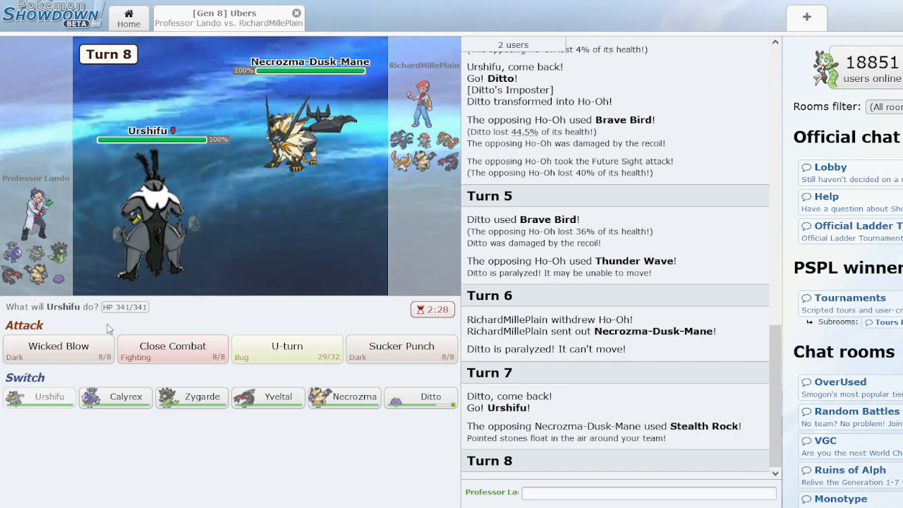
Land two Wicked Blows with Urshifu, then bring in Yveltal to Defog and Dark Pulse Ho-Oh
{"action": "left_click", "coordinate": [58, 347]}
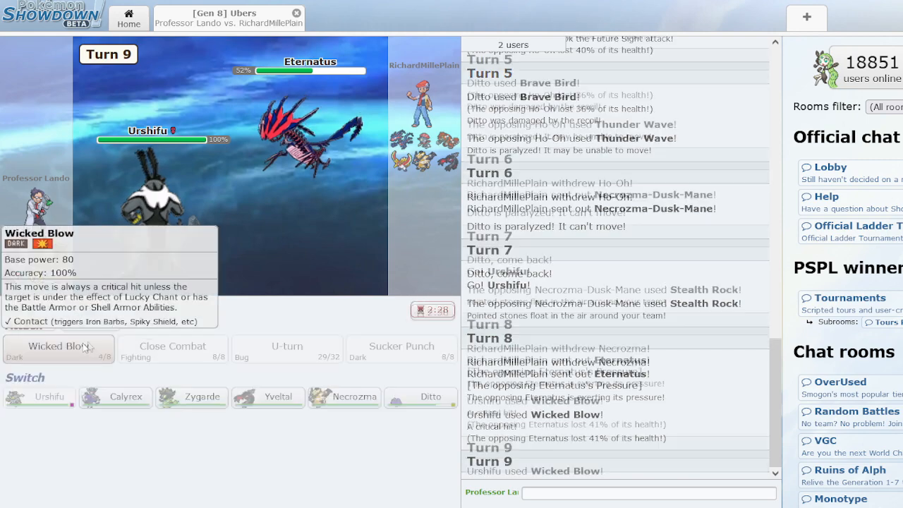
{"action": "left_click", "coordinate": [58, 349]}
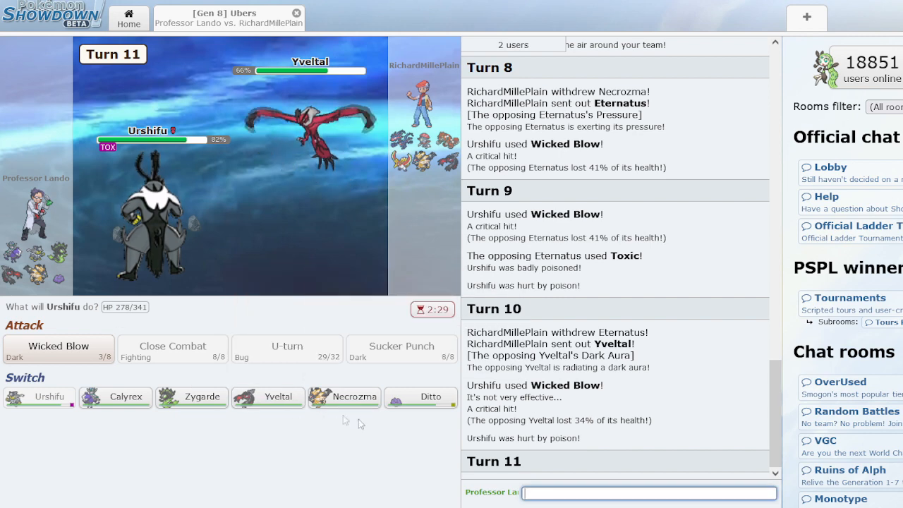
{"action": "left_click", "coordinate": [268, 396]}
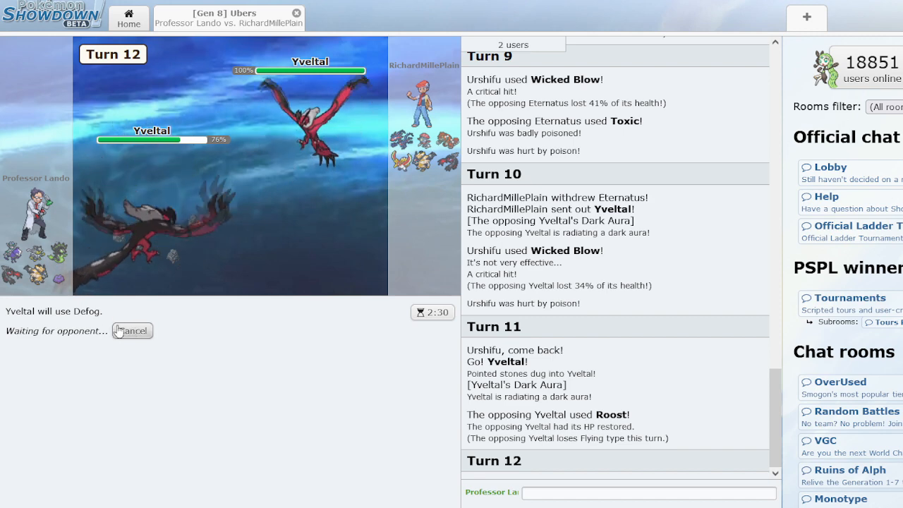
{"action": "left_click", "coordinate": [132, 331]}
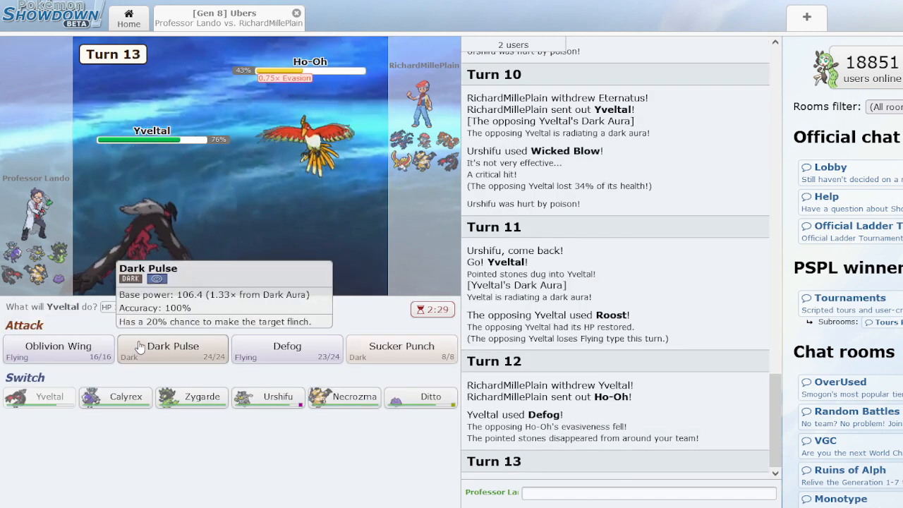
{"action": "left_click", "coordinate": [173, 350]}
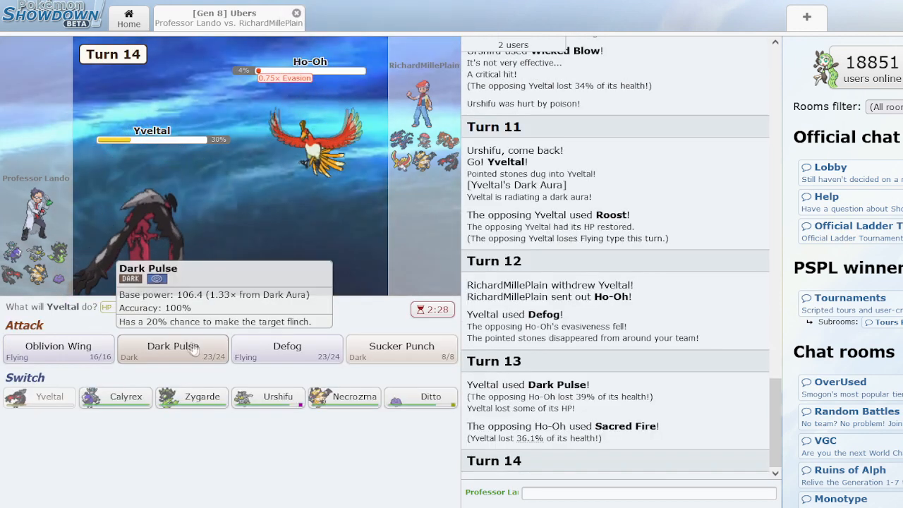
{"action": "left_click", "coordinate": [173, 349]}
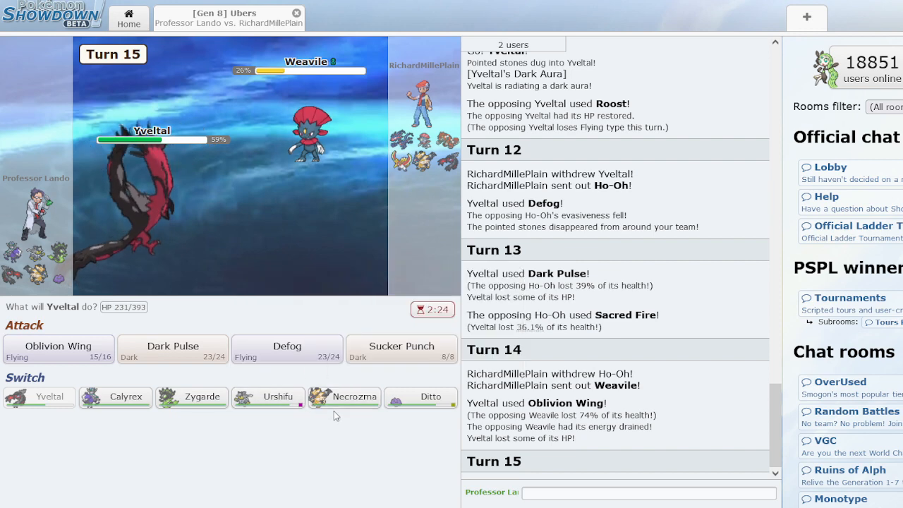
Switch Yveltal out for Necrozma, then send Urshifu in after it faints
{"action": "left_click", "coordinate": [344, 397]}
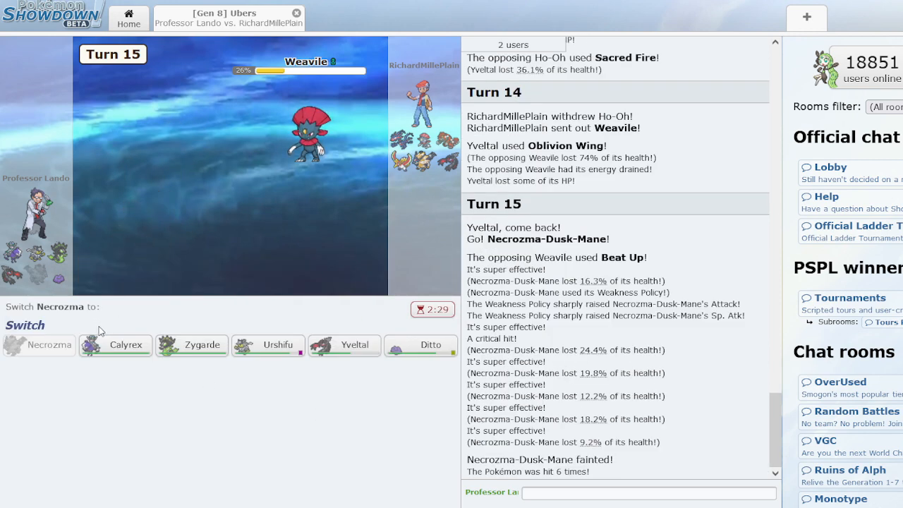
{"action": "left_click", "coordinate": [269, 345]}
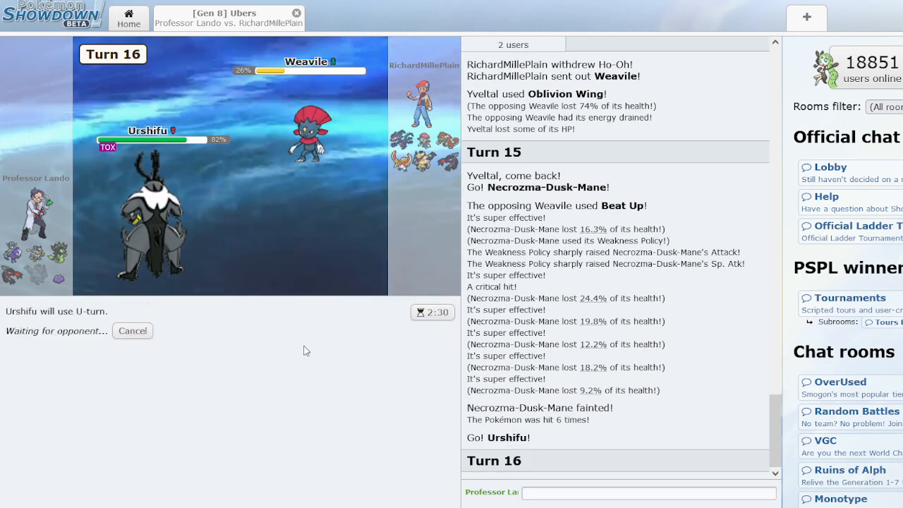
{"action": "mouse_move", "coordinate": [288, 350]}
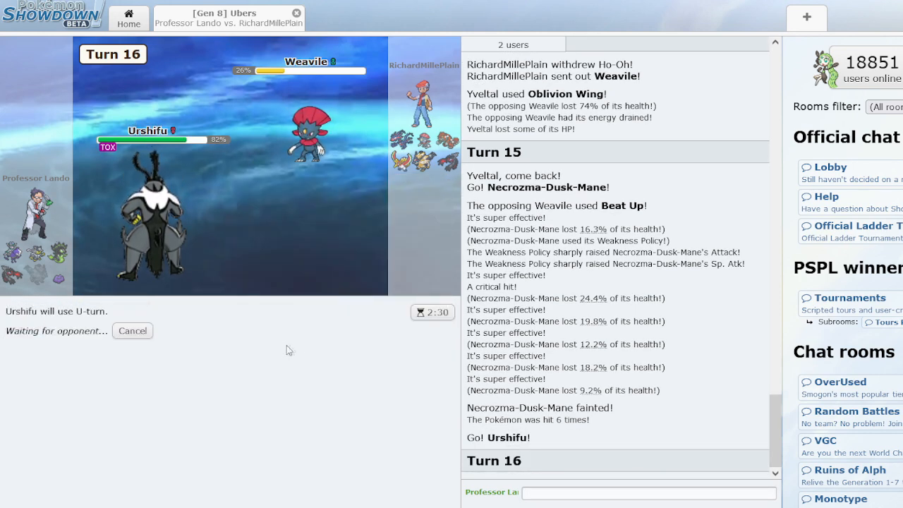
{"action": "mouse_move", "coordinate": [274, 347]}
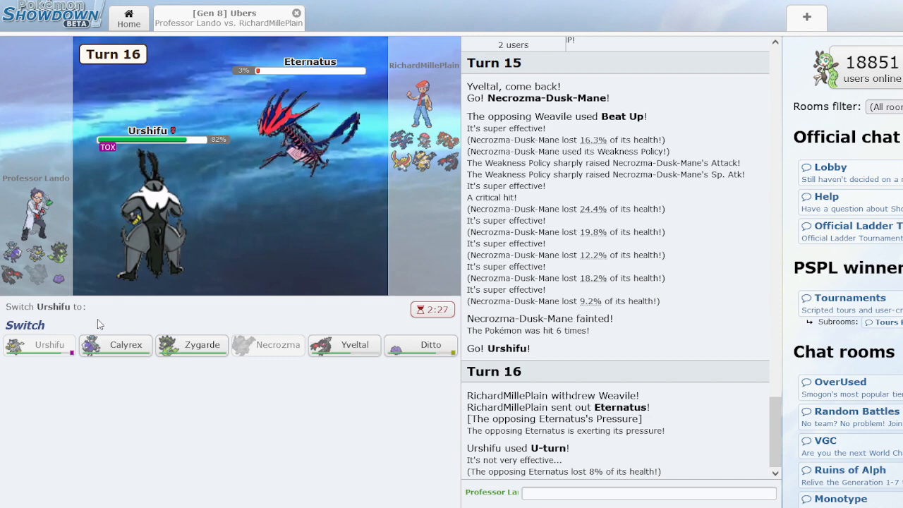
{"action": "mouse_move", "coordinate": [316, 159]}
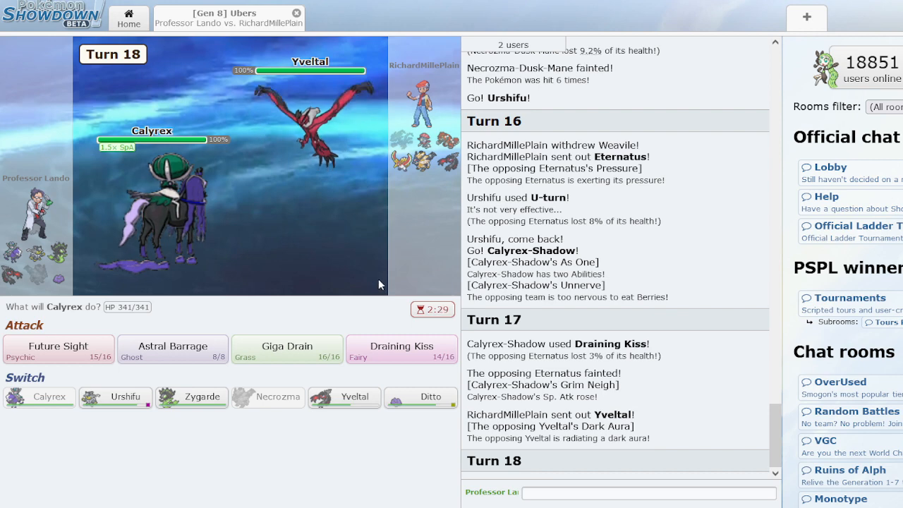
{"action": "mouse_move", "coordinate": [321, 148]}
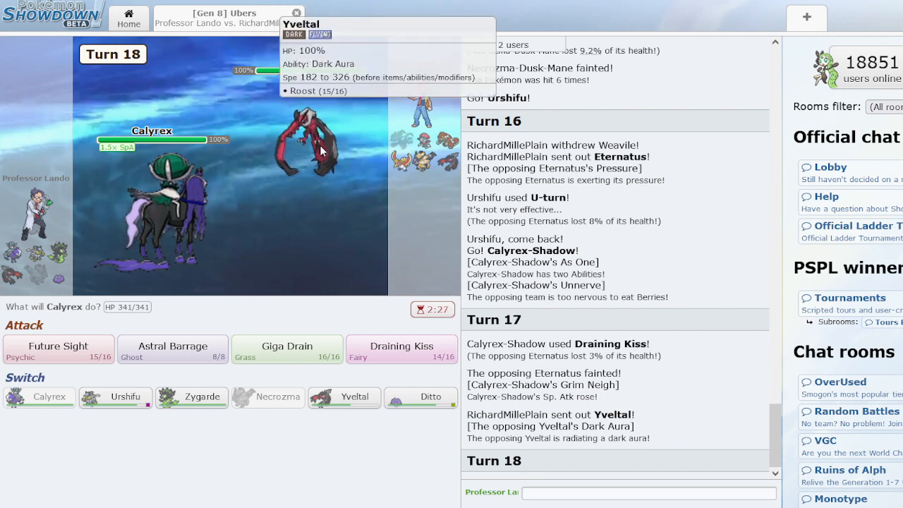
Check the opposing Yveltal, skip the animation, use Draining Kiss, then Urshifu's U-turn
{"action": "left_click", "coordinate": [402, 350]}
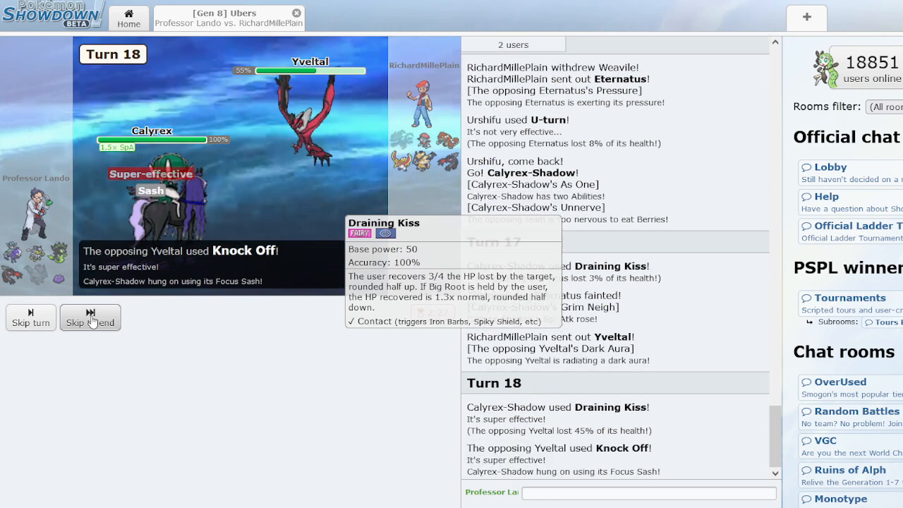
{"action": "left_click", "coordinate": [91, 318]}
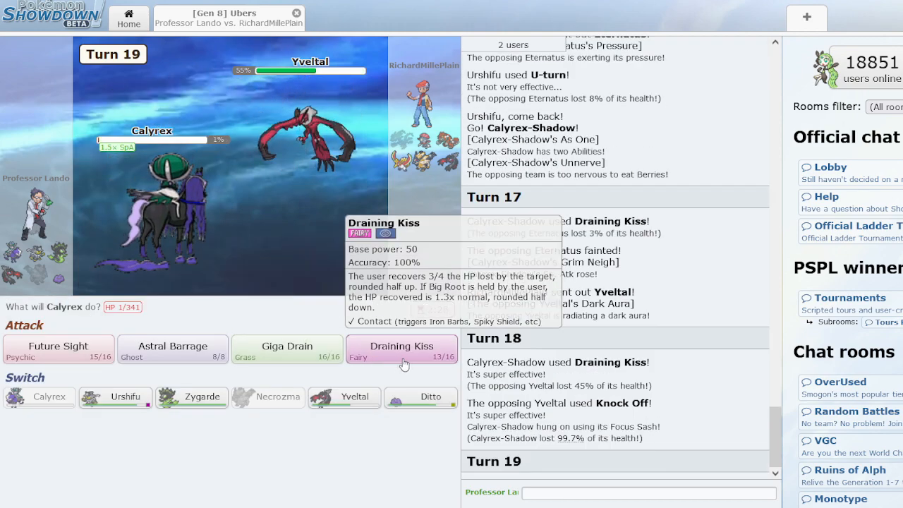
{"action": "left_click", "coordinate": [402, 349]}
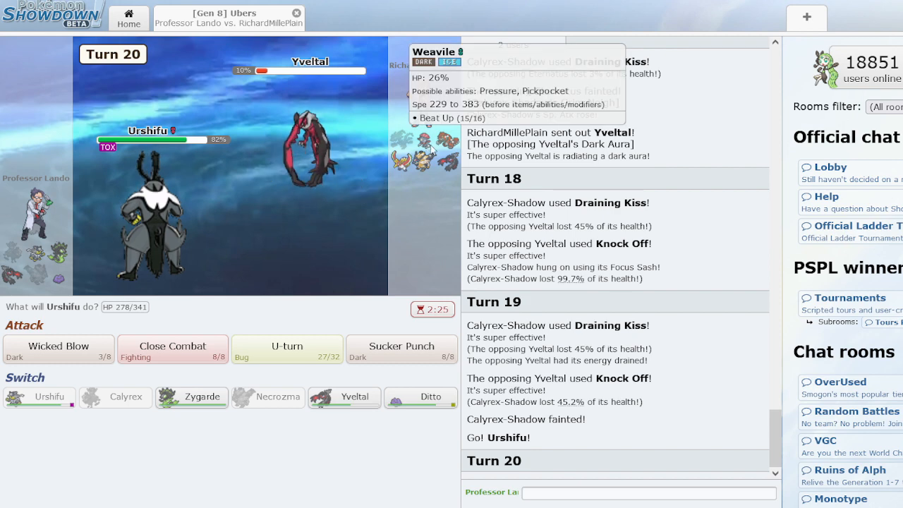
{"action": "mouse_move", "coordinate": [428, 150]}
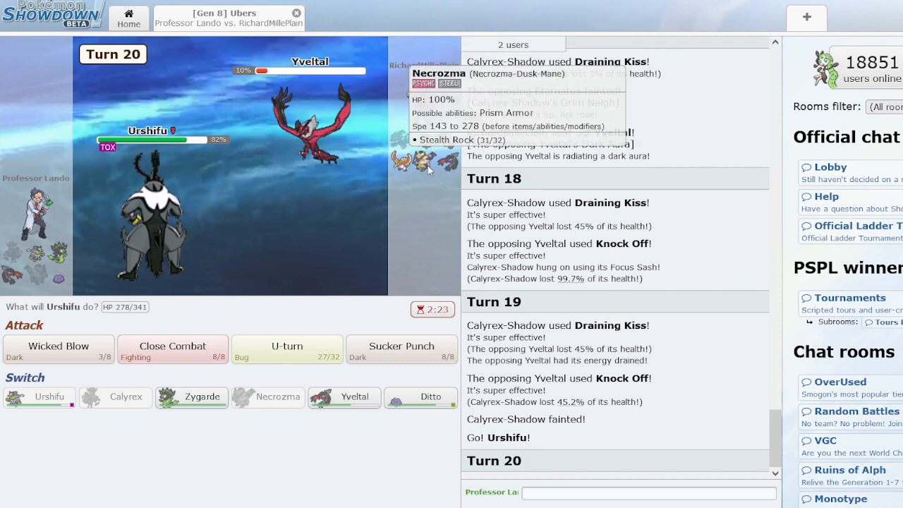
{"action": "left_click", "coordinate": [287, 350]}
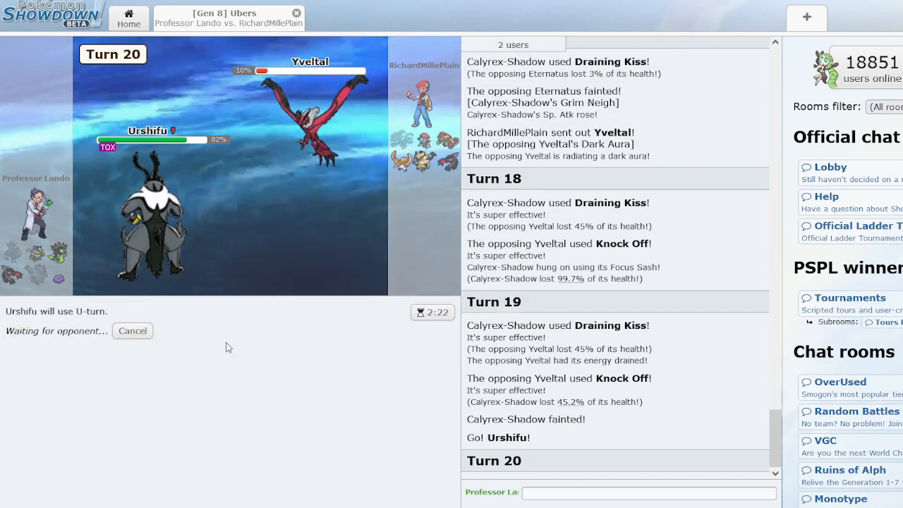
{"action": "mouse_move", "coordinate": [220, 334]}
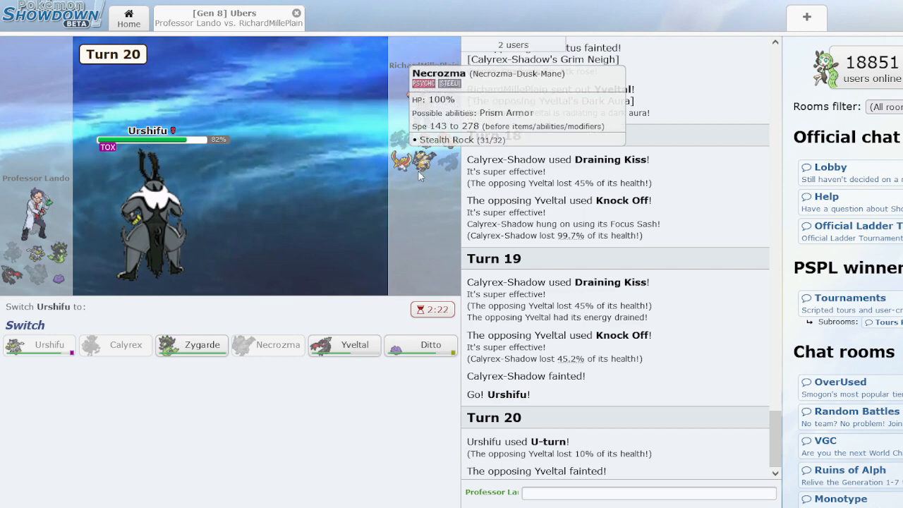
{"action": "mouse_move", "coordinate": [360, 240]}
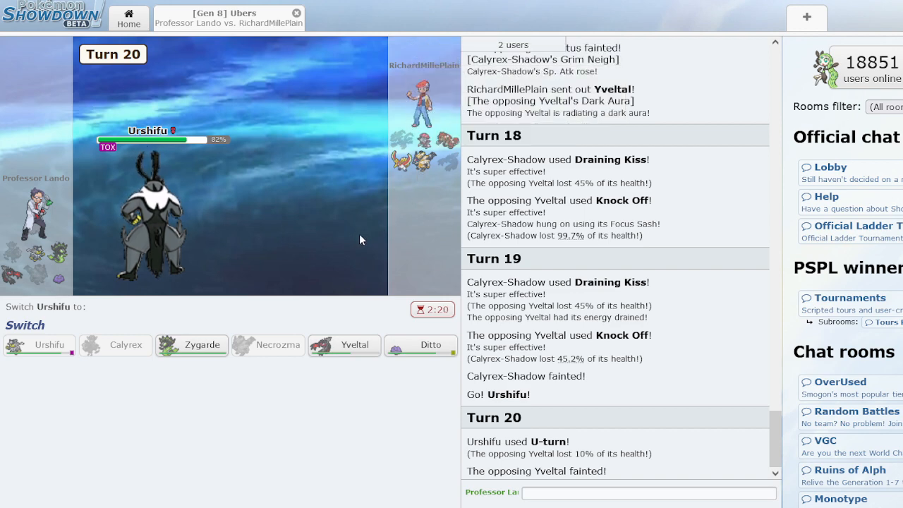
{"action": "mouse_move", "coordinate": [438, 146]}
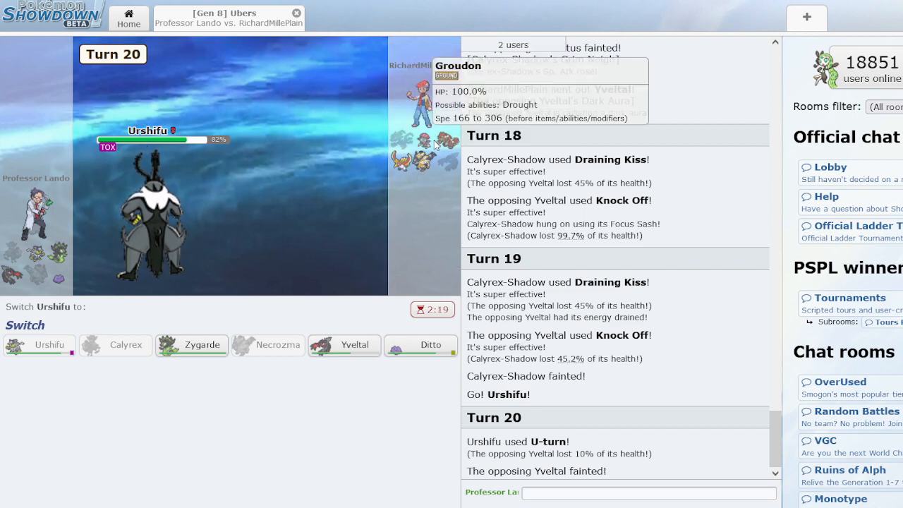
{"action": "mouse_move", "coordinate": [345, 345]}
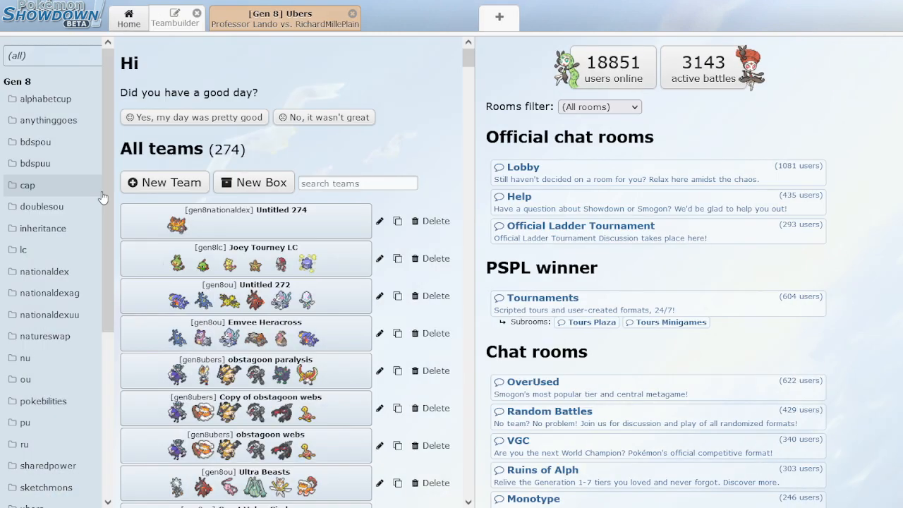
Scroll the Teambuilder folder sidebar and open the gen8ubers folder
{"action": "scroll", "scroll_direction": "down", "scroll_amount": 3}
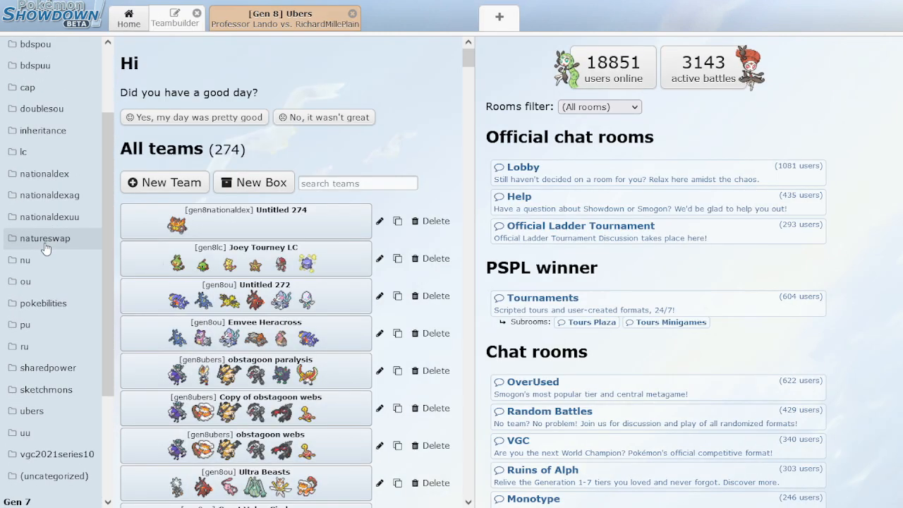
{"action": "left_click", "coordinate": [32, 411]}
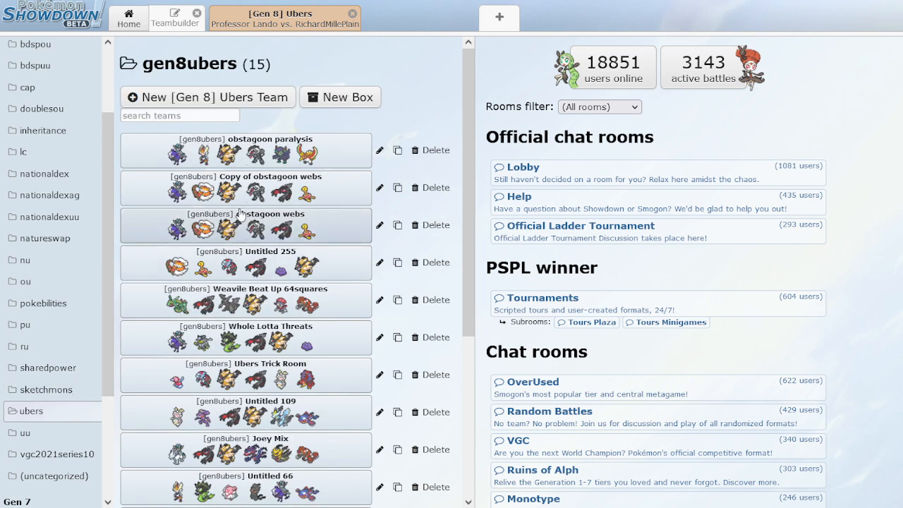
{"action": "mouse_move", "coordinate": [240, 310]}
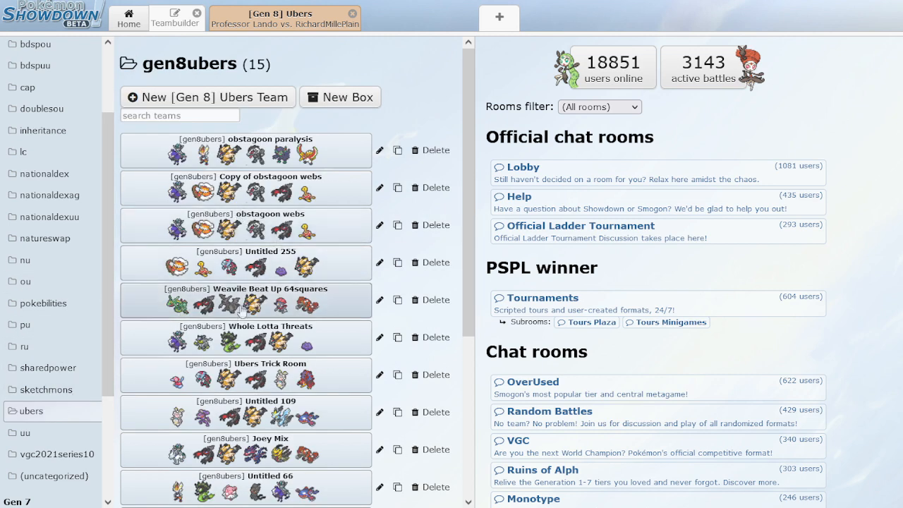
{"action": "left_click", "coordinate": [245, 338]}
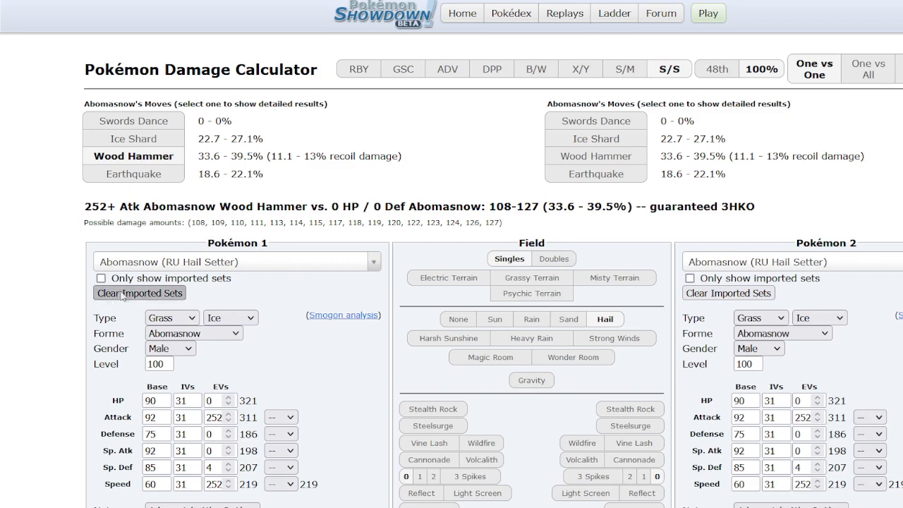
Scroll the damage calculator to read Weavile's Triple Axel OHKO result on Yveltal
{"action": "scroll", "scroll_direction": "down", "scroll_amount": 3}
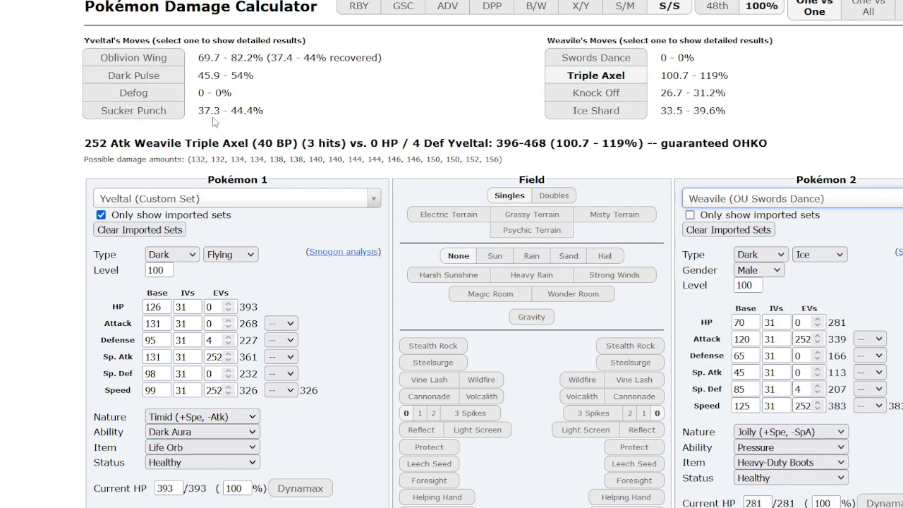
{"action": "mouse_move", "coordinate": [215, 122]}
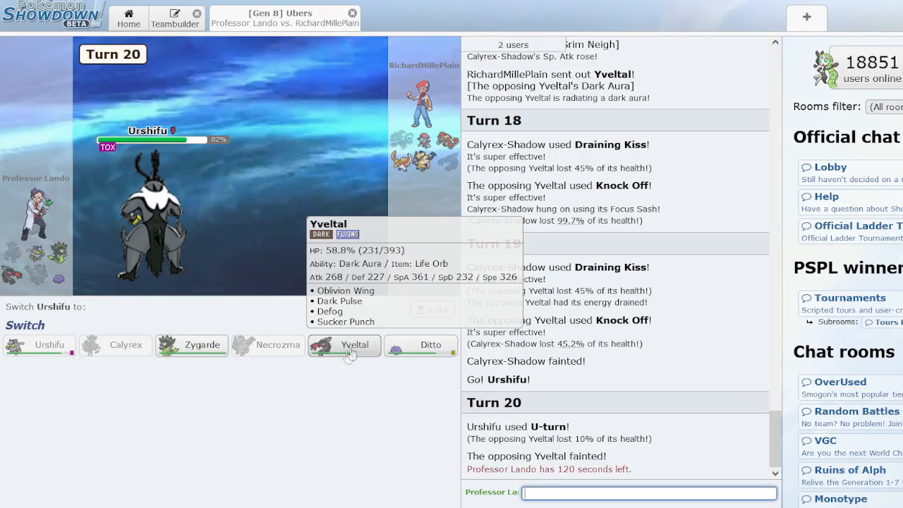
Send Yveltal in for Urshifu and use Dark Pulse, skipping animations, until the battle is won
{"action": "left_click", "coordinate": [345, 346]}
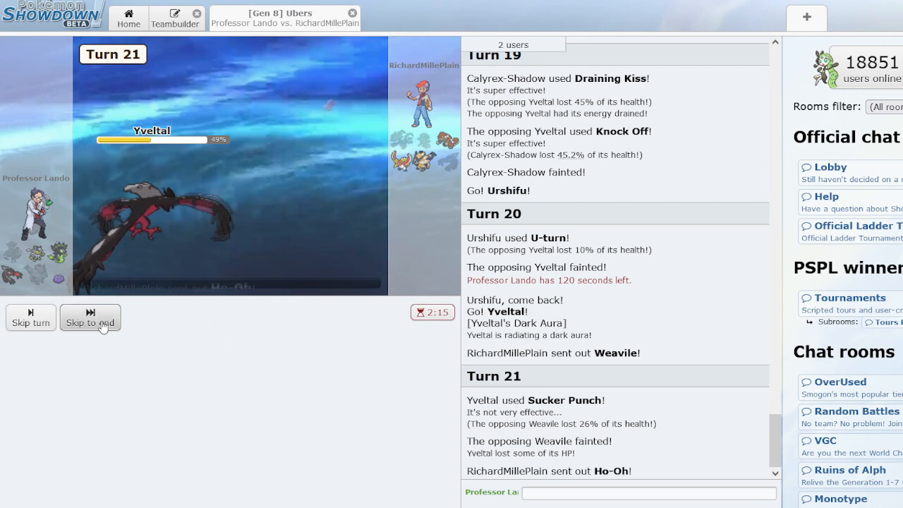
{"action": "left_click", "coordinate": [90, 318]}
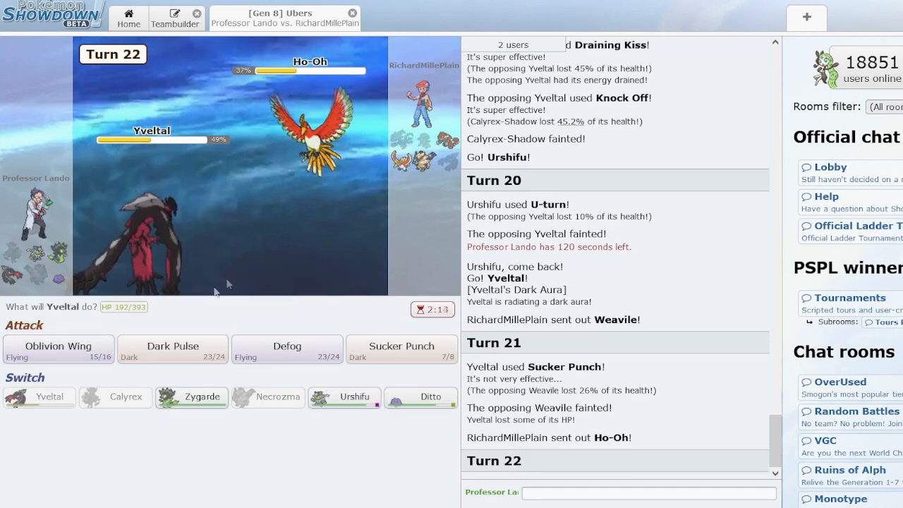
{"action": "left_click", "coordinate": [172, 348]}
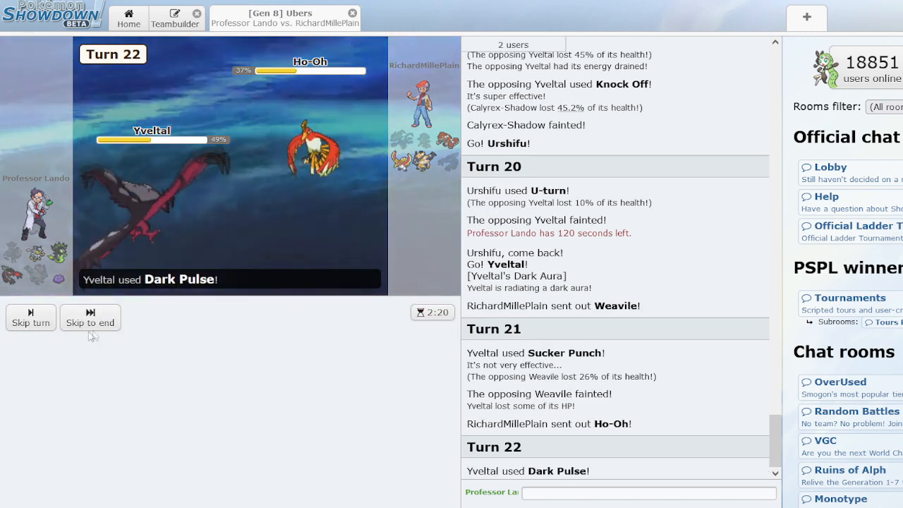
{"action": "left_click", "coordinate": [89, 322]}
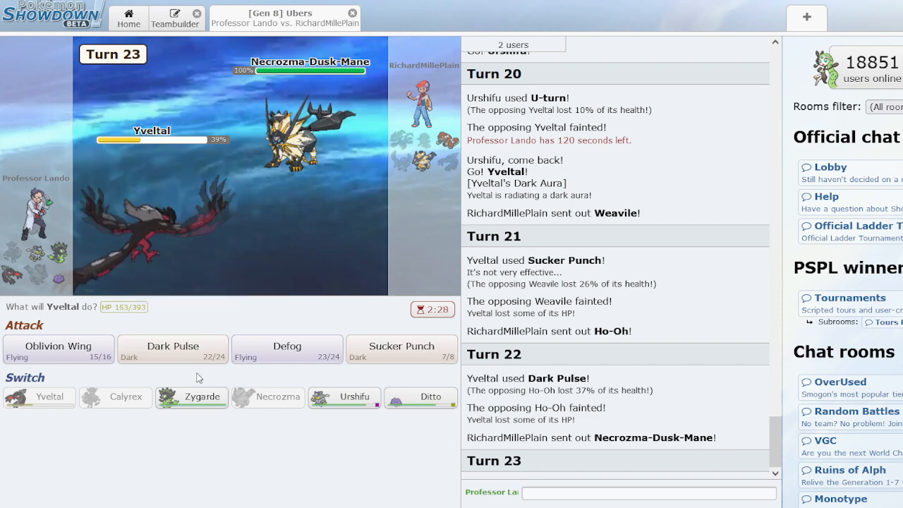
{"action": "left_click", "coordinate": [172, 350]}
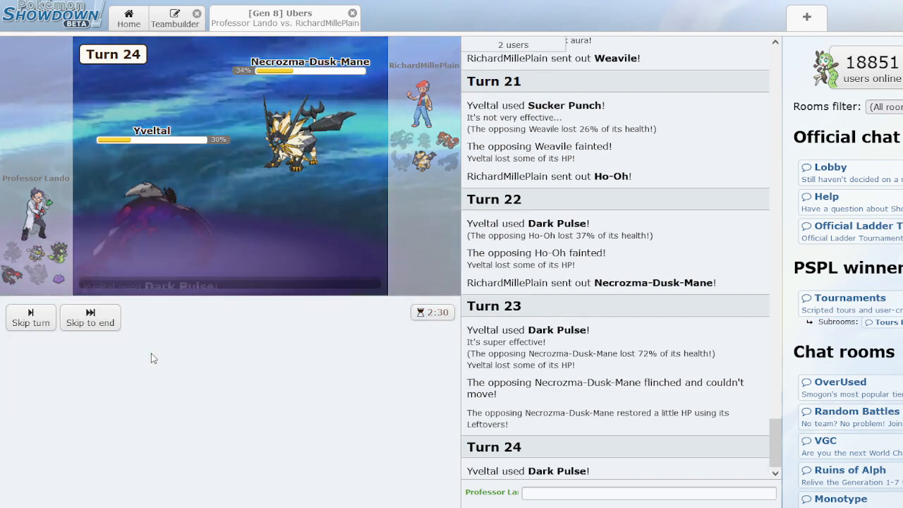
{"action": "left_click", "coordinate": [90, 317]}
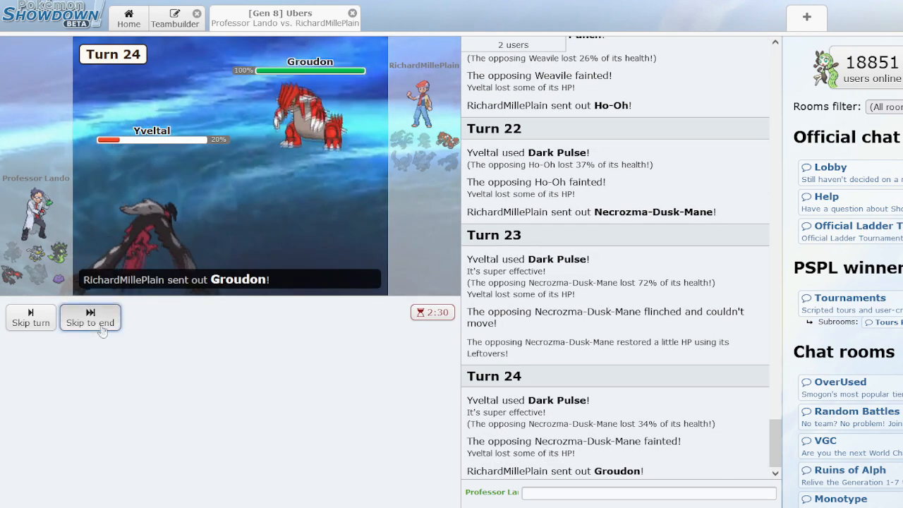
{"action": "left_click", "coordinate": [90, 323]}
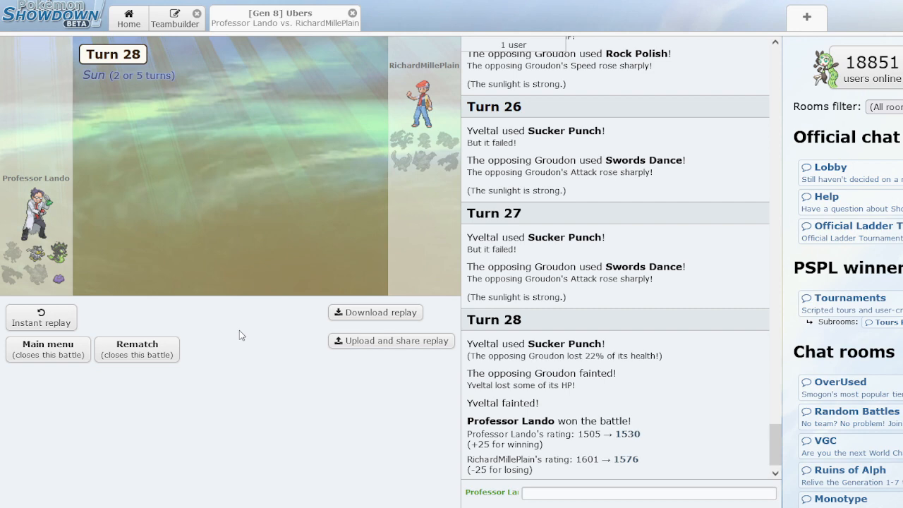
Glance at the team editor, close the finished battle, and start a new ladder search
{"action": "left_click", "coordinate": [175, 16]}
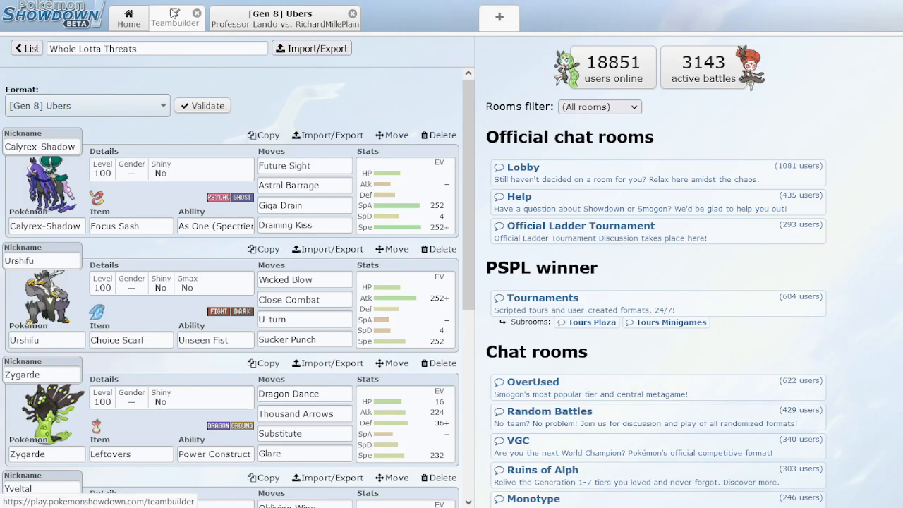
{"action": "left_click", "coordinate": [284, 18]}
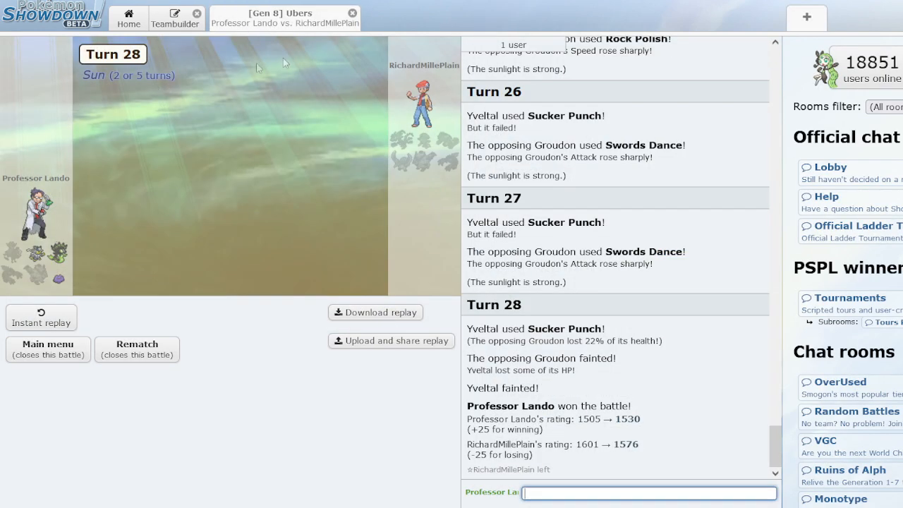
{"action": "left_click", "coordinate": [352, 16]}
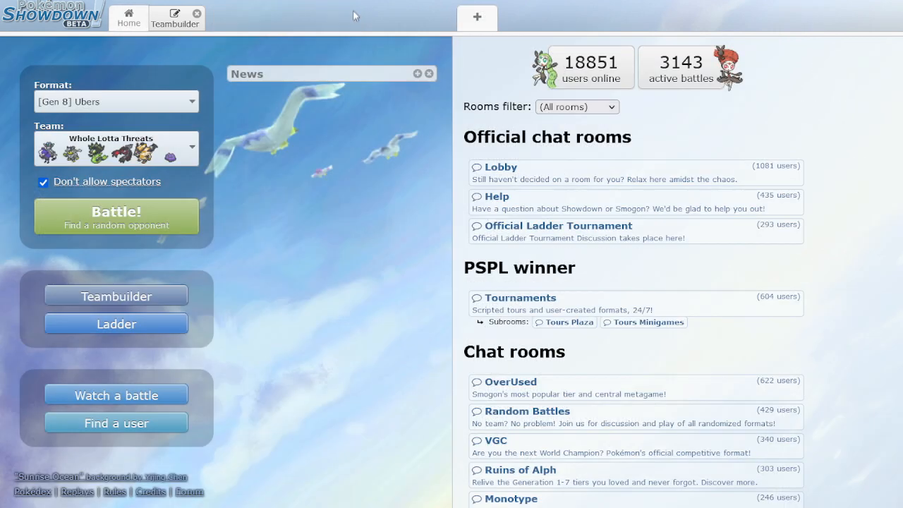
{"action": "left_click", "coordinate": [116, 216]}
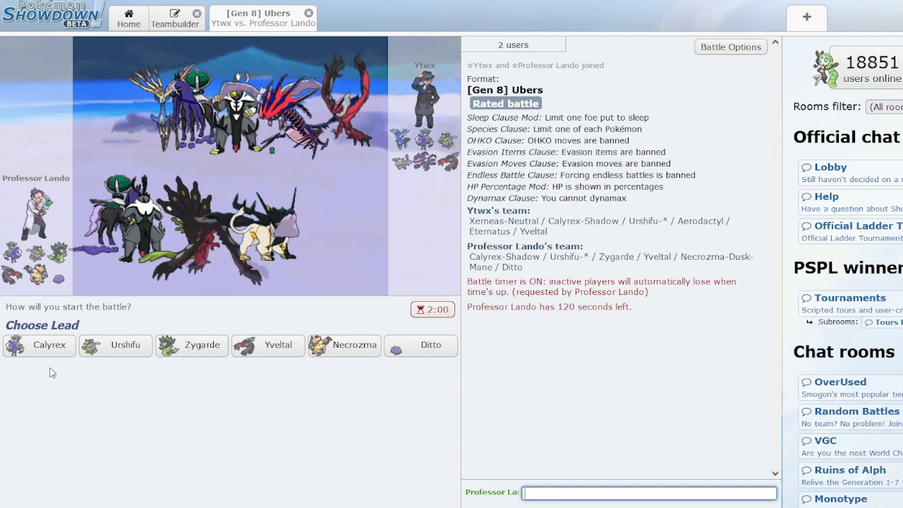
{"action": "mouse_move", "coordinate": [344, 345]}
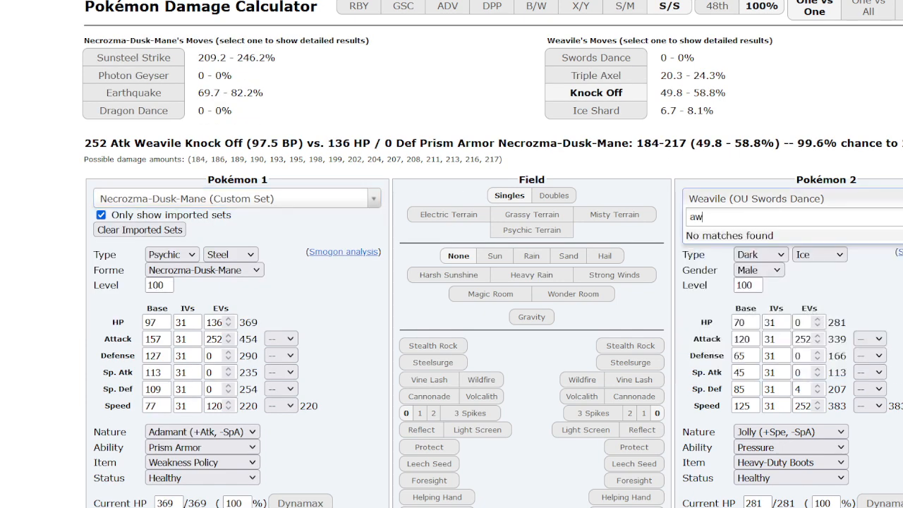
Load Aerodactyl and confirm Sunsteel Strike at +2 Speed is a guaranteed OHKO
{"action": "type", "text": "aerodac"}
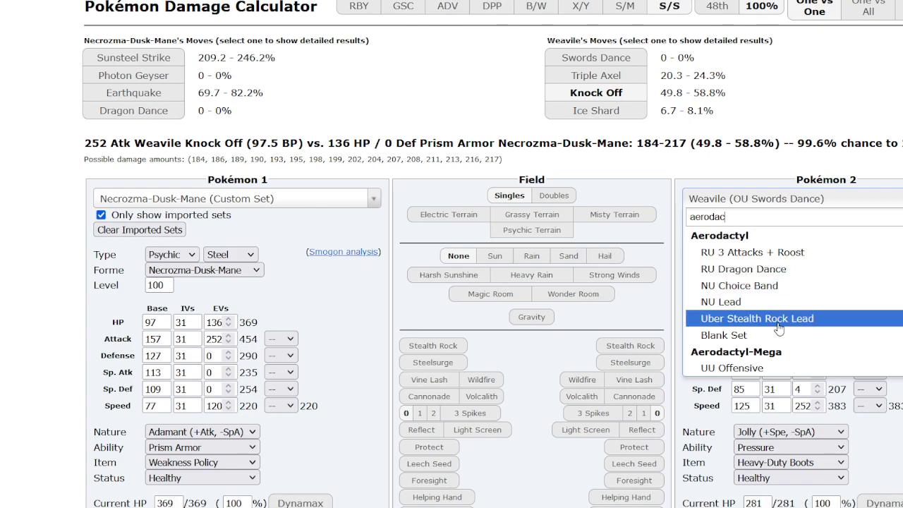
{"action": "left_click", "coordinate": [755, 318]}
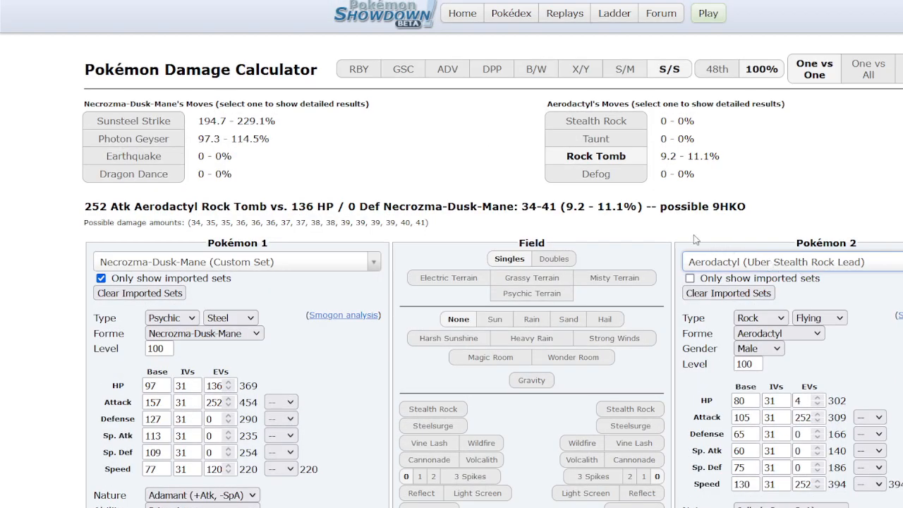
{"action": "mouse_move", "coordinate": [635, 194]}
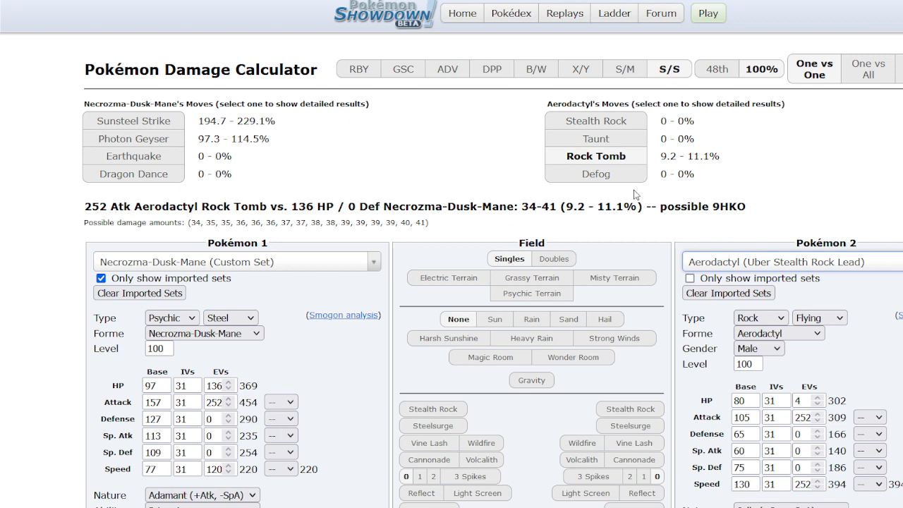
{"action": "mouse_move", "coordinate": [632, 205]}
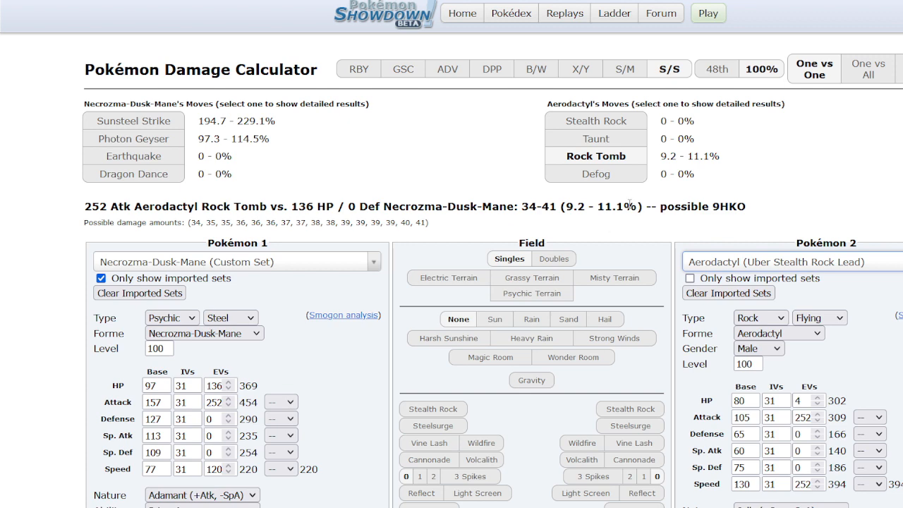
{"action": "scroll", "scroll_direction": "down", "scroll_amount": 3}
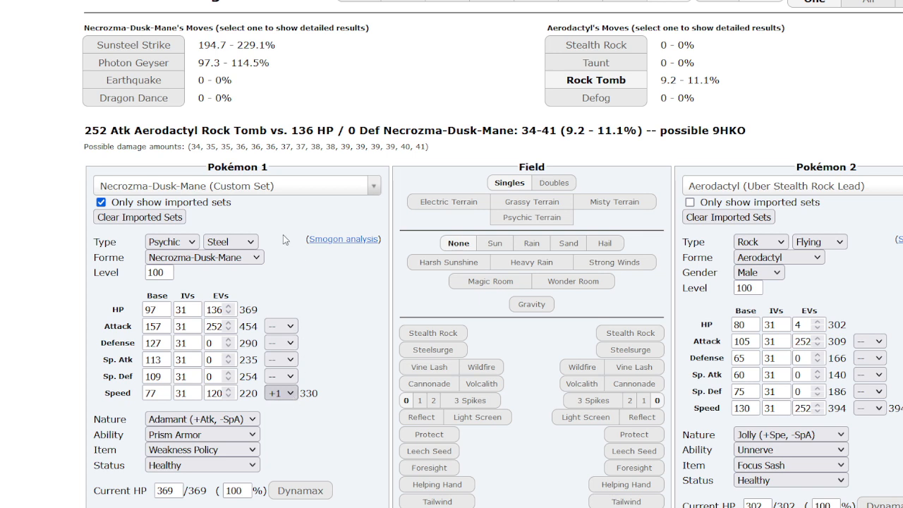
{"action": "left_click", "coordinate": [133, 45]}
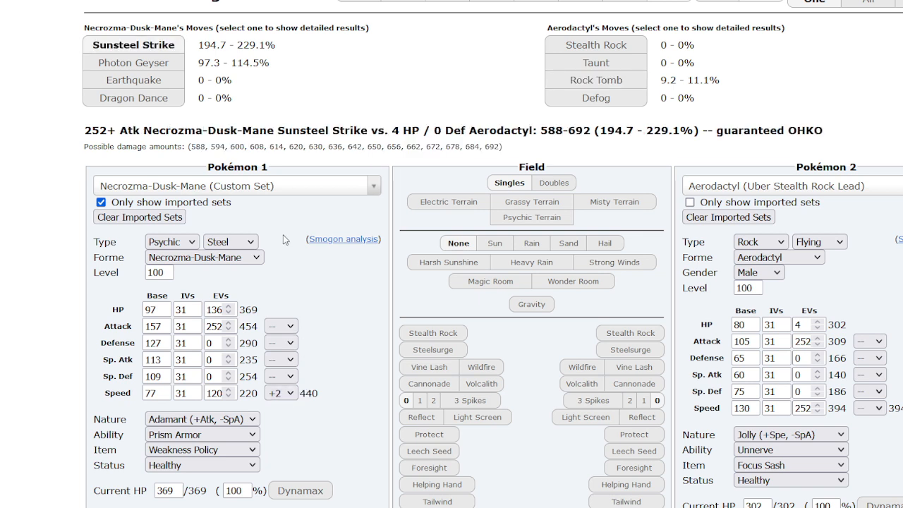
{"action": "scroll", "scroll_direction": "down", "scroll_amount": 3}
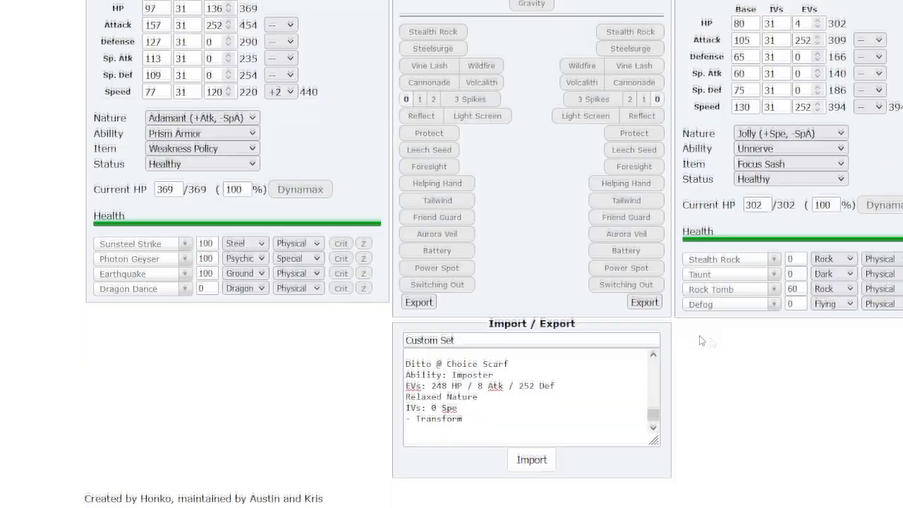
{"action": "scroll", "scroll_direction": "down", "scroll_amount": 3}
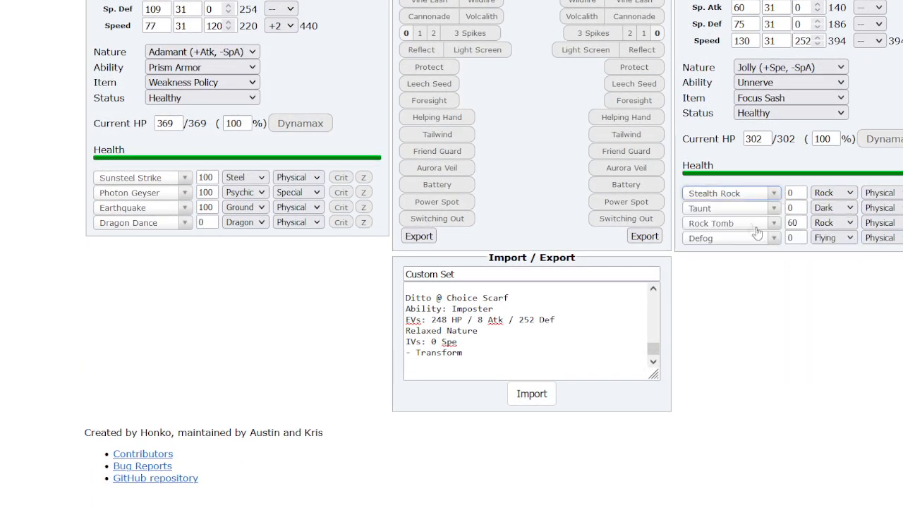
{"action": "type", "text": "eart"}
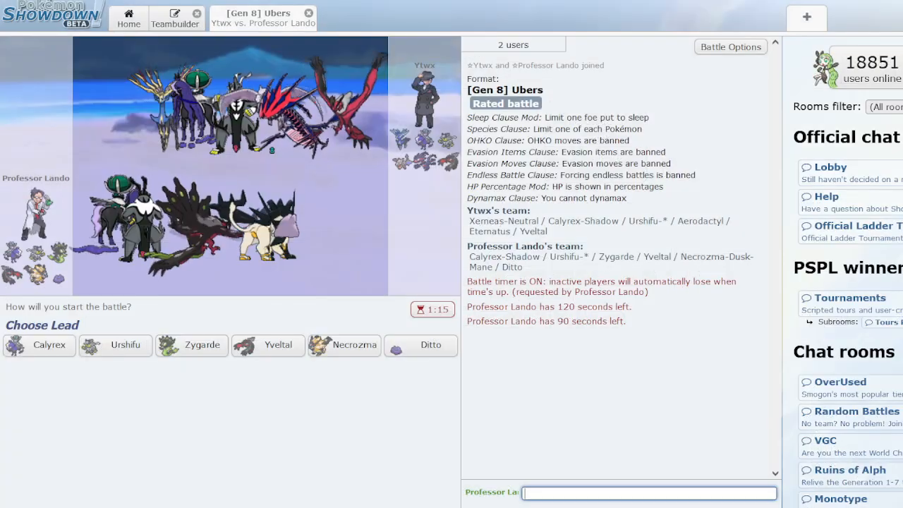
{"action": "mouse_move", "coordinate": [344, 345]}
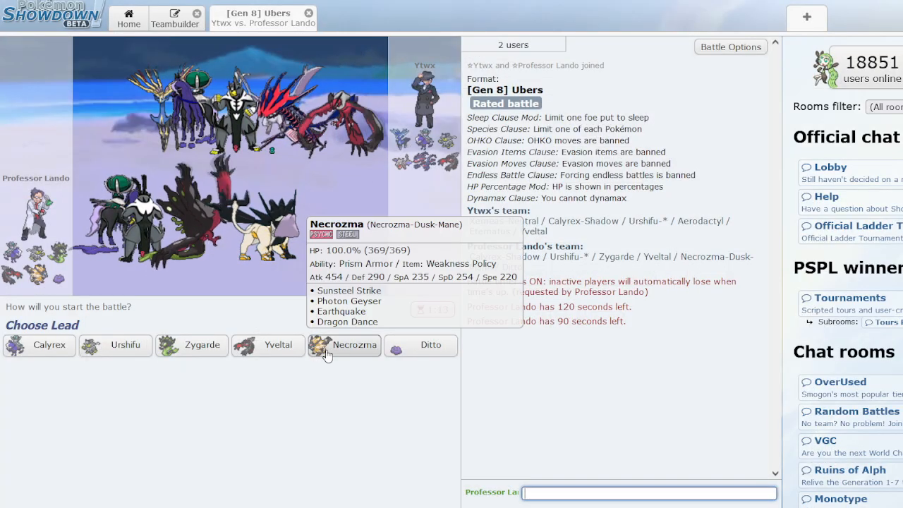
Lead Necrozma, KO Aerodactyl through Focus Sash, then Sunsteel Strike the incoming Urshifu
{"action": "left_click", "coordinate": [354, 345]}
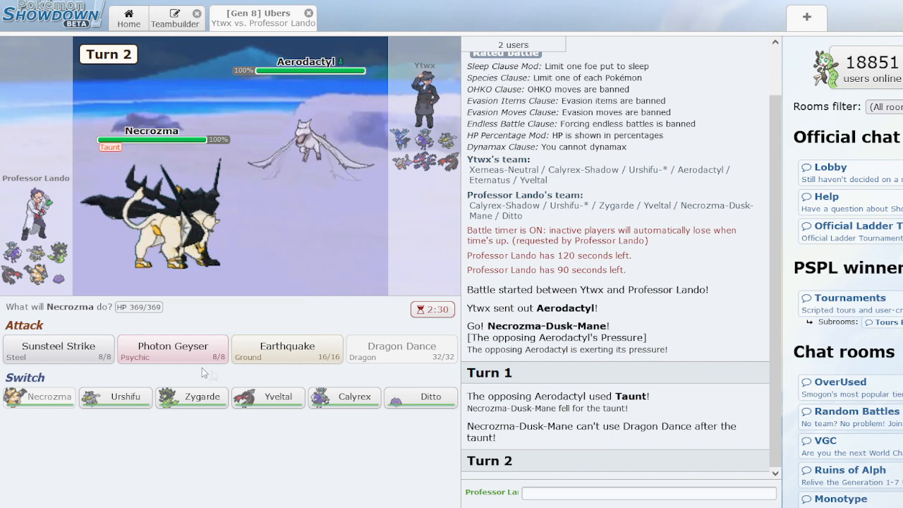
{"action": "left_click", "coordinate": [59, 349]}
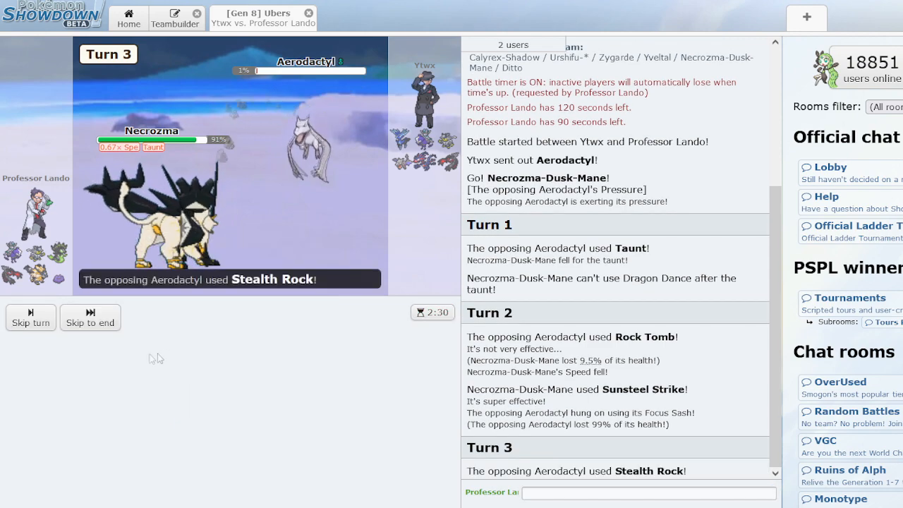
{"action": "left_click", "coordinate": [89, 323]}
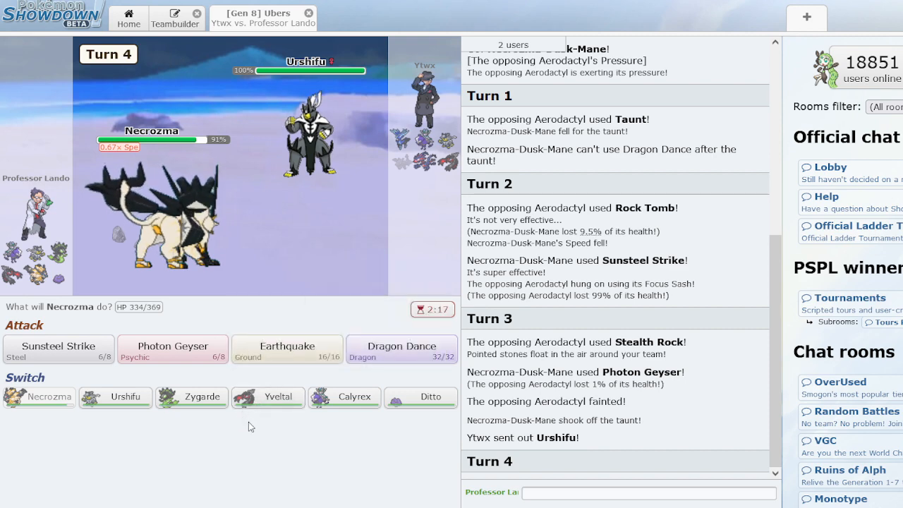
{"action": "mouse_move", "coordinate": [59, 348]}
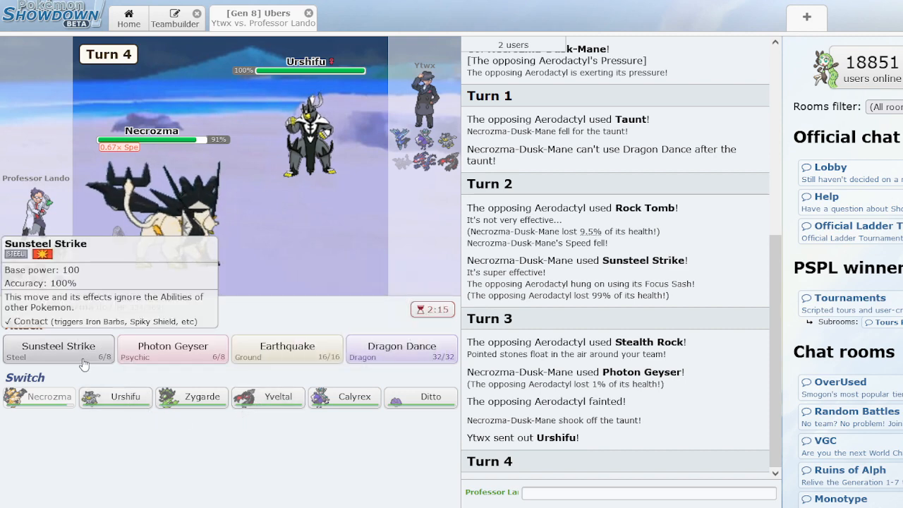
{"action": "mouse_move", "coordinate": [191, 397]}
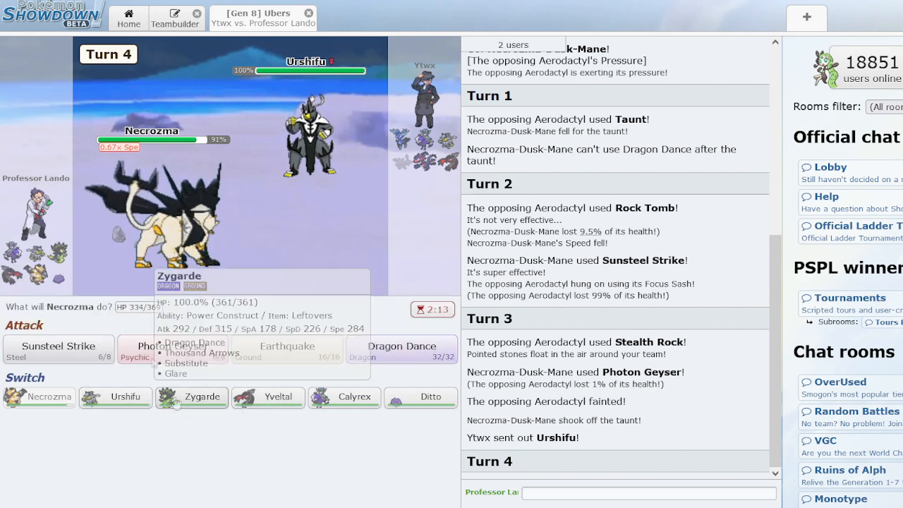
{"action": "mouse_move", "coordinate": [57, 347]}
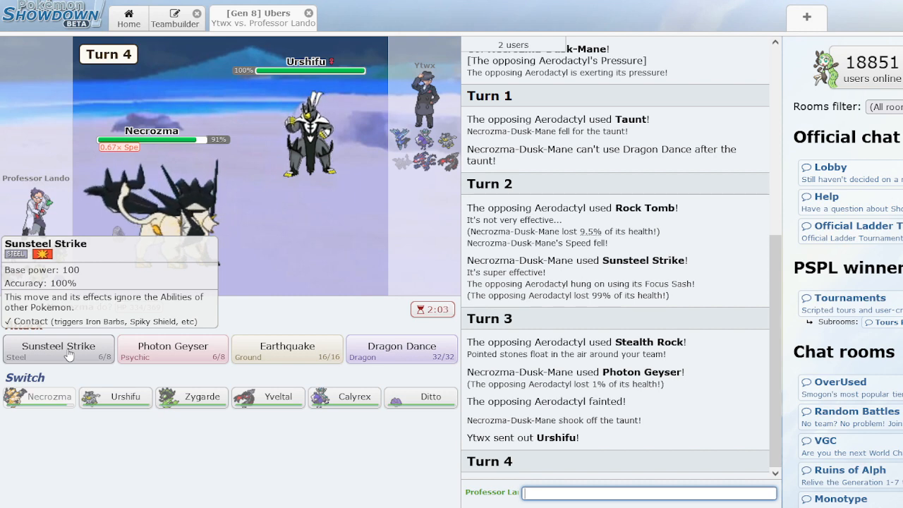
{"action": "left_click", "coordinate": [58, 346]}
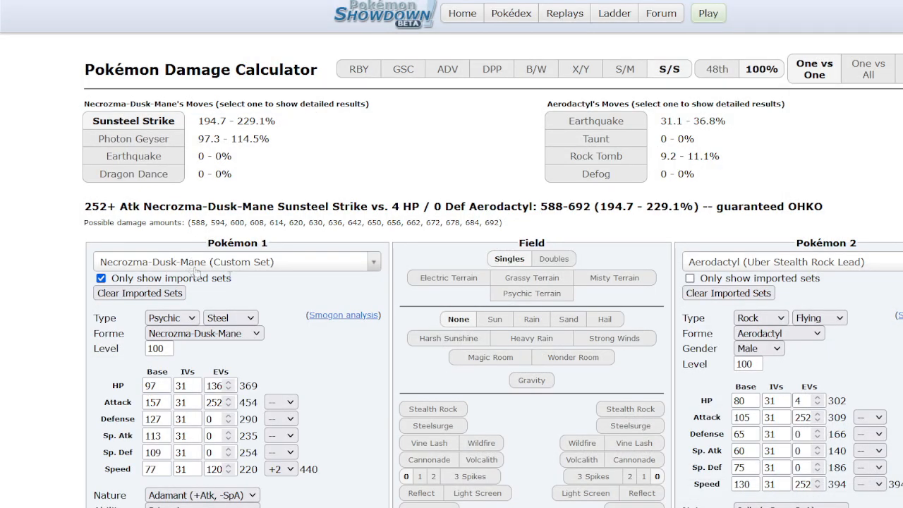
Load Urshifu's Uber Choice Band set, review the 2HKO damage, and return to battle
{"action": "type", "text": "urshi"}
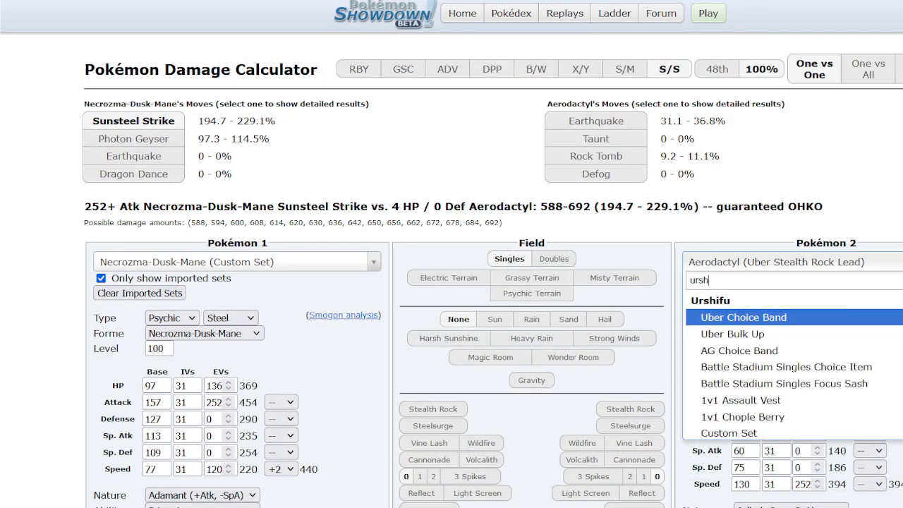
{"action": "left_click", "coordinate": [743, 317]}
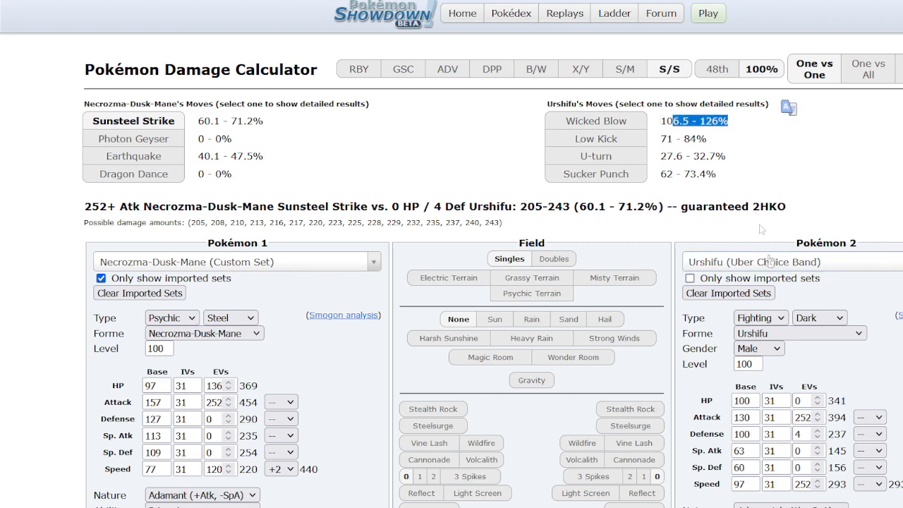
{"action": "scroll", "scroll_direction": "down", "scroll_amount": 3}
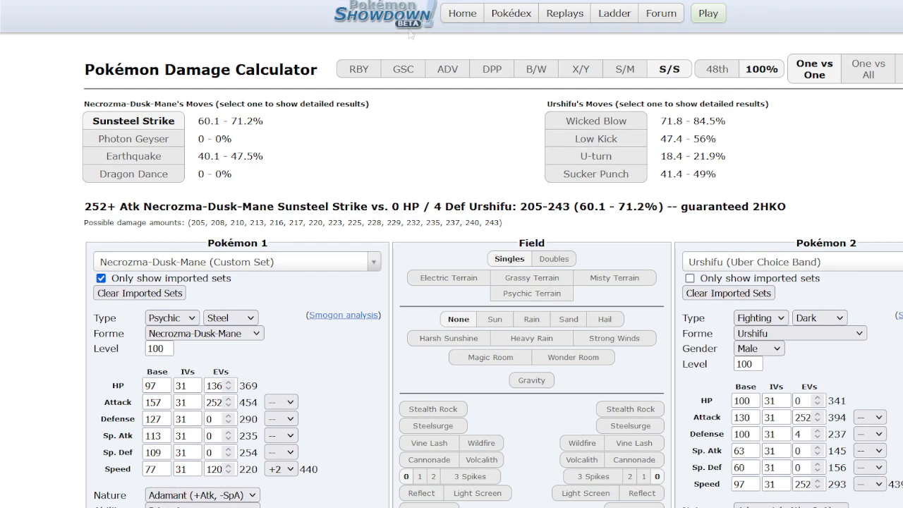
{"action": "left_click", "coordinate": [263, 17]}
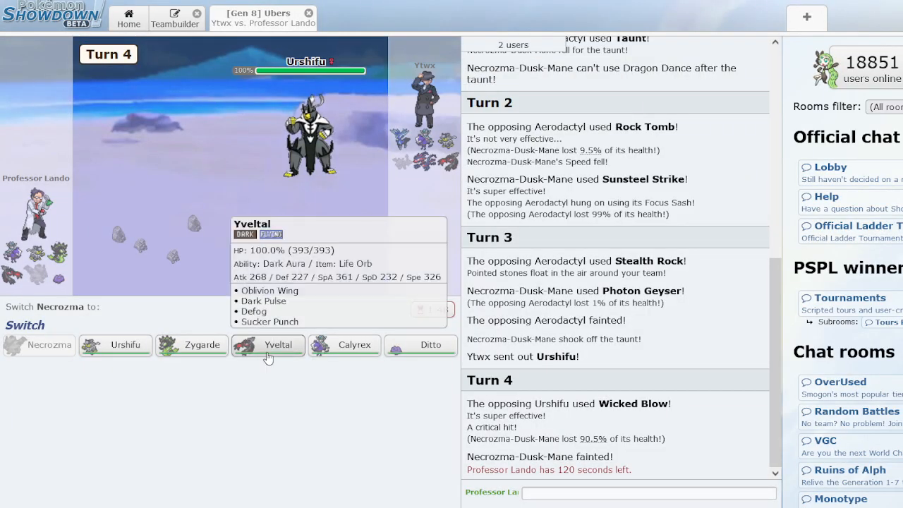
Send Yveltal in to KO Urshifu, then switch to Ditto against Xerneas
{"action": "left_click", "coordinate": [267, 345]}
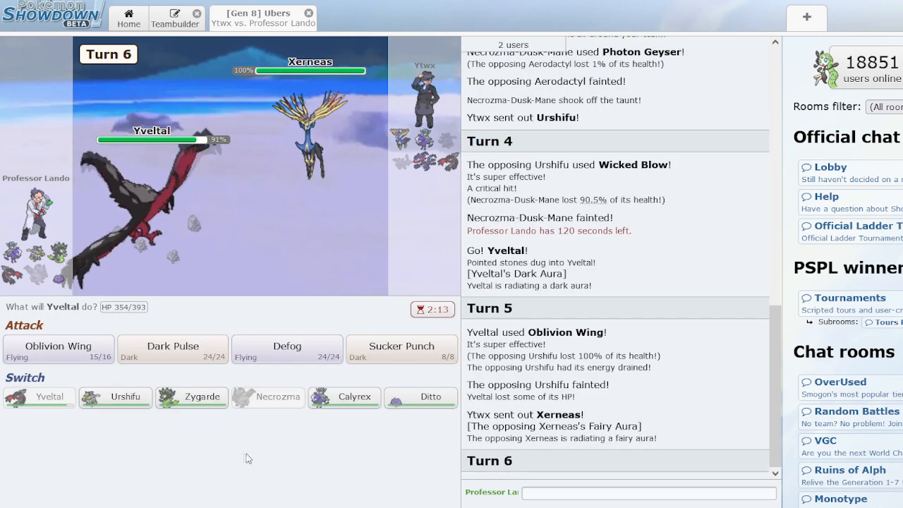
{"action": "mouse_move", "coordinate": [57, 350]}
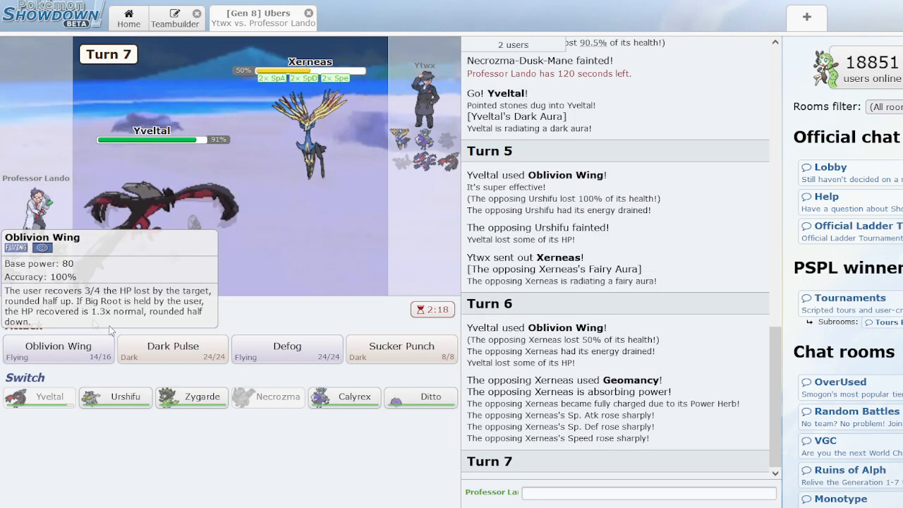
{"action": "mouse_move", "coordinate": [192, 397]}
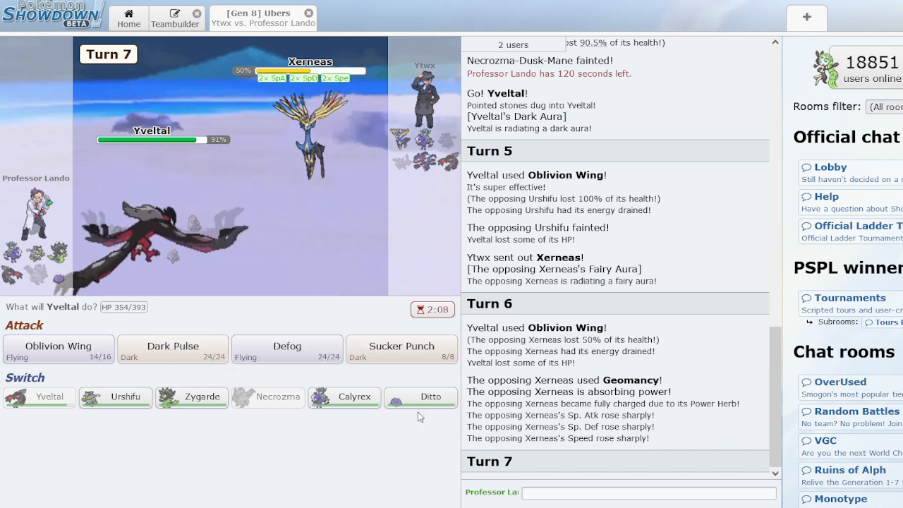
{"action": "left_click", "coordinate": [421, 397]}
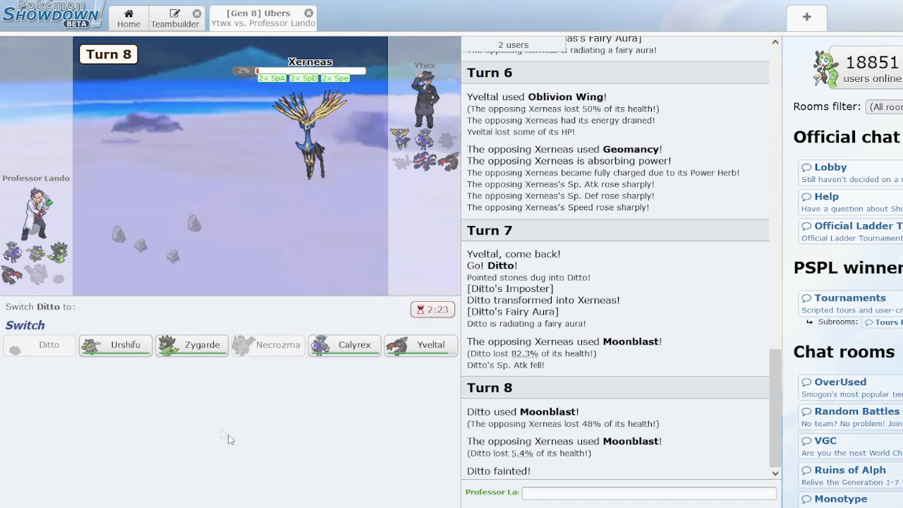
{"action": "mouse_move", "coordinate": [125, 346]}
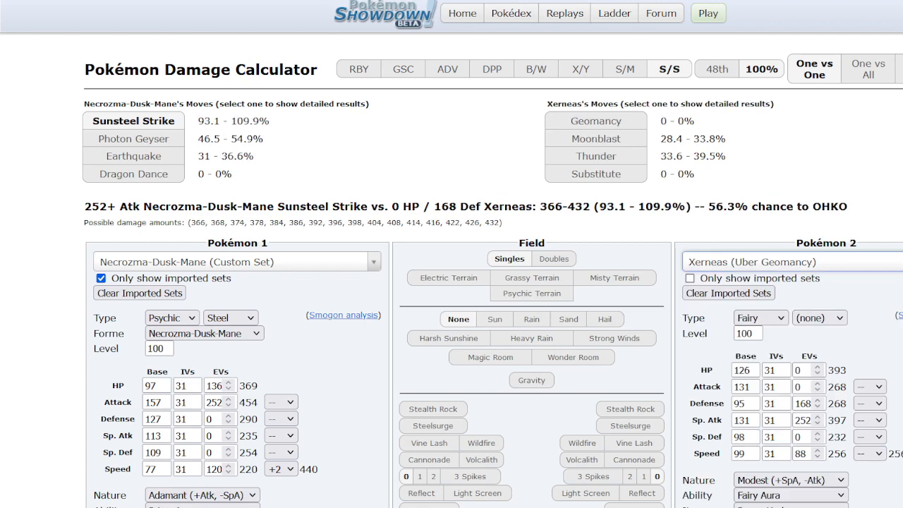
{"action": "scroll", "scroll_direction": "down", "scroll_amount": 3}
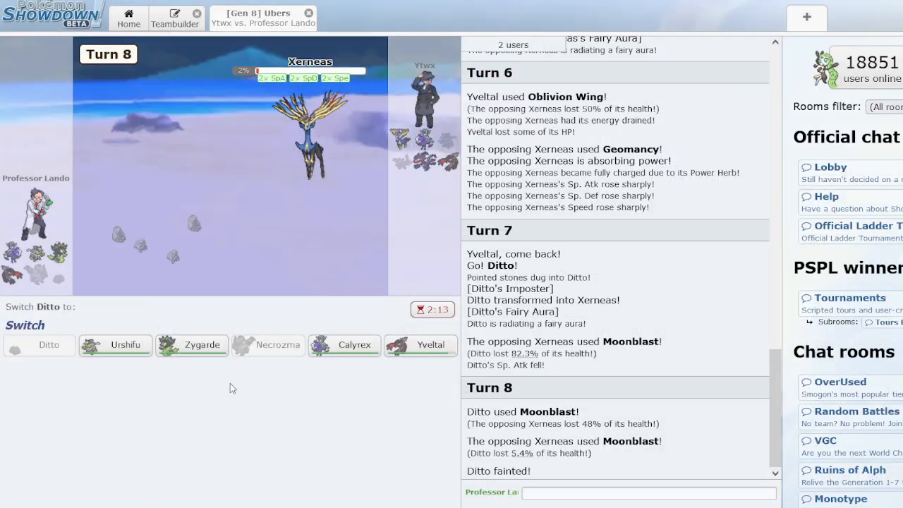
{"action": "mouse_move", "coordinate": [421, 345]}
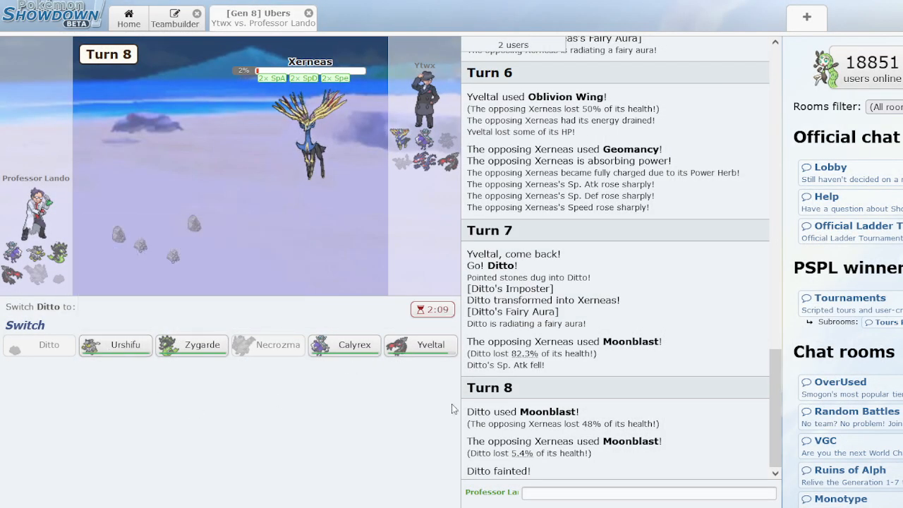
{"action": "mouse_move", "coordinate": [420, 345]}
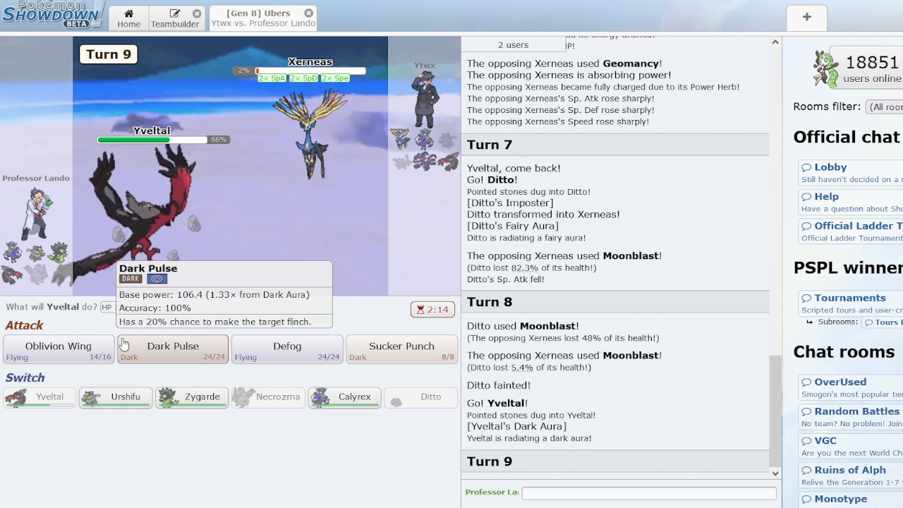
Finish Xerneas with Sucker Punch, switch to Zygarde, then Oblivion Wing the opposing Yveltal
{"action": "left_click", "coordinate": [402, 346]}
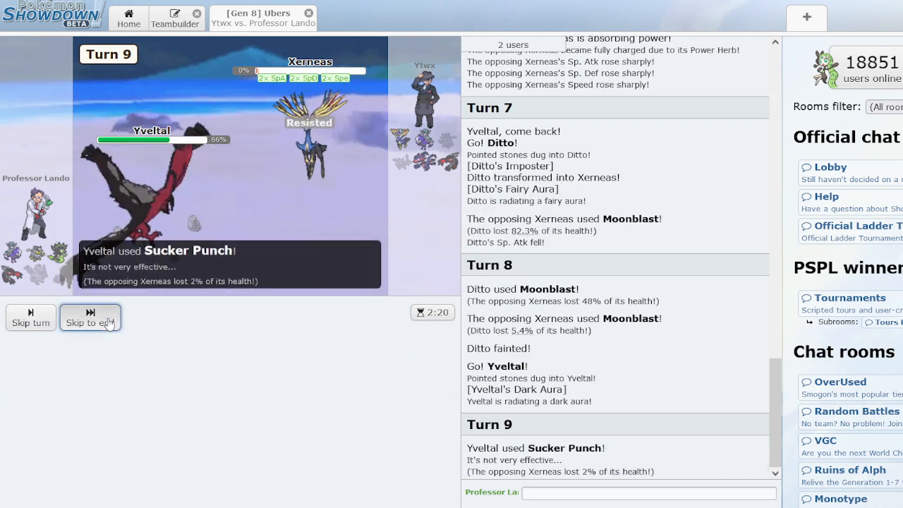
{"action": "left_click", "coordinate": [90, 318]}
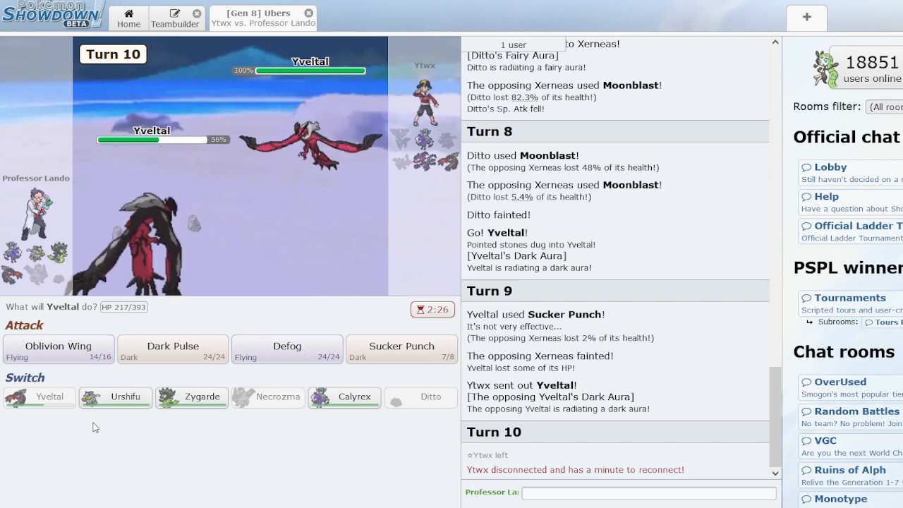
{"action": "mouse_move", "coordinate": [57, 349]}
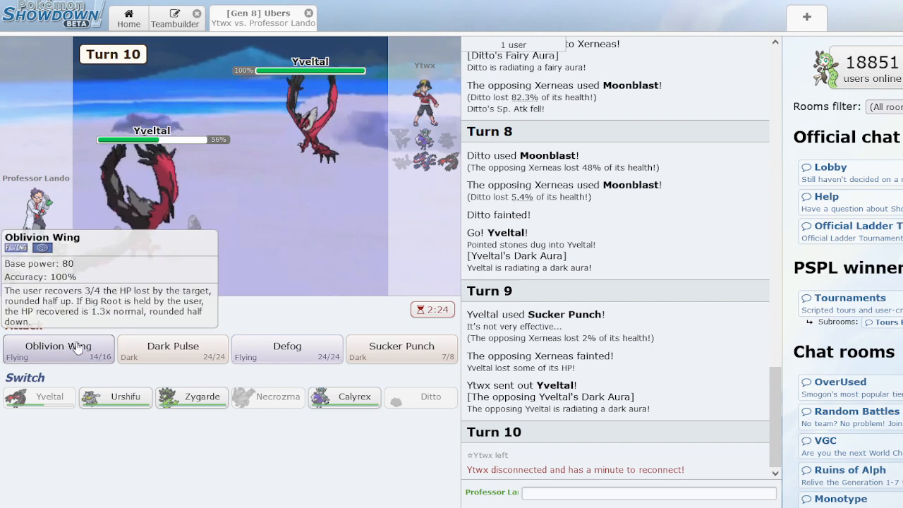
{"action": "mouse_move", "coordinate": [192, 396]}
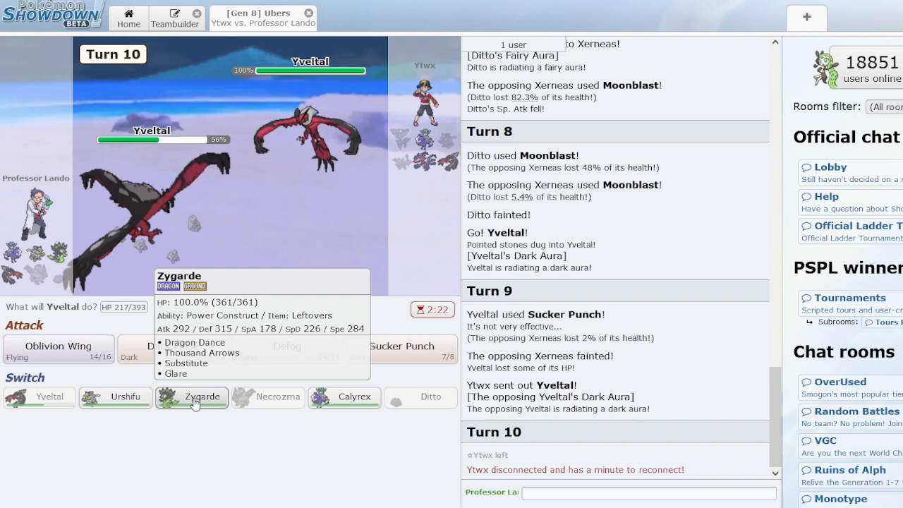
{"action": "left_click", "coordinate": [191, 396]}
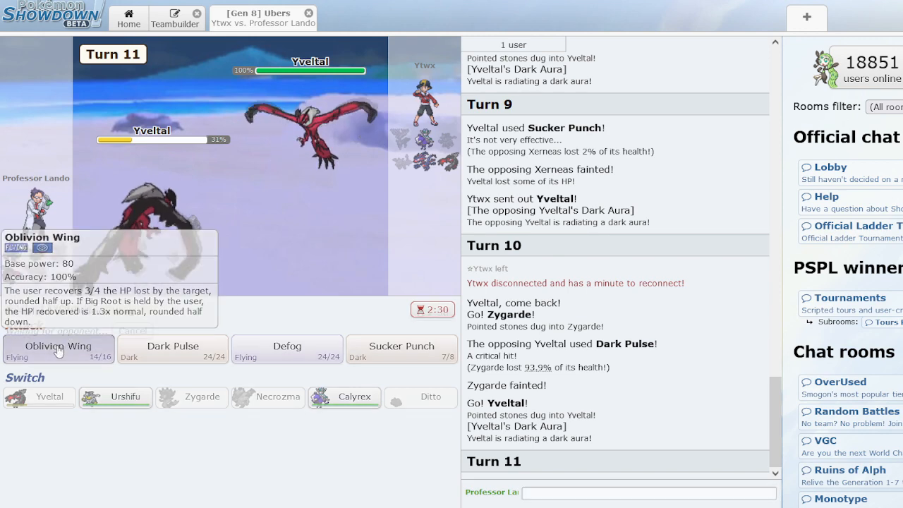
{"action": "left_click", "coordinate": [58, 349]}
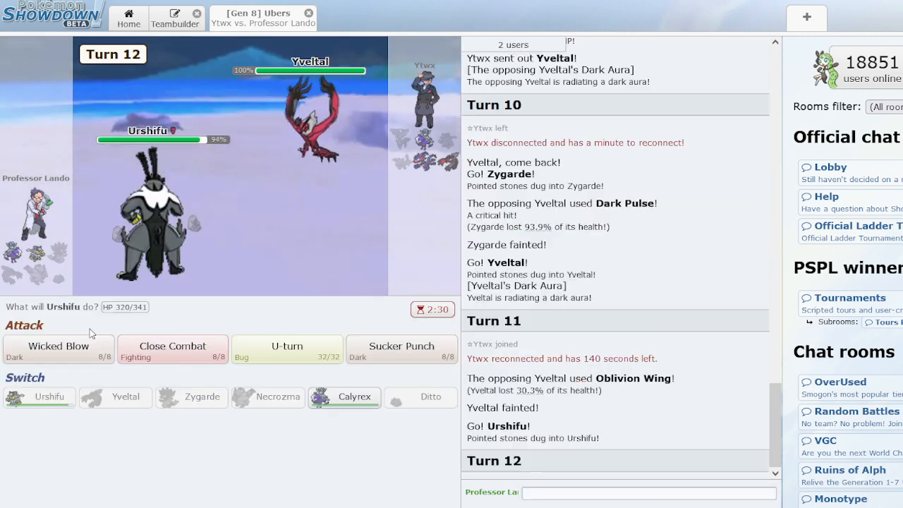
{"action": "mouse_move", "coordinate": [133, 364]}
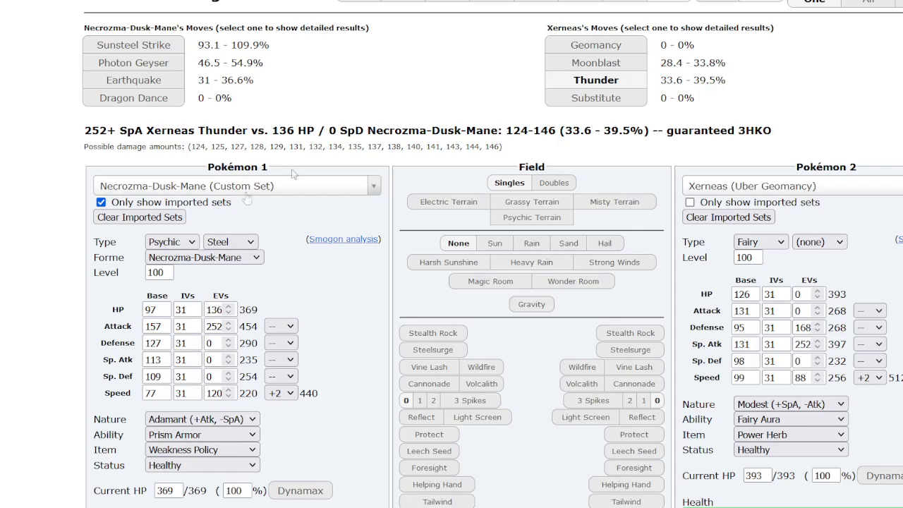
Compare Urshifu and Calyrex-Shadow attacking Yveltal, settle on Urshifu, and return to battle
{"action": "left_click", "coordinate": [237, 186]}
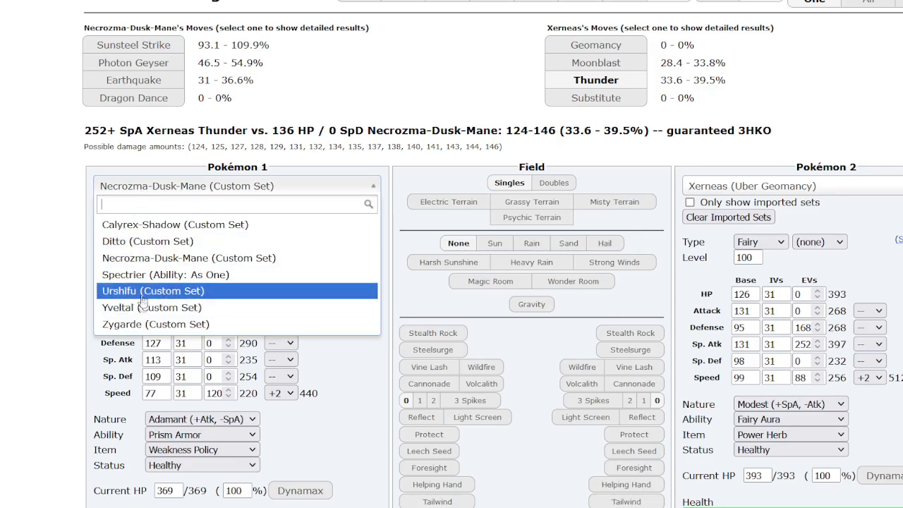
{"action": "left_click", "coordinate": [150, 290]}
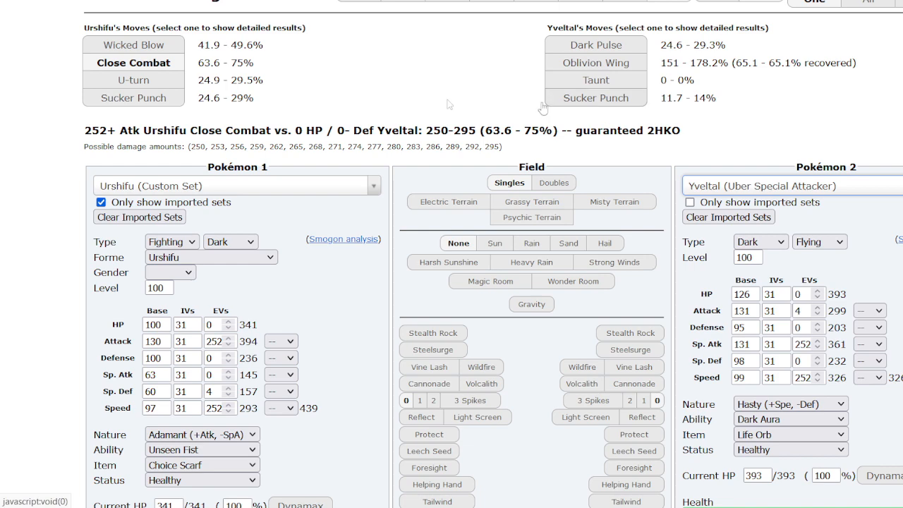
{"action": "mouse_move", "coordinate": [261, 205]}
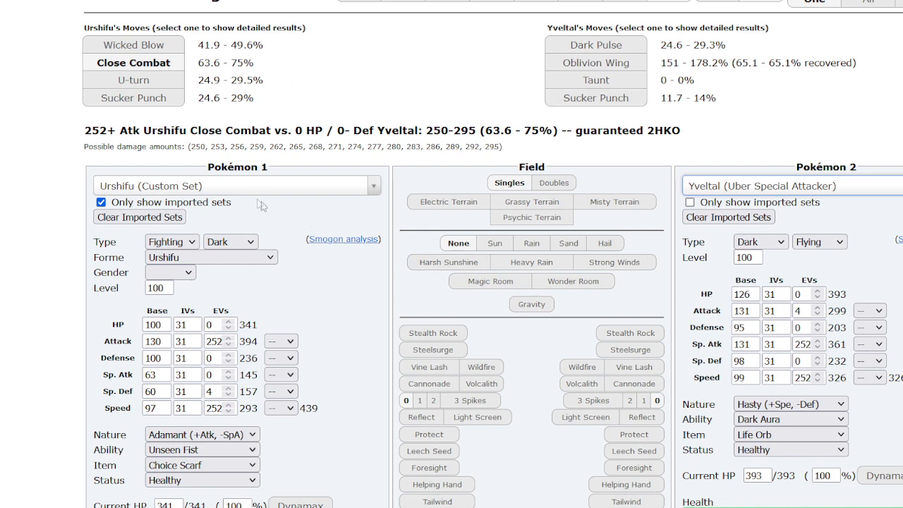
{"action": "left_click", "coordinate": [237, 185]}
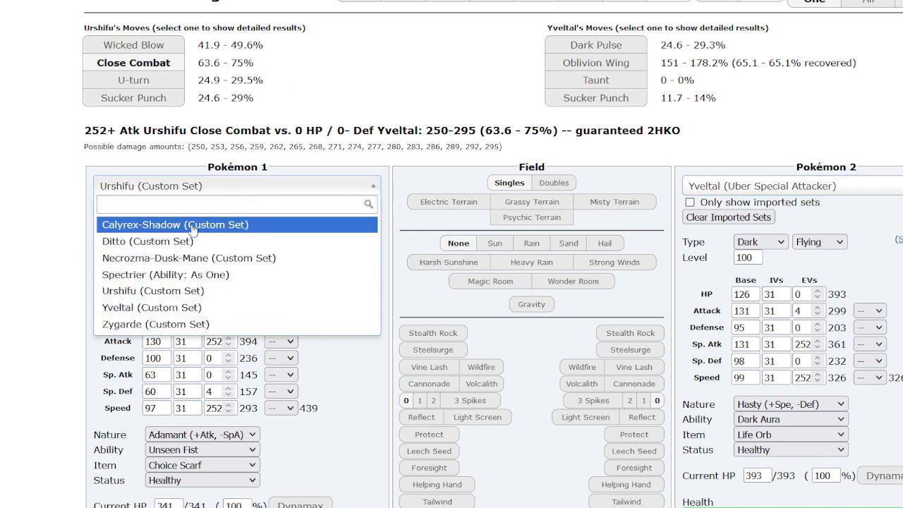
{"action": "left_click", "coordinate": [174, 224]}
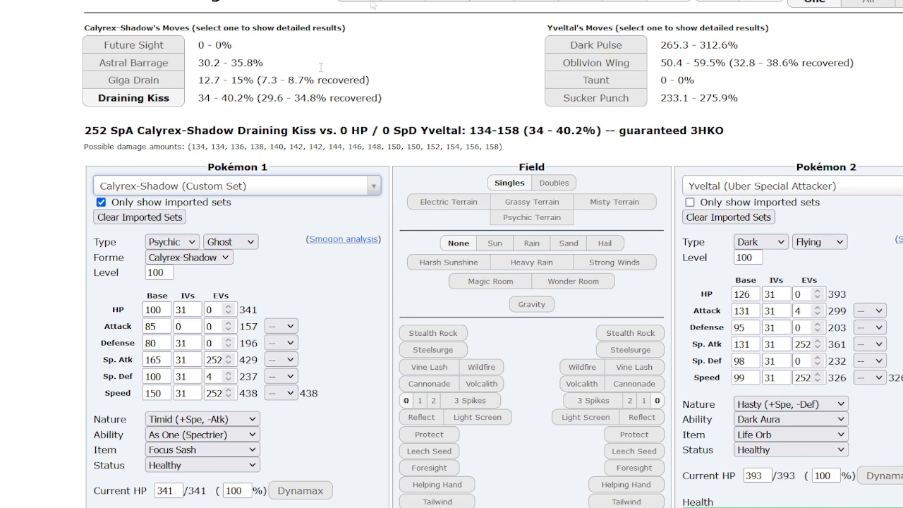
{"action": "left_click", "coordinate": [262, 17]}
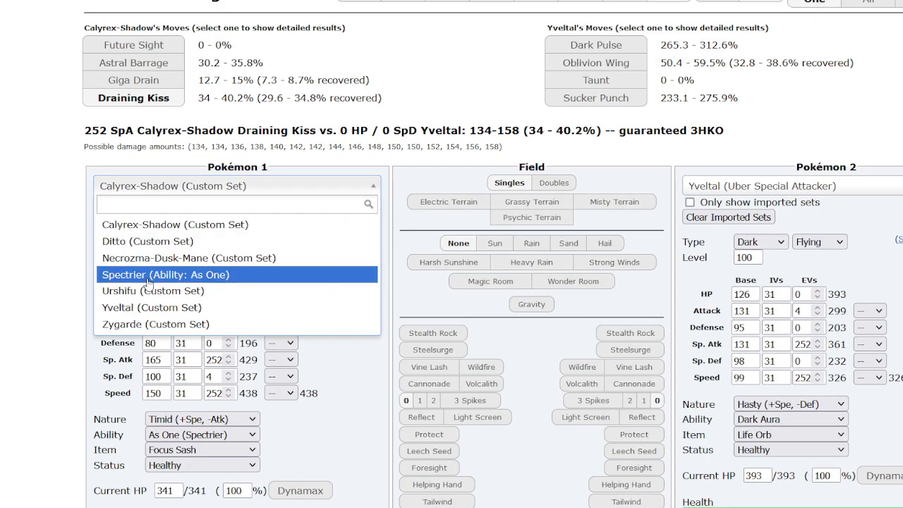
{"action": "left_click", "coordinate": [152, 291]}
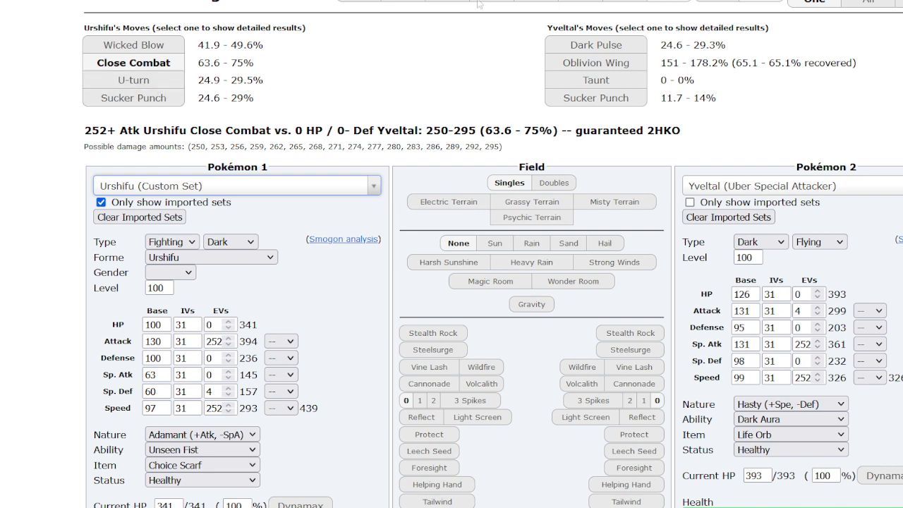
{"action": "mouse_move", "coordinate": [325, 76]}
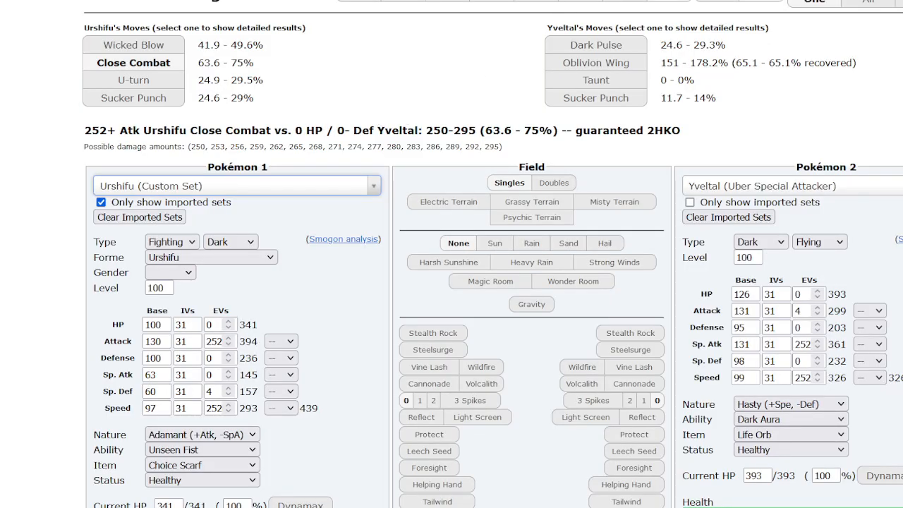
{"action": "left_click", "coordinate": [262, 16]}
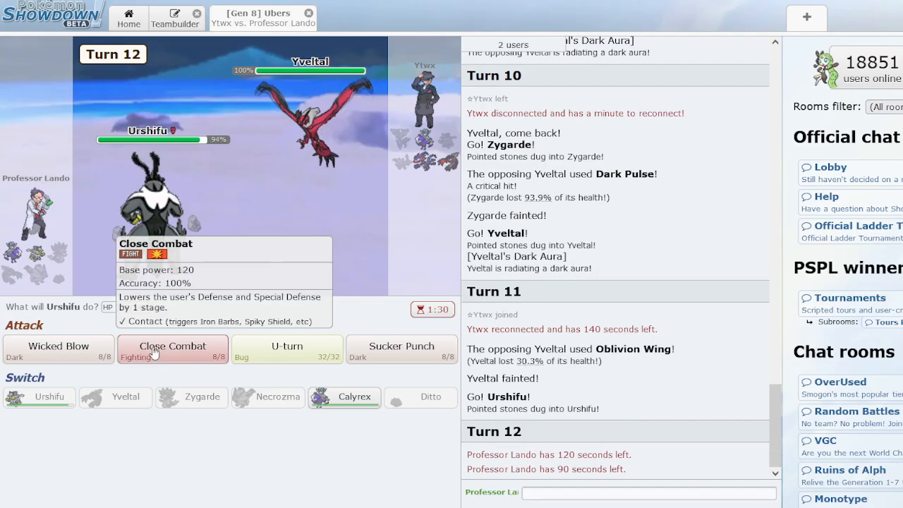
Close Combat the opposing Yveltal, leave the battle, and search for a new Ubers match
{"action": "left_click", "coordinate": [172, 347]}
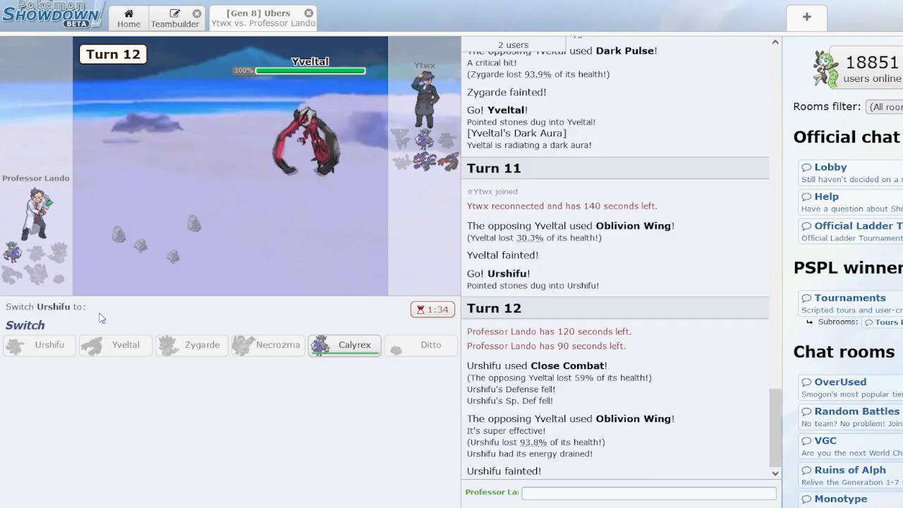
{"action": "left_click", "coordinate": [308, 13]}
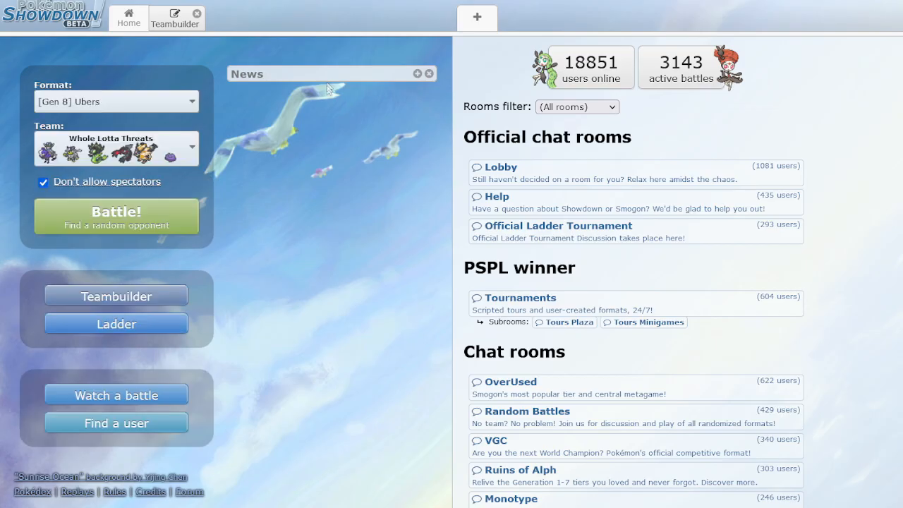
{"action": "left_click", "coordinate": [116, 216]}
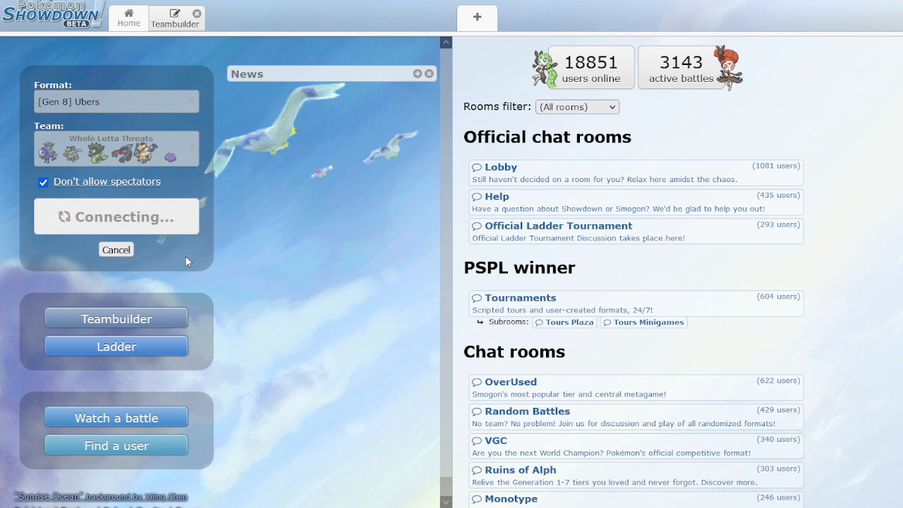
{"action": "mouse_move", "coordinate": [172, 262]}
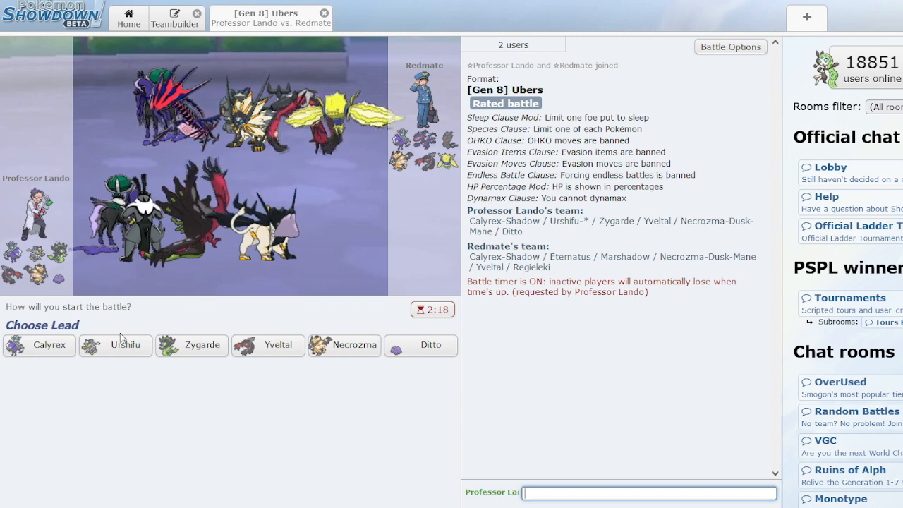
Choose Urshifu as the lead against Redmate's team
{"action": "left_click", "coordinate": [125, 345]}
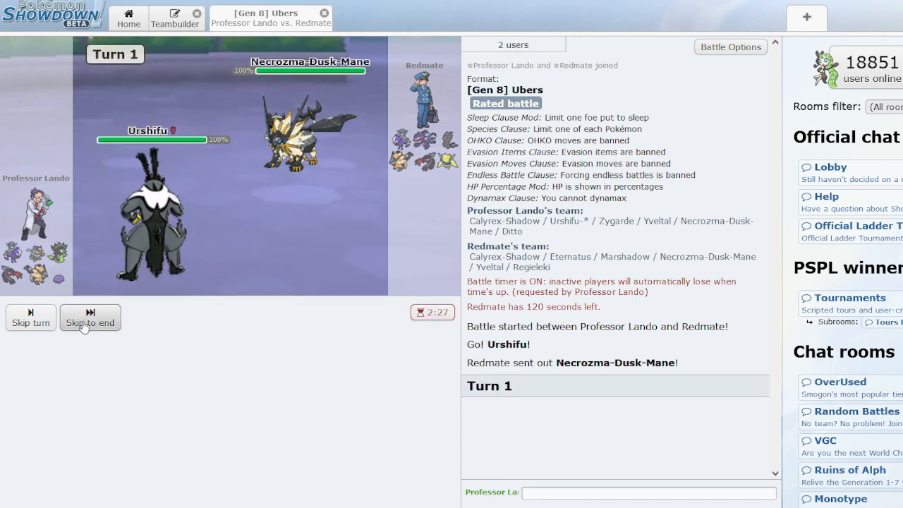
Skip the turn animations, then hit the opposing Yveltal with Oblivion Wing
{"action": "left_click", "coordinate": [90, 318]}
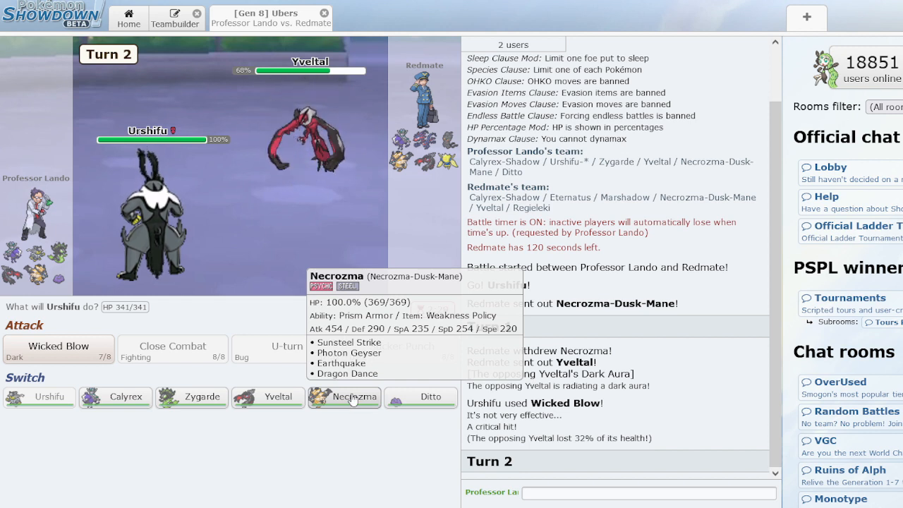
{"action": "mouse_move", "coordinate": [327, 423]}
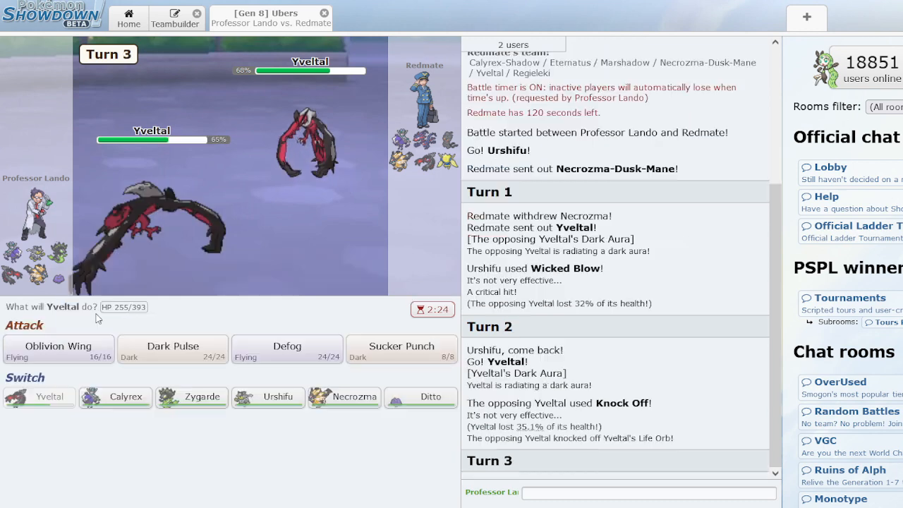
{"action": "left_click", "coordinate": [58, 349]}
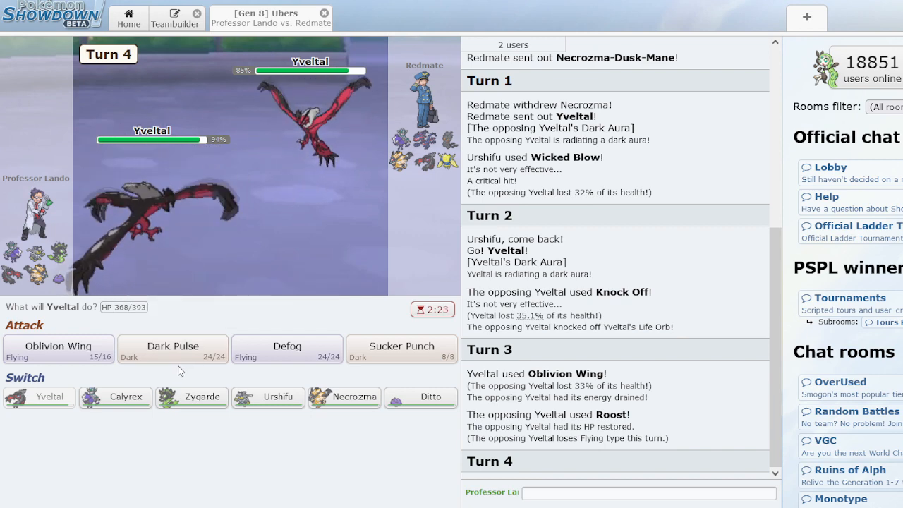
{"action": "mouse_move", "coordinate": [303, 148]}
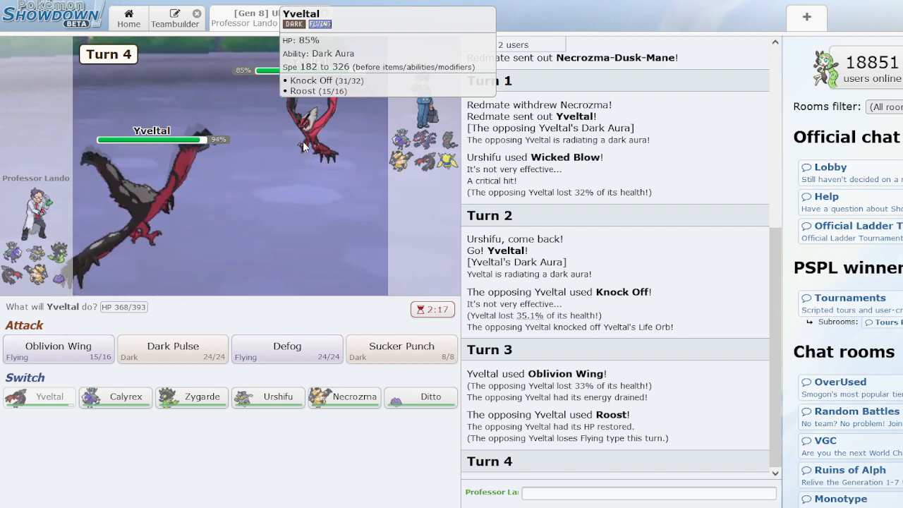
{"action": "mouse_move", "coordinate": [58, 346]}
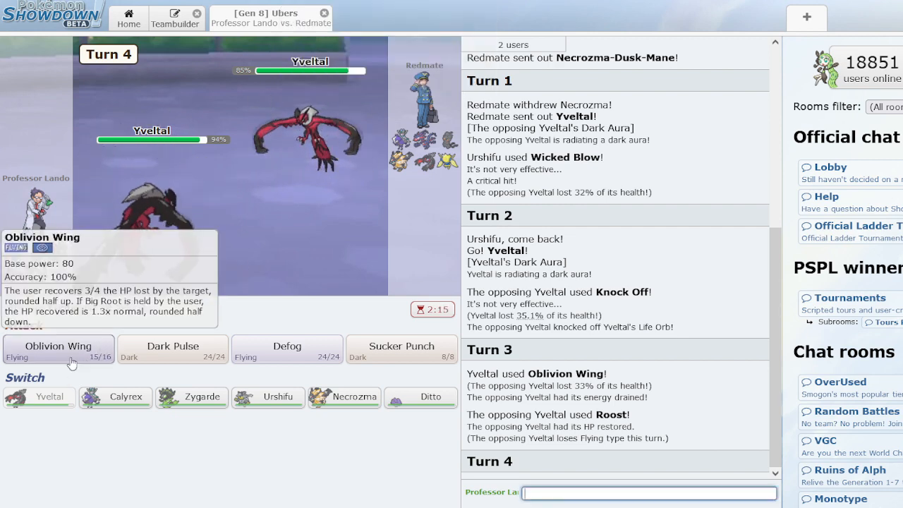
Use Oblivion Wing on the opposing Yveltal for Turn 4
{"action": "left_click", "coordinate": [57, 345]}
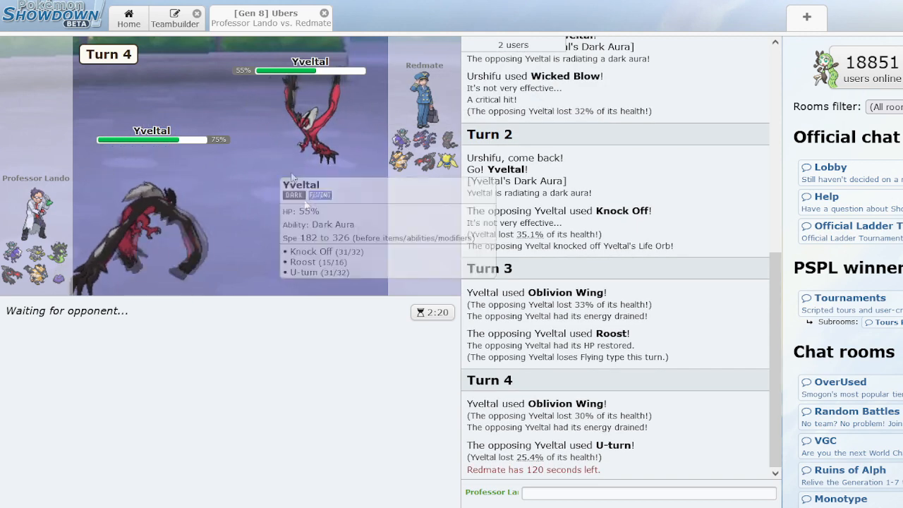
{"action": "mouse_move", "coordinate": [146, 391]}
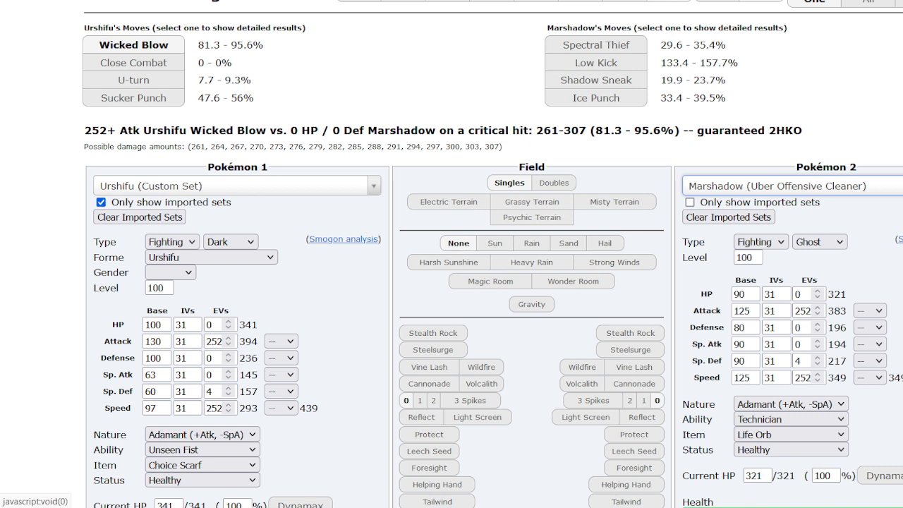
Set the calculator's Pokémon 1 to the Yveltal custom set
{"action": "left_click", "coordinate": [236, 186]}
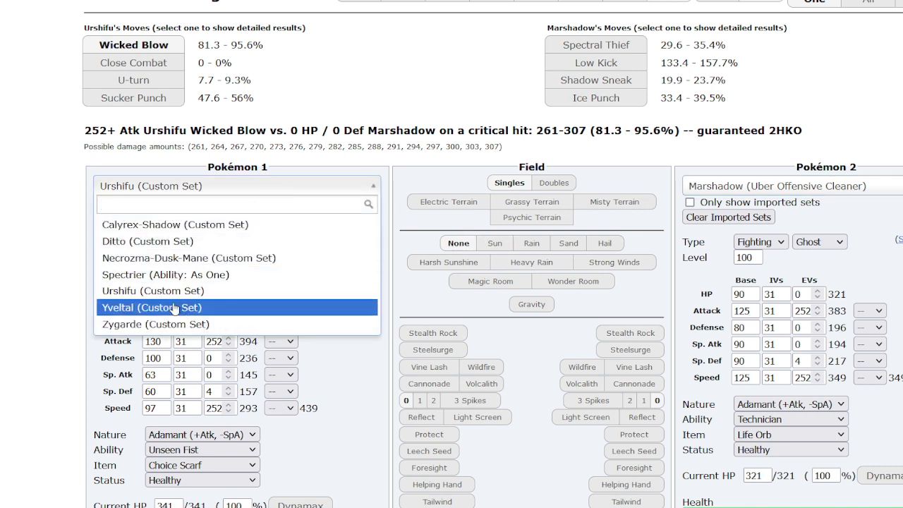
{"action": "left_click", "coordinate": [152, 307]}
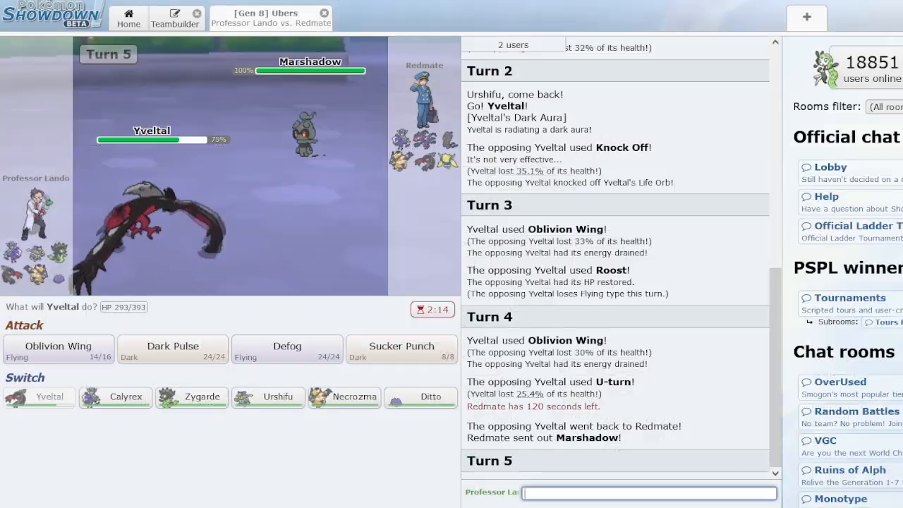
{"action": "mouse_move", "coordinate": [163, 415]}
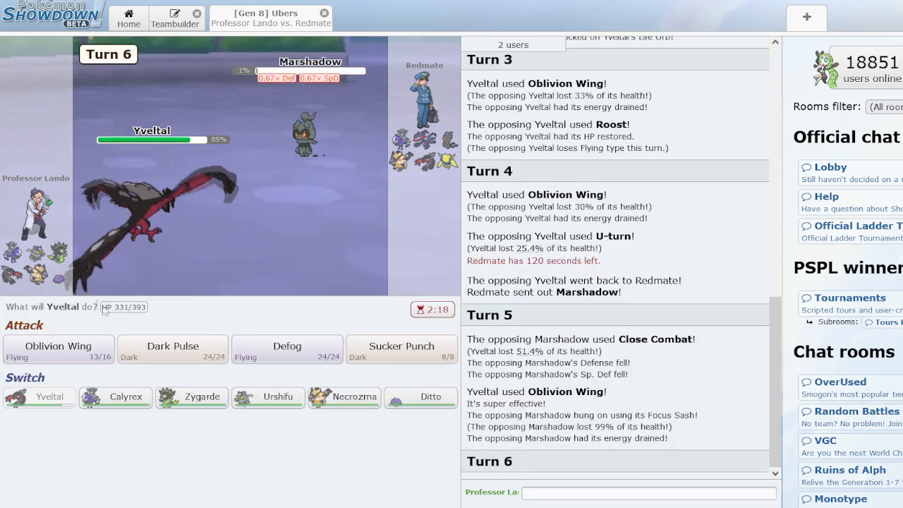
Attack Marshadow with Sucker Punch, then switch Yveltal out for Zygarde
{"action": "left_click", "coordinate": [402, 349]}
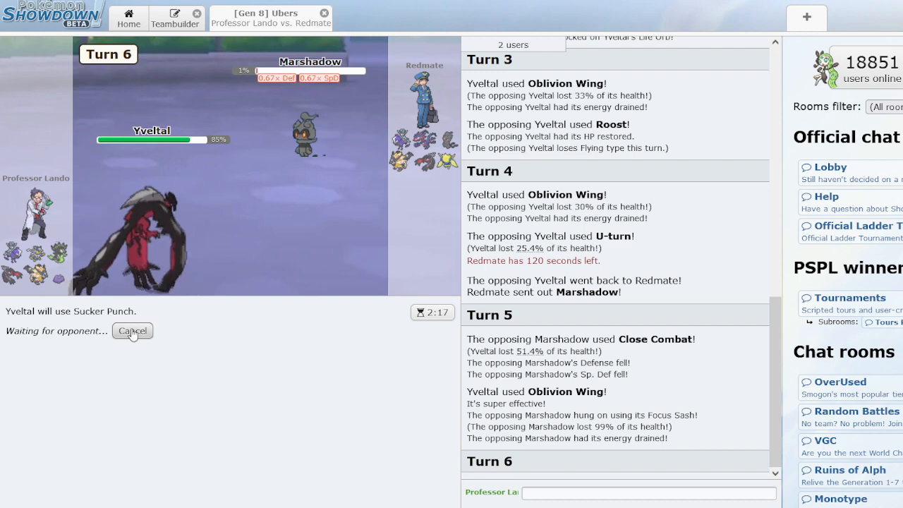
{"action": "left_click", "coordinate": [132, 331]}
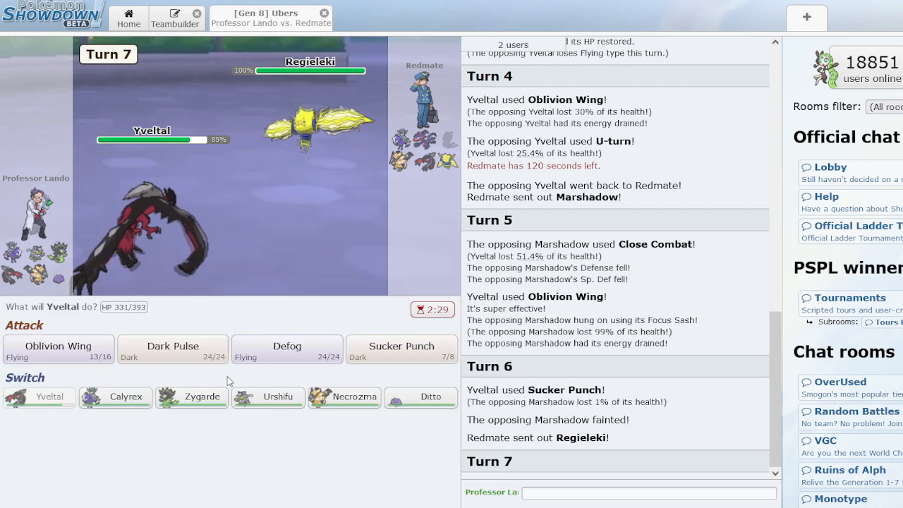
{"action": "left_click", "coordinate": [191, 396]}
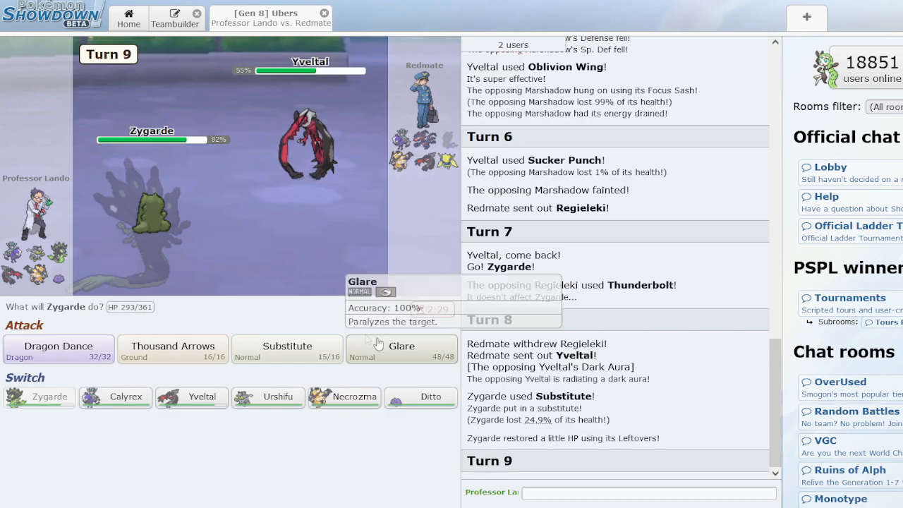
Paralyze Yveltal with Glare and set up Zygarde with Dragon Dances and Substitute
{"action": "left_click", "coordinate": [402, 349]}
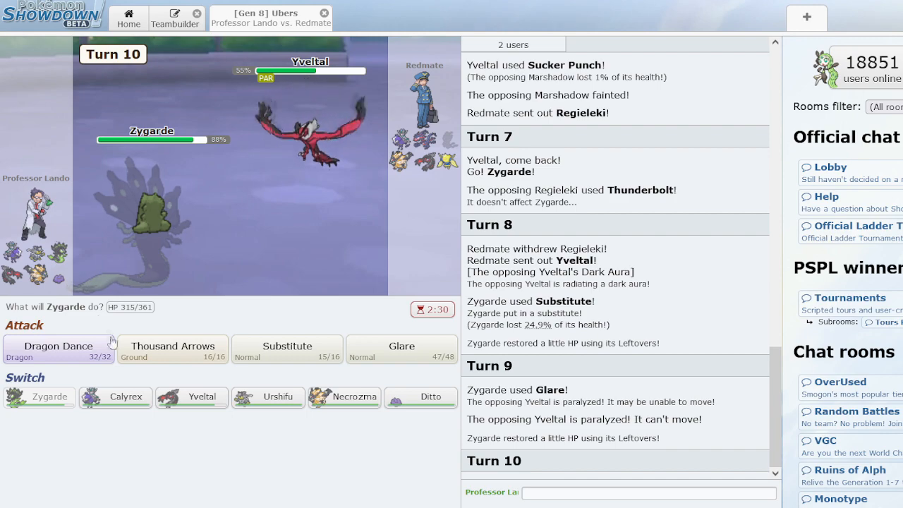
{"action": "left_click", "coordinate": [58, 346]}
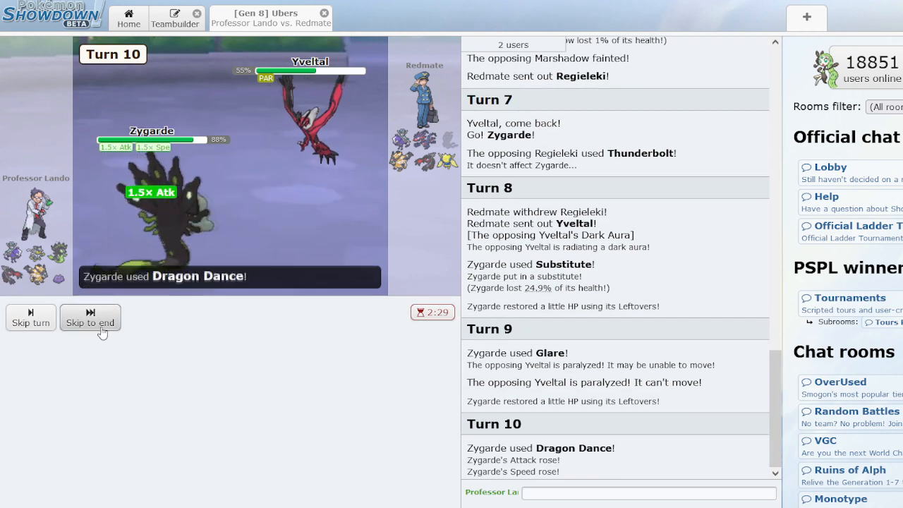
{"action": "left_click", "coordinate": [89, 322]}
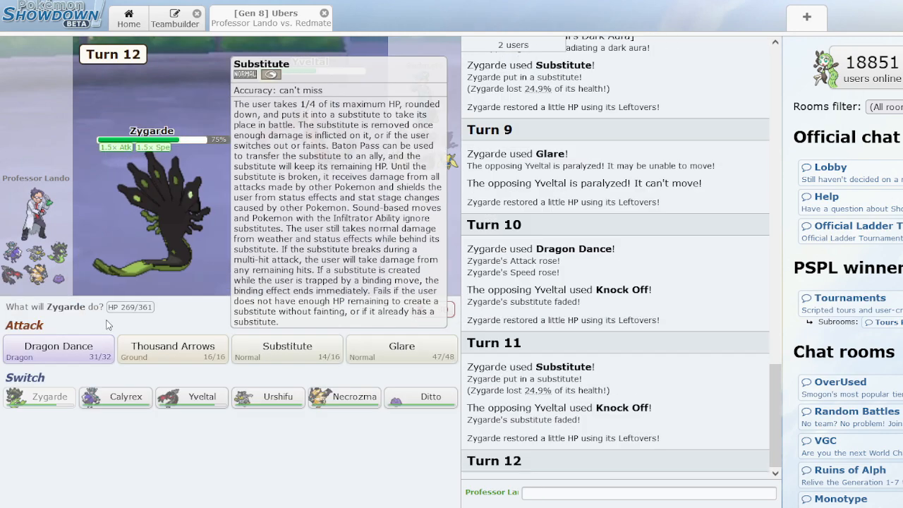
{"action": "left_click", "coordinate": [287, 349]}
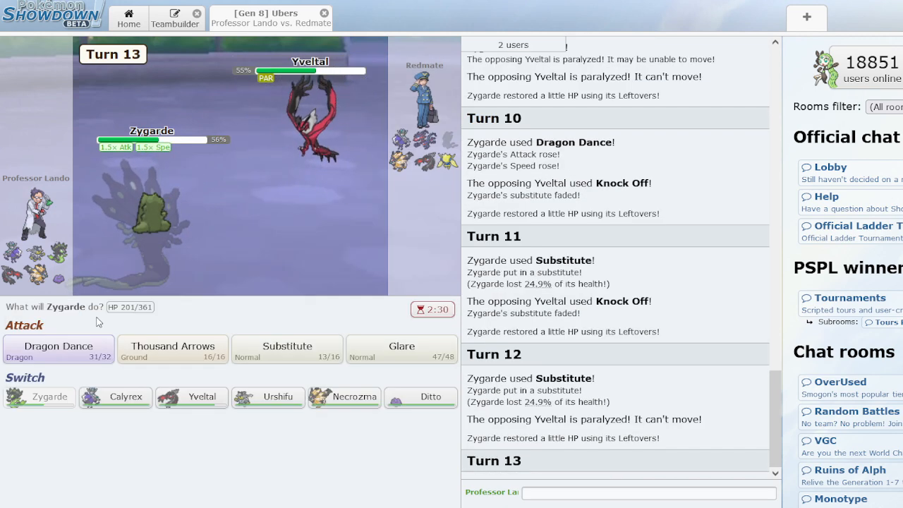
{"action": "left_click", "coordinate": [59, 349]}
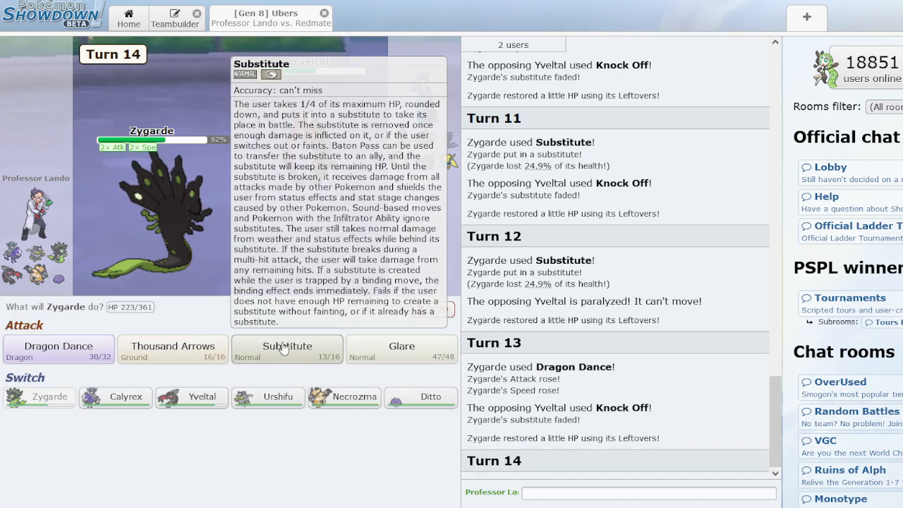
{"action": "left_click", "coordinate": [286, 350]}
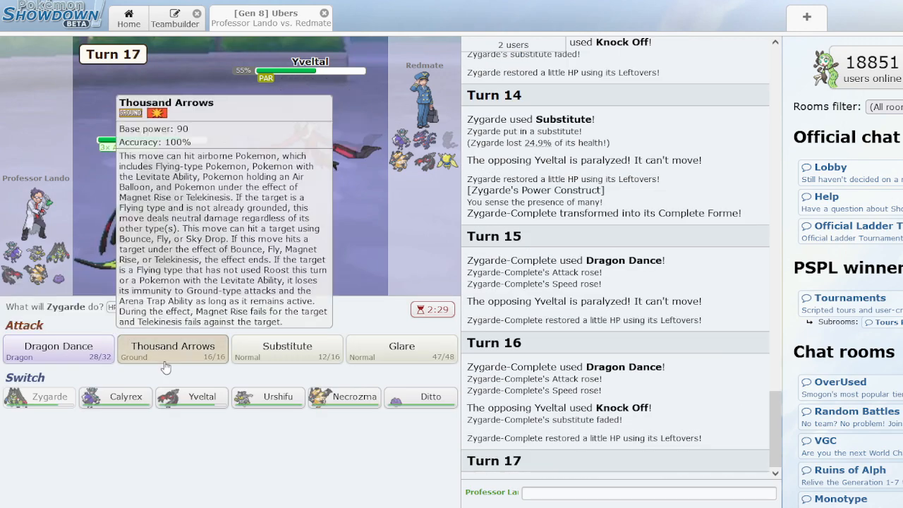
Knock out paralyzed Yveltal with Thousand Arrows, then hit Calyrex-Shadow
{"action": "left_click", "coordinate": [171, 347]}
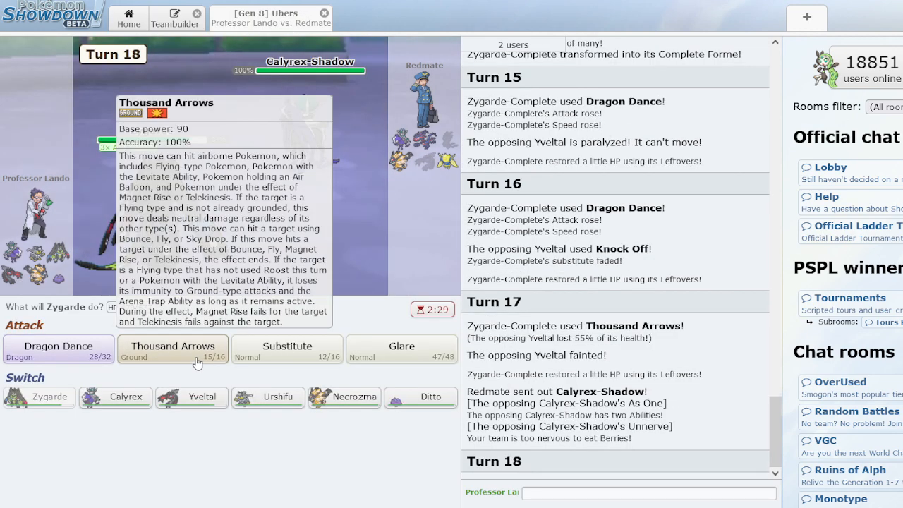
{"action": "left_click", "coordinate": [173, 346]}
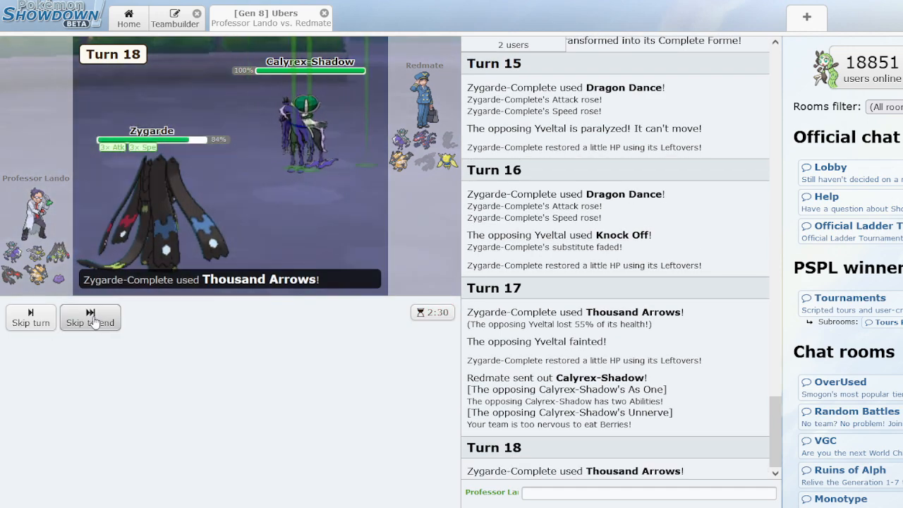
{"action": "left_click", "coordinate": [90, 318]}
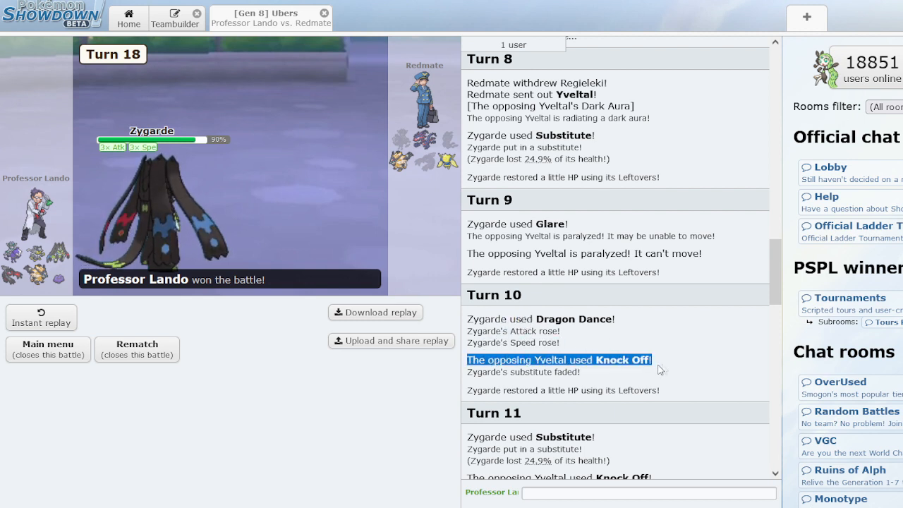
Scroll through the finished Ubers battle's log
{"action": "scroll", "scroll_direction": "down", "scroll_amount": 3}
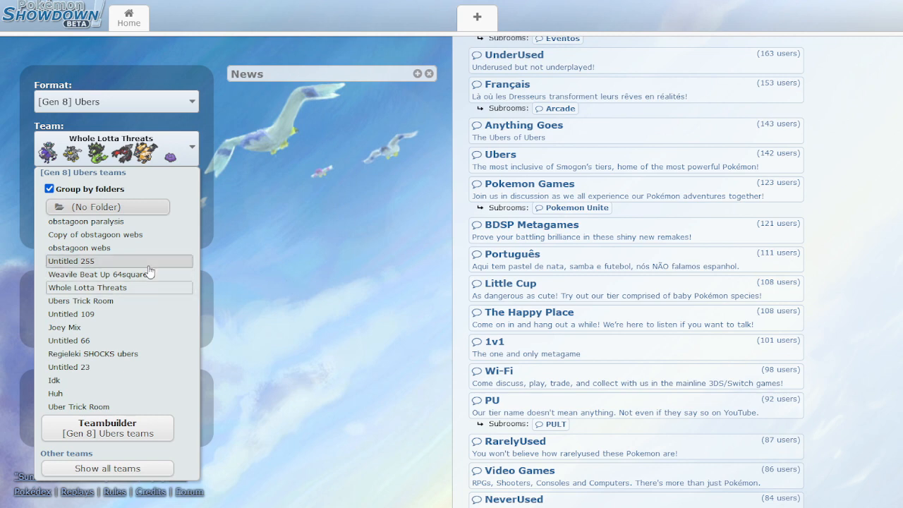
Try the Weavile Beat Up 64squares, Untitled 255, and Copy of obstagoon webs teams
{"action": "left_click", "coordinate": [104, 260]}
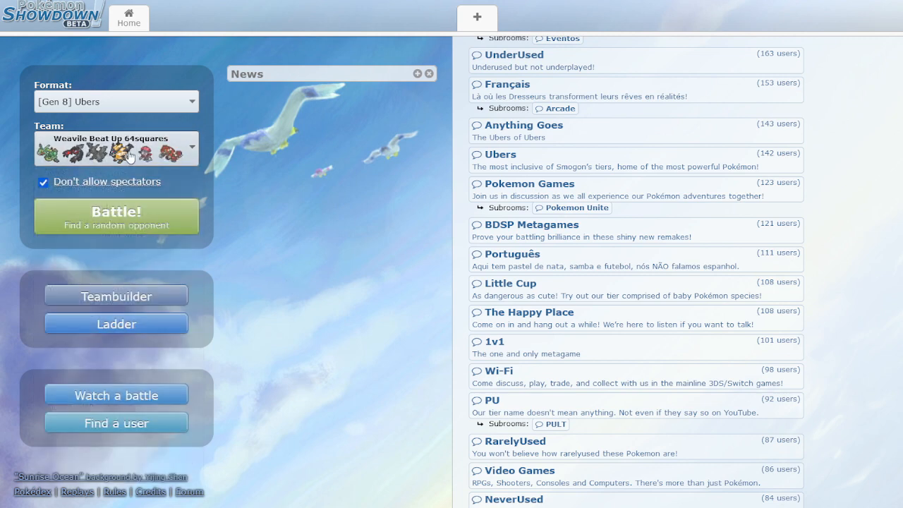
{"action": "left_click", "coordinate": [116, 147]}
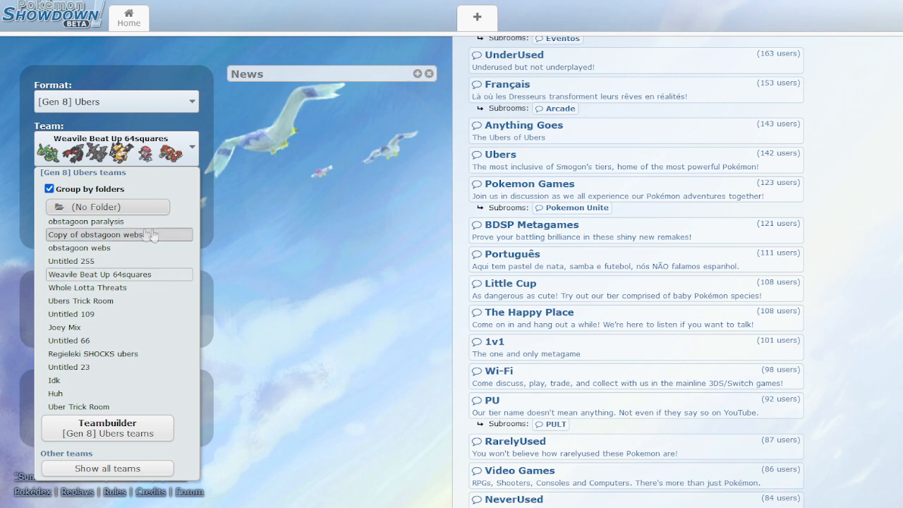
{"action": "left_click", "coordinate": [71, 261]}
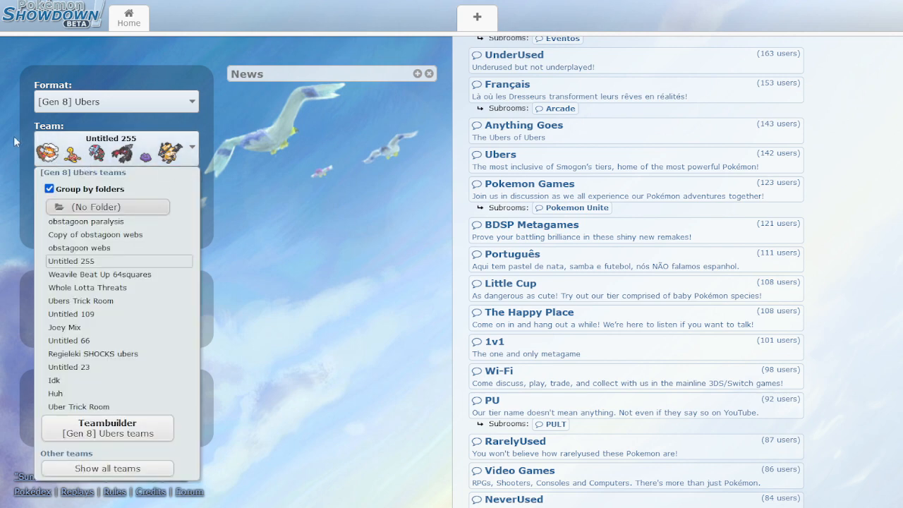
{"action": "mouse_move", "coordinate": [118, 287]}
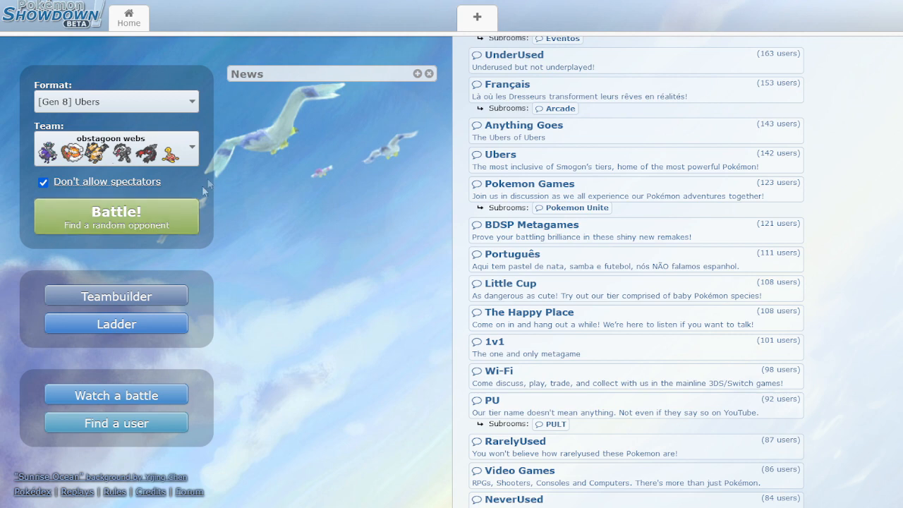
{"action": "left_click", "coordinate": [116, 148]}
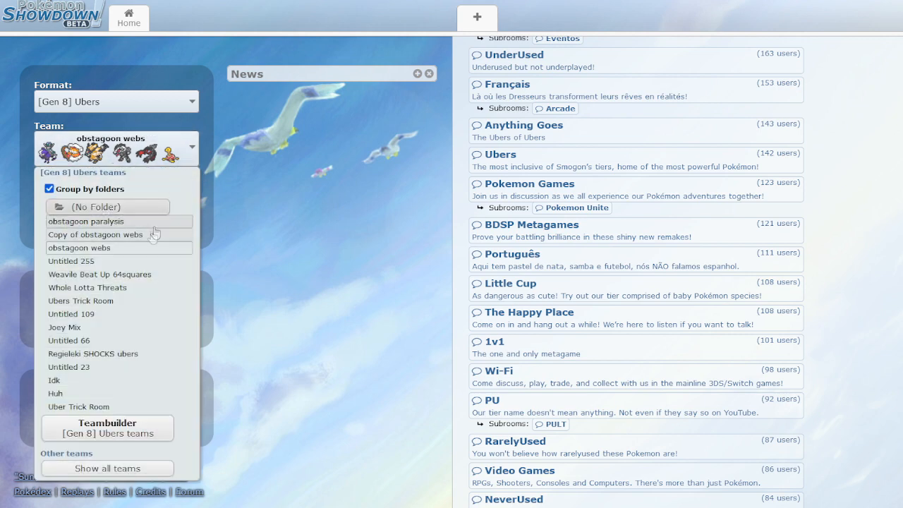
{"action": "left_click", "coordinate": [96, 234]}
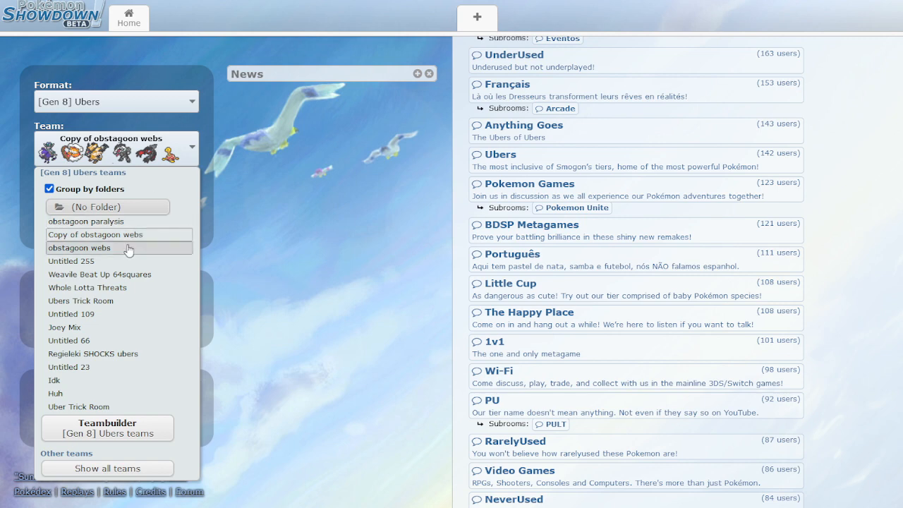
{"action": "left_click", "coordinate": [79, 248]}
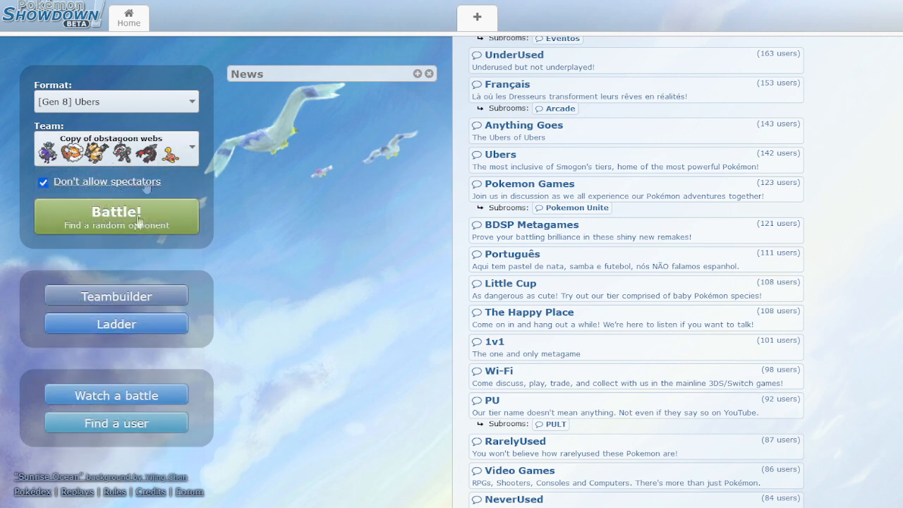
Load the obstagoon paralysis team and start a Gen 8 Ubers ladder search
{"action": "left_click", "coordinate": [116, 148]}
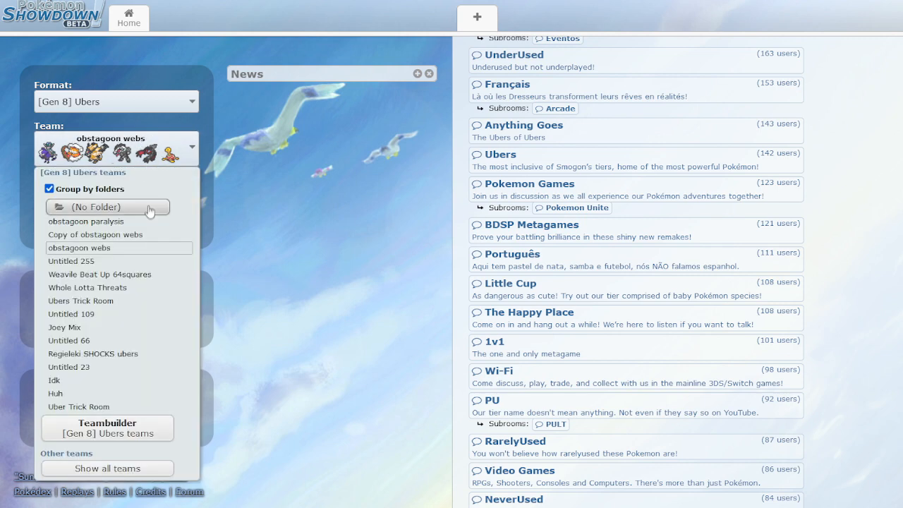
{"action": "left_click", "coordinate": [85, 221]}
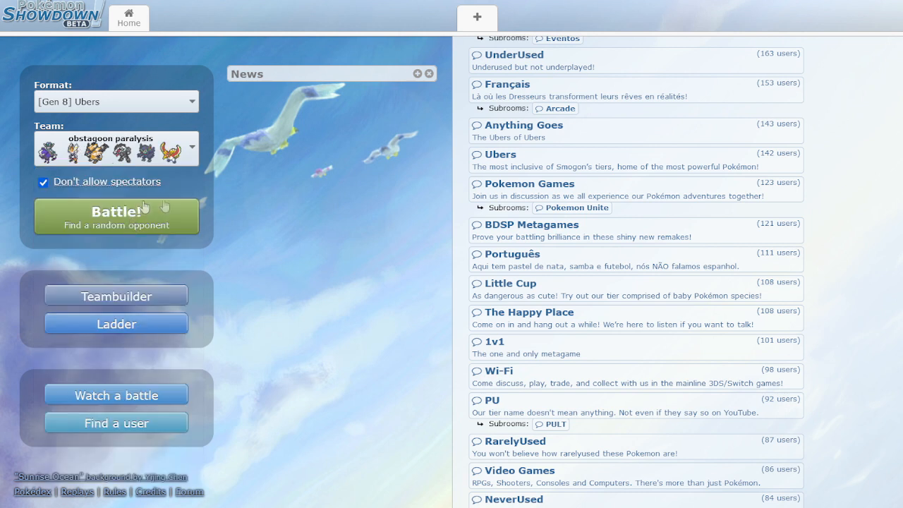
{"action": "mouse_move", "coordinate": [130, 165]}
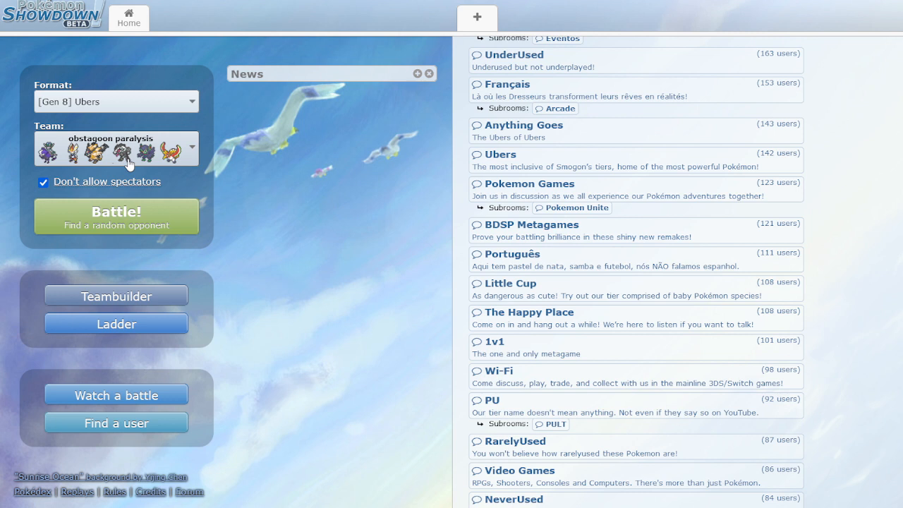
{"action": "mouse_move", "coordinate": [286, 191]}
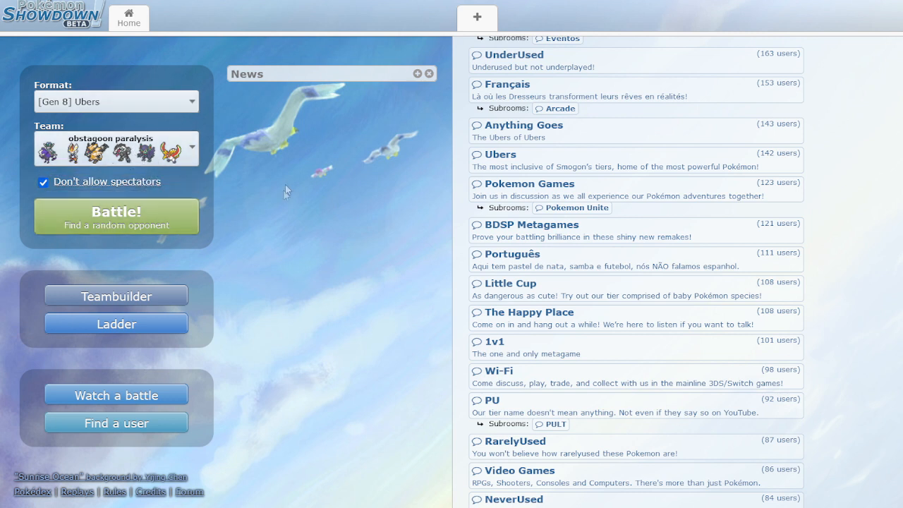
{"action": "mouse_move", "coordinate": [226, 182]}
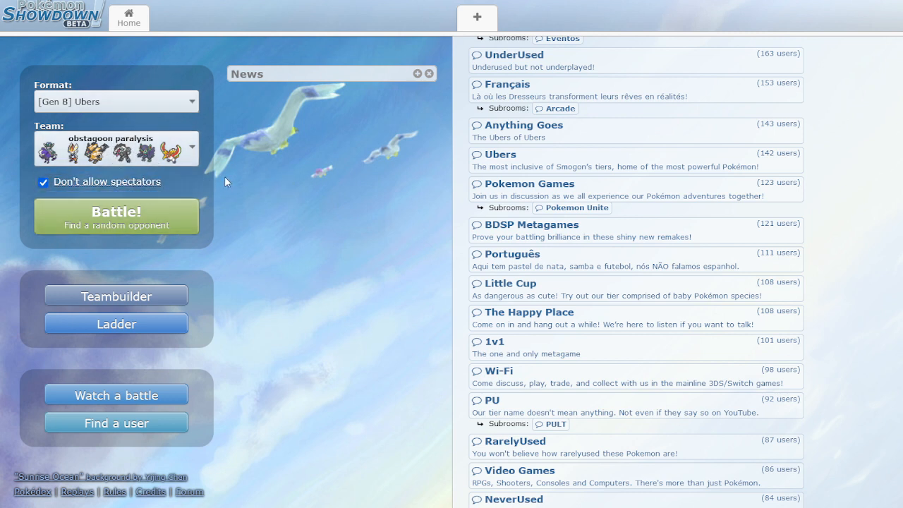
{"action": "left_click", "coordinate": [116, 216]}
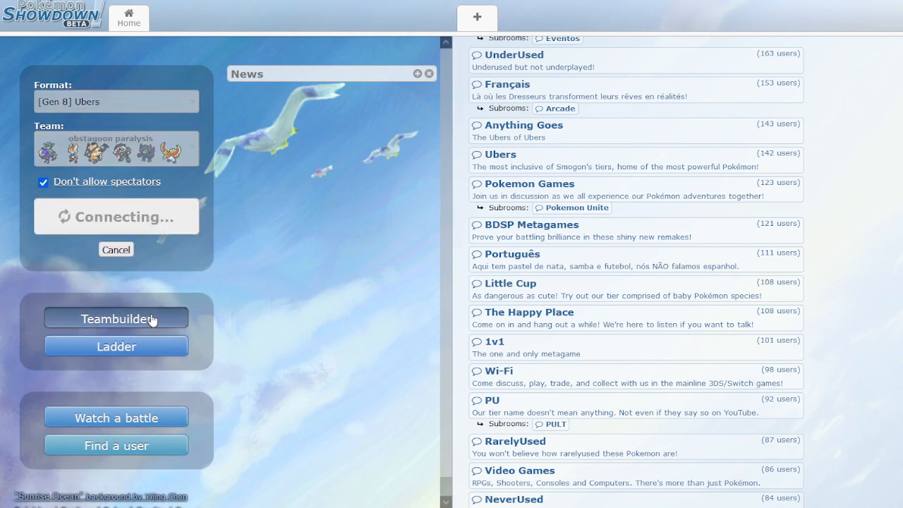
Clear the calculator's old imported custom sets and dismiss the confirmation notice
{"action": "left_click", "coordinate": [115, 319]}
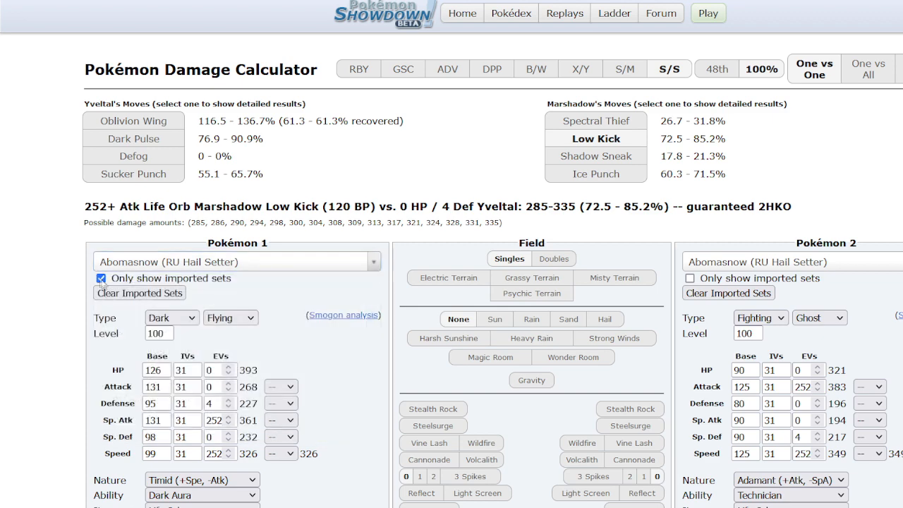
{"action": "left_click", "coordinate": [139, 293]}
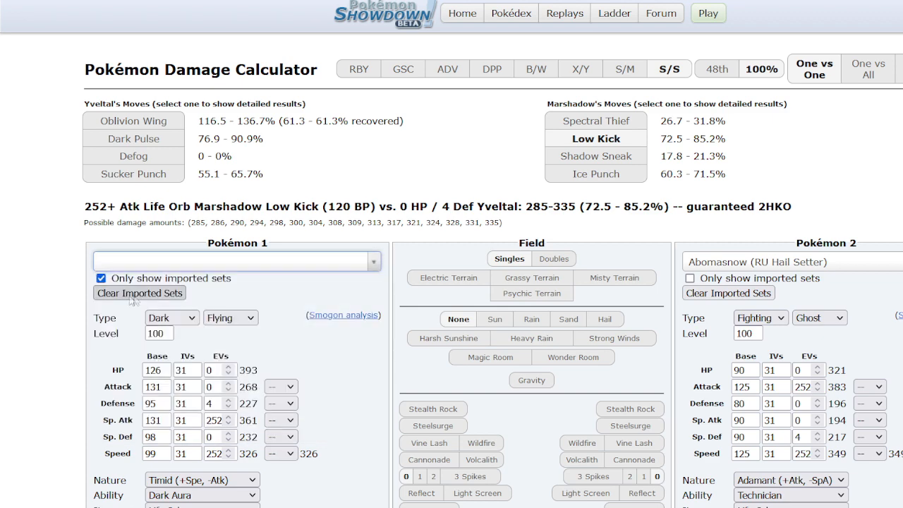
{"action": "left_click", "coordinate": [140, 293]}
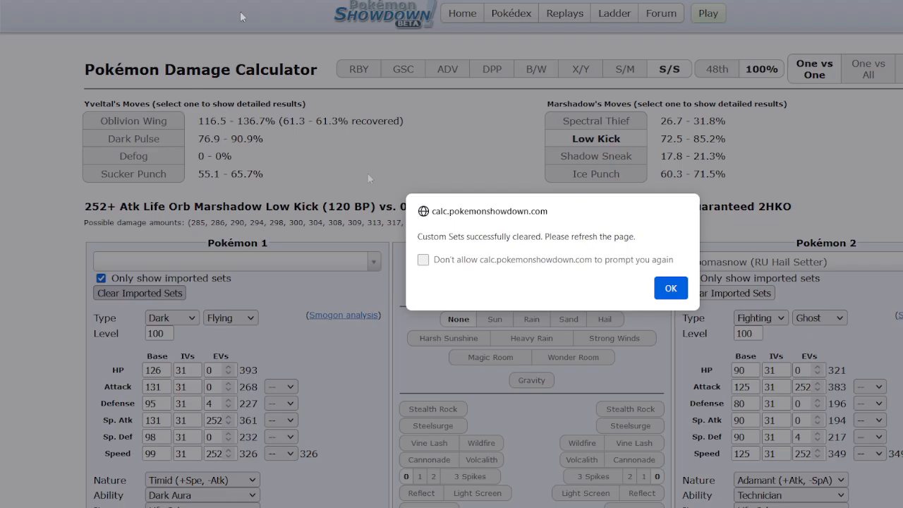
{"action": "left_click", "coordinate": [671, 288]}
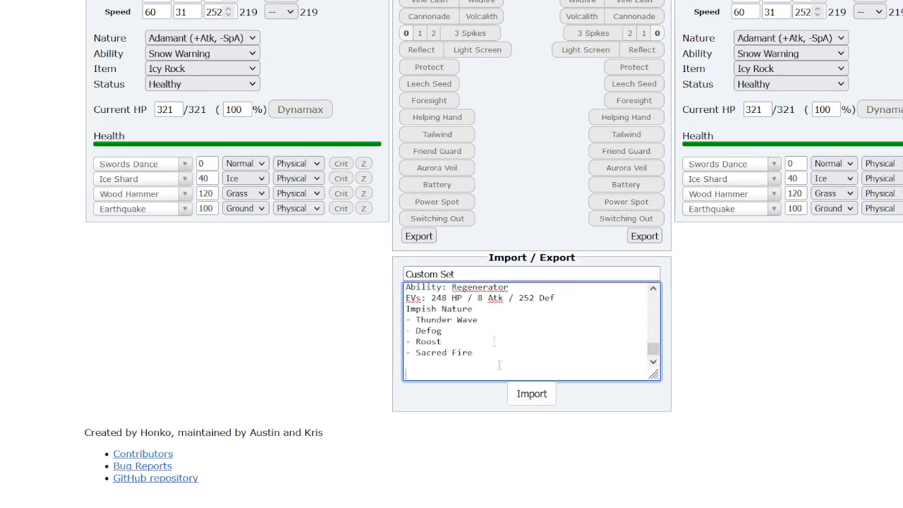
Open Pokémon 1's set list to see the imported team sets
{"action": "scroll", "scroll_direction": "up", "scroll_amount": 3}
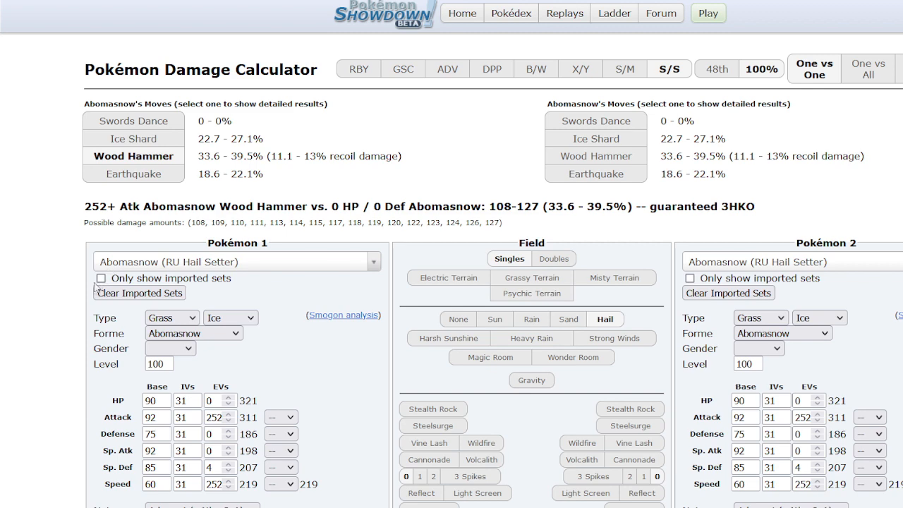
{"action": "left_click", "coordinate": [236, 262]}
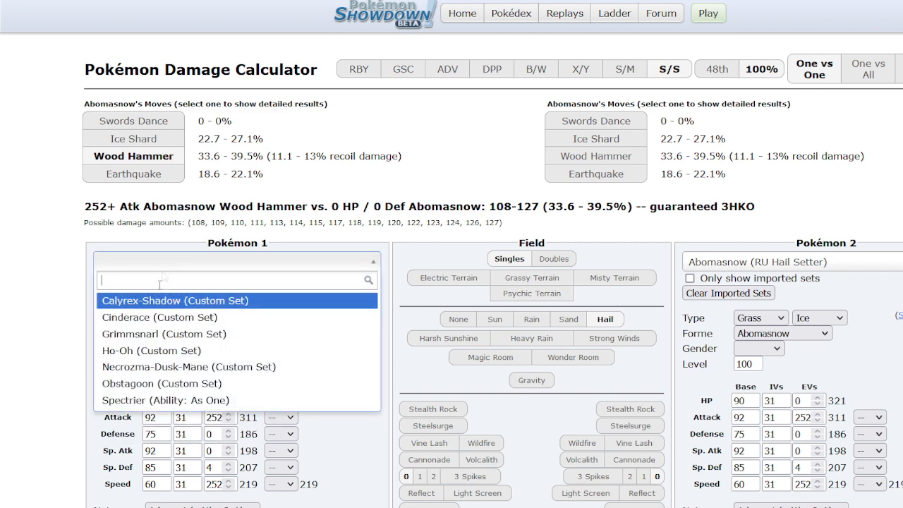
{"action": "left_click", "coordinate": [175, 13]}
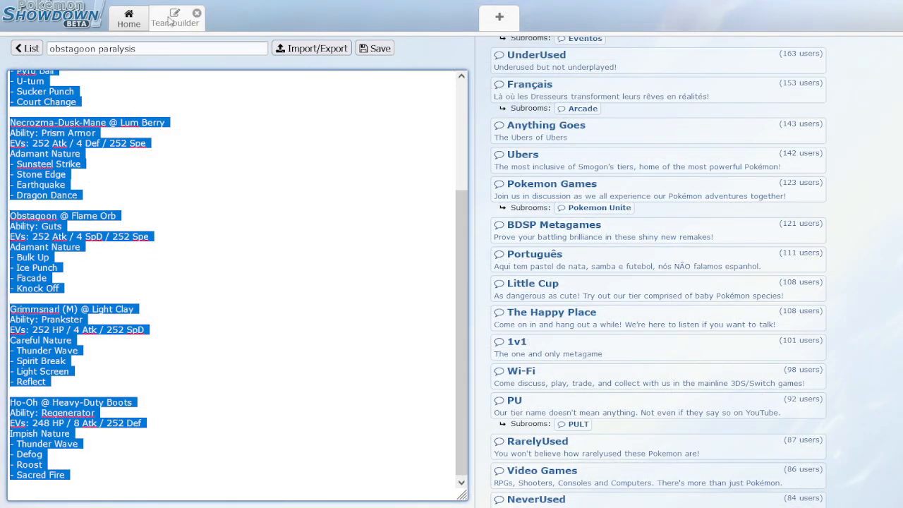
Return to the Home tab while the Gen 8 Ubers ladder search runs
{"action": "left_click", "coordinate": [197, 12]}
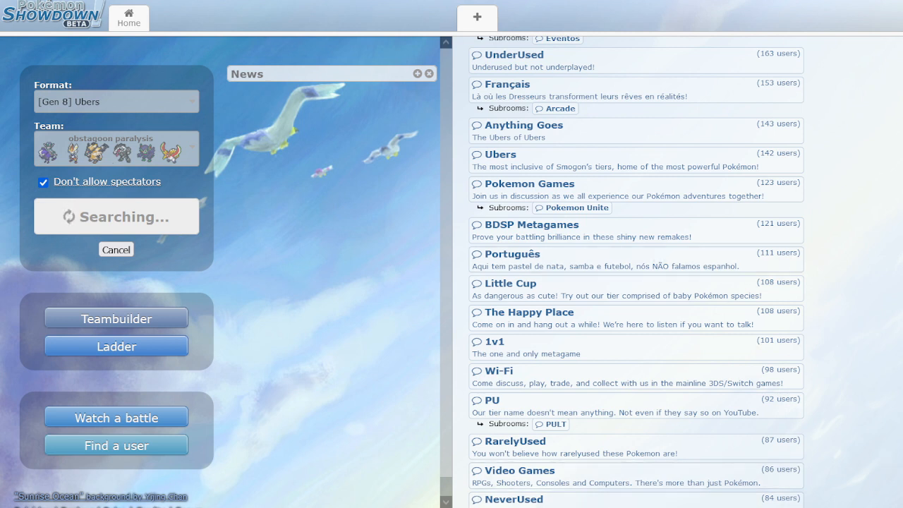
{"action": "mouse_move", "coordinate": [407, 92]}
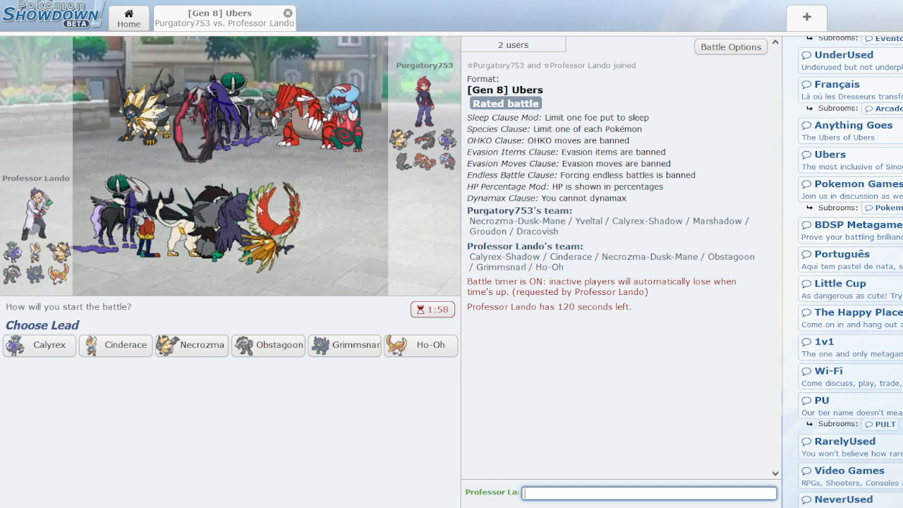
Lead with Grimmsnarl and put up Reflect on turn 1
{"action": "left_click", "coordinate": [345, 345]}
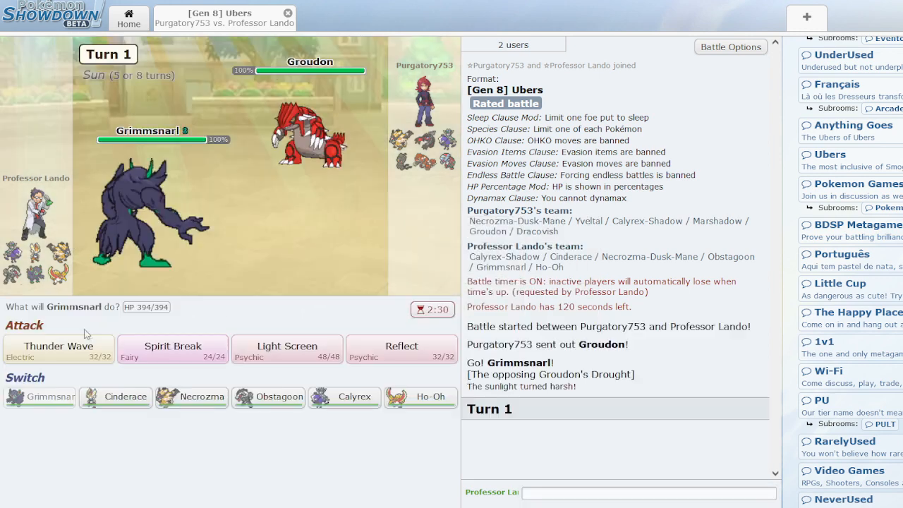
{"action": "mouse_move", "coordinate": [287, 346]}
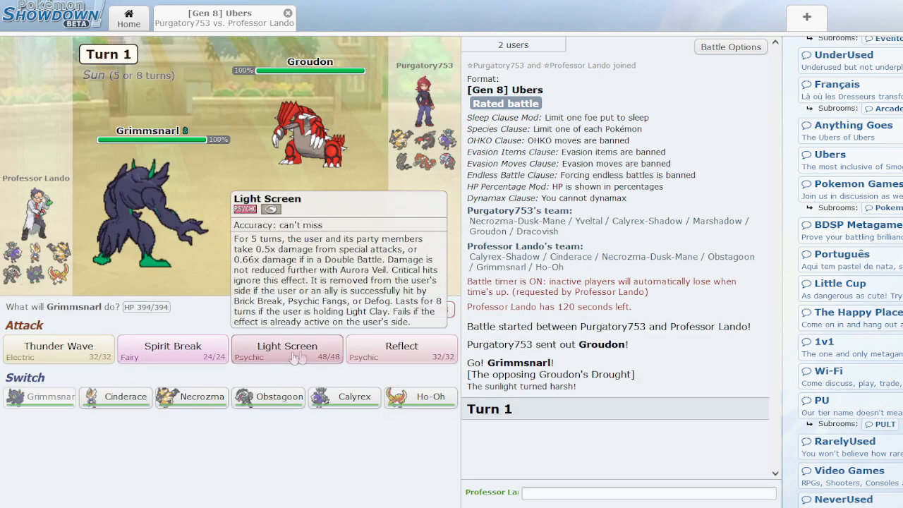
{"action": "left_click", "coordinate": [401, 349]}
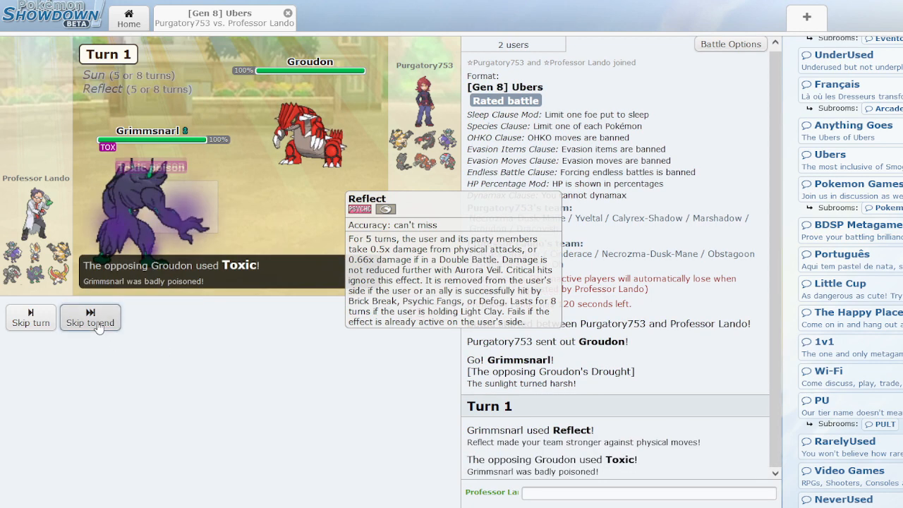
{"action": "left_click", "coordinate": [89, 322]}
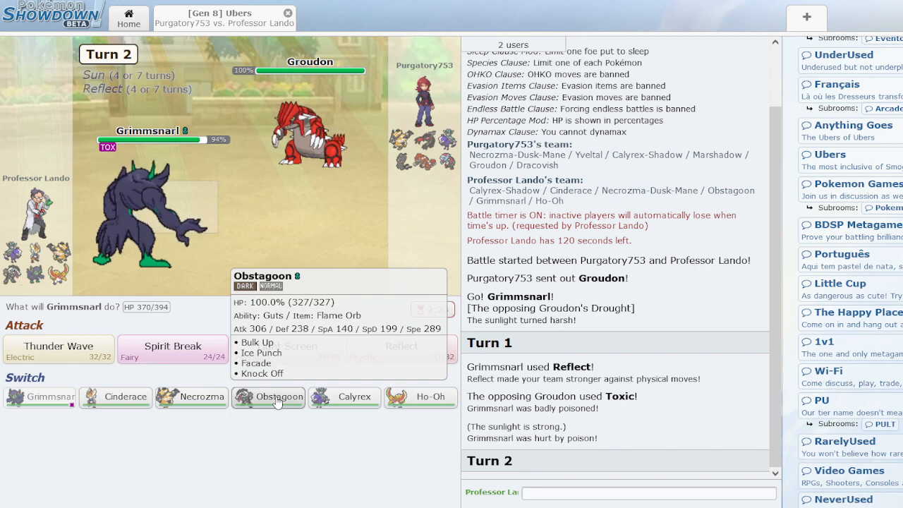
{"action": "mouse_move", "coordinate": [355, 397]}
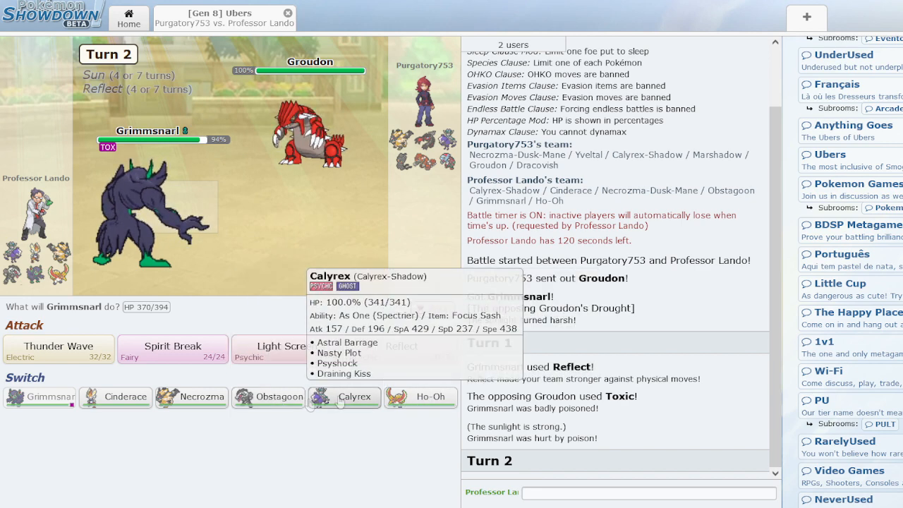
Switch Grimmsnarl out for Obstagoon, then queue Knock Off on turn 3
{"action": "left_click", "coordinate": [269, 397]}
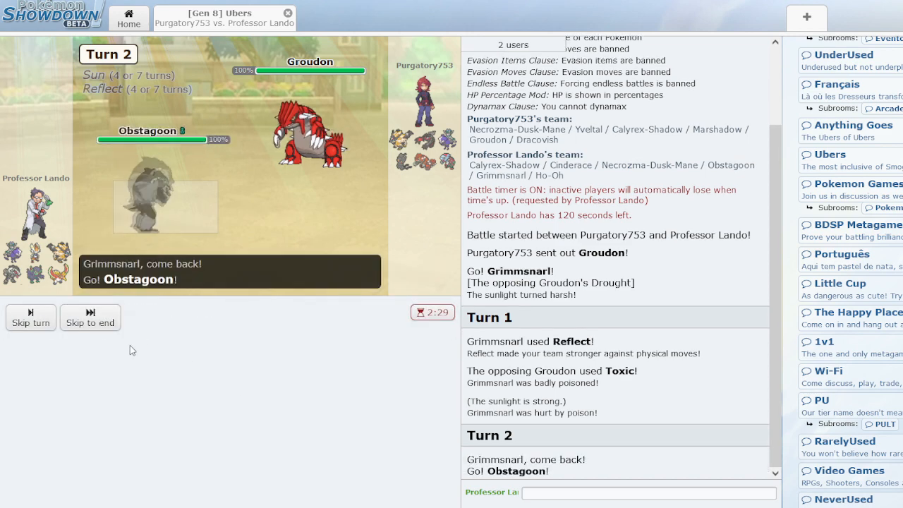
{"action": "left_click", "coordinate": [89, 318]}
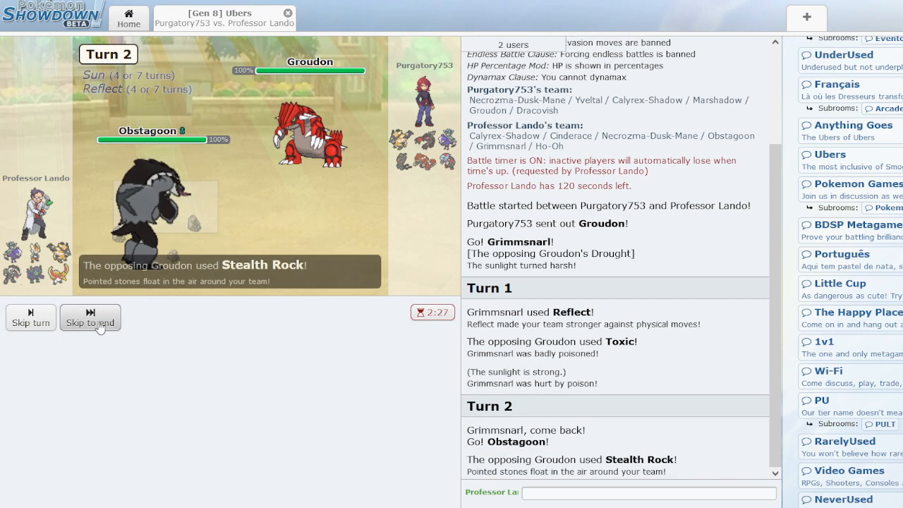
{"action": "left_click", "coordinate": [90, 322]}
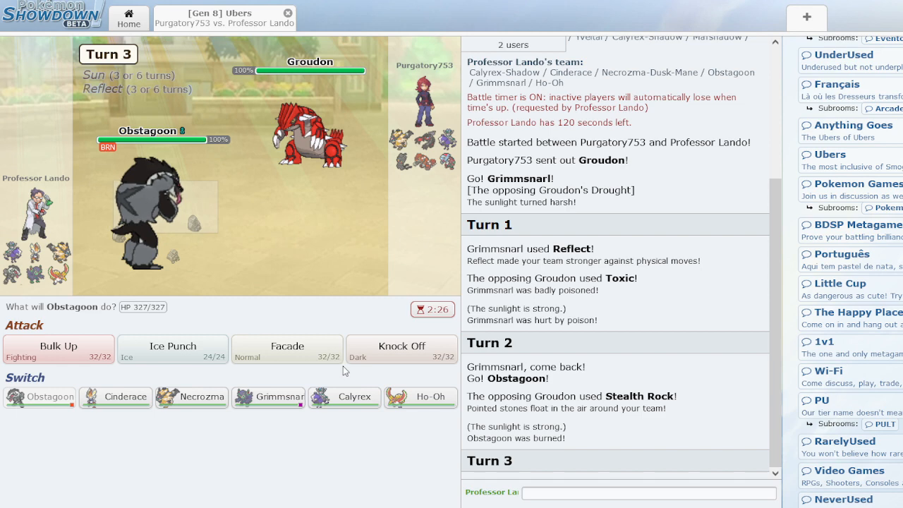
{"action": "left_click", "coordinate": [402, 348]}
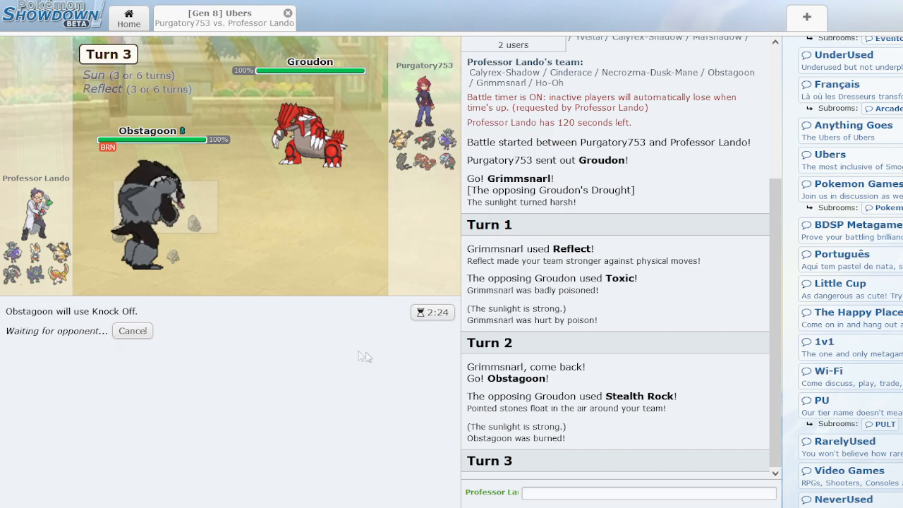
{"action": "mouse_move", "coordinate": [241, 345]}
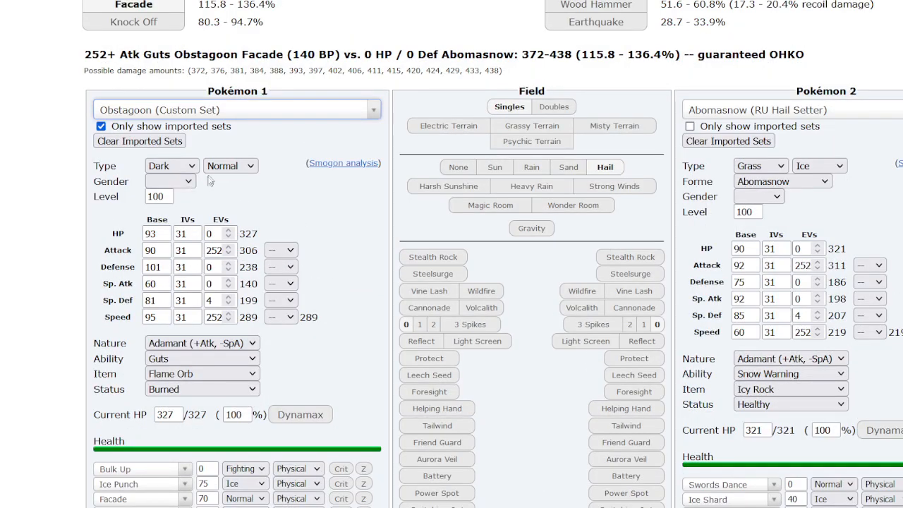
Choose a Groudon set as the calculator's defending Pokémon 2
{"action": "scroll", "scroll_direction": "down", "scroll_amount": 3}
{"action": "type", "text": "groudon"}
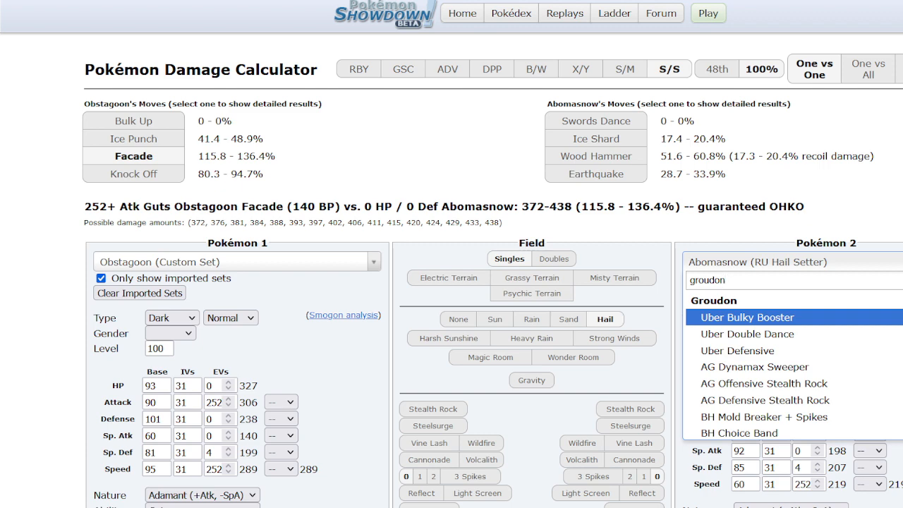
{"action": "left_click", "coordinate": [738, 351]}
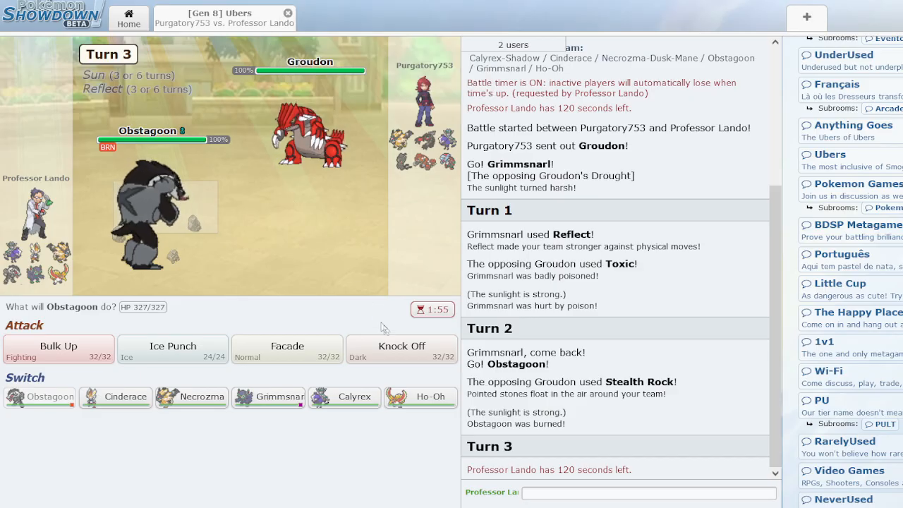
Hit Groudon with Facade on turn 3 and Knock Off on turn 4
{"action": "left_click", "coordinate": [287, 349]}
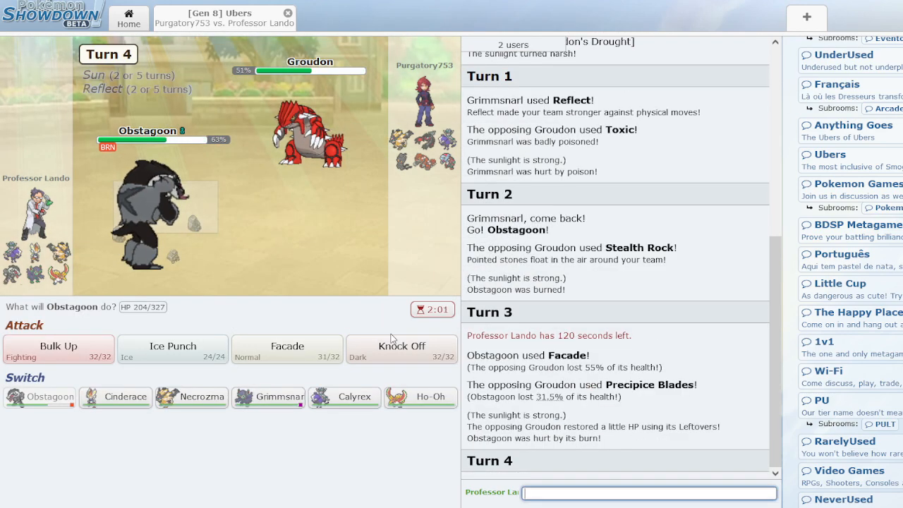
{"action": "left_click", "coordinate": [401, 347]}
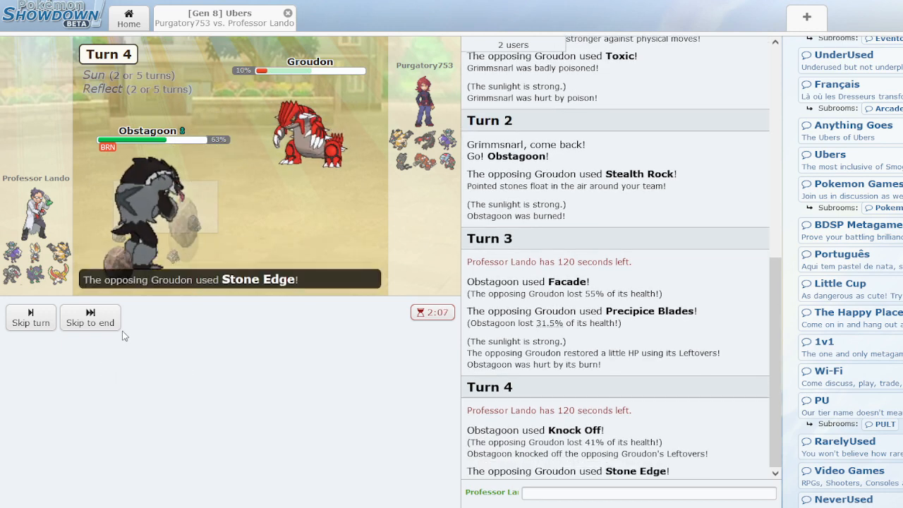
{"action": "left_click", "coordinate": [90, 318]}
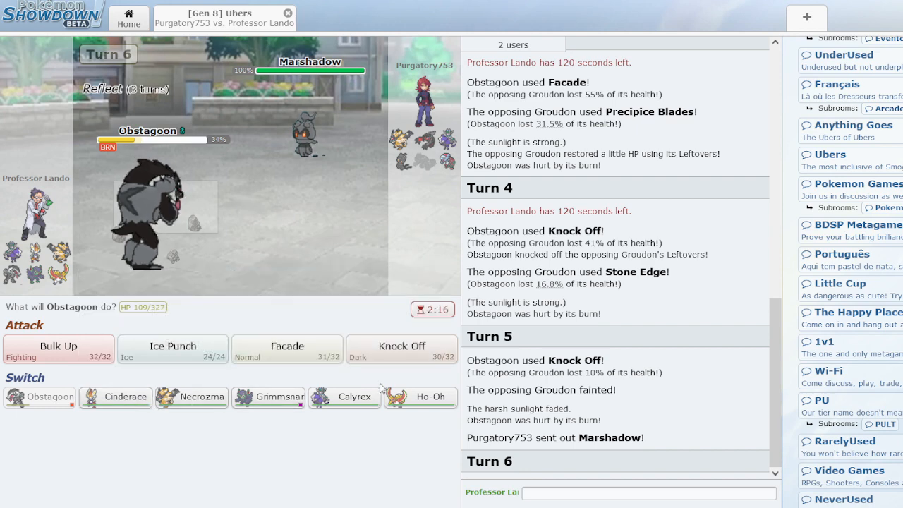
{"action": "mouse_move", "coordinate": [420, 396]}
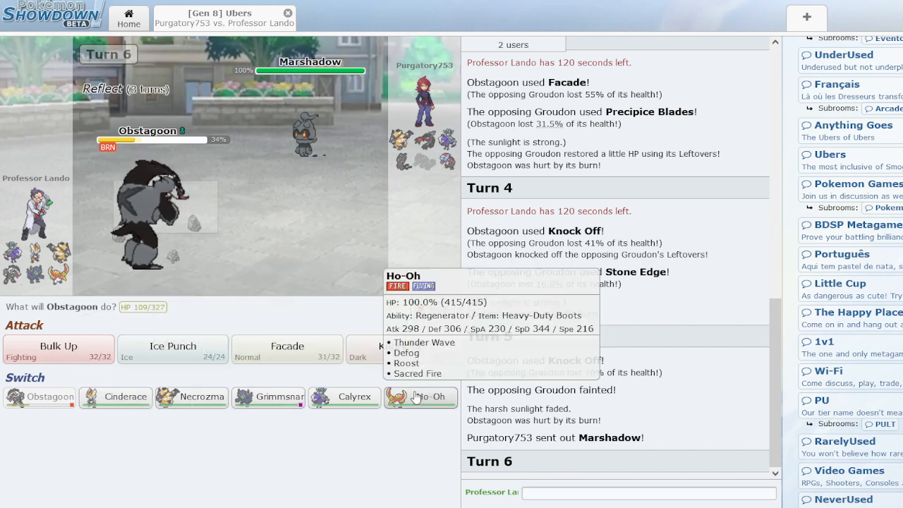
Switch Ho-Oh in for Obstagoon and paralyze Marshadow with Thunder Wave
{"action": "left_click", "coordinate": [420, 396]}
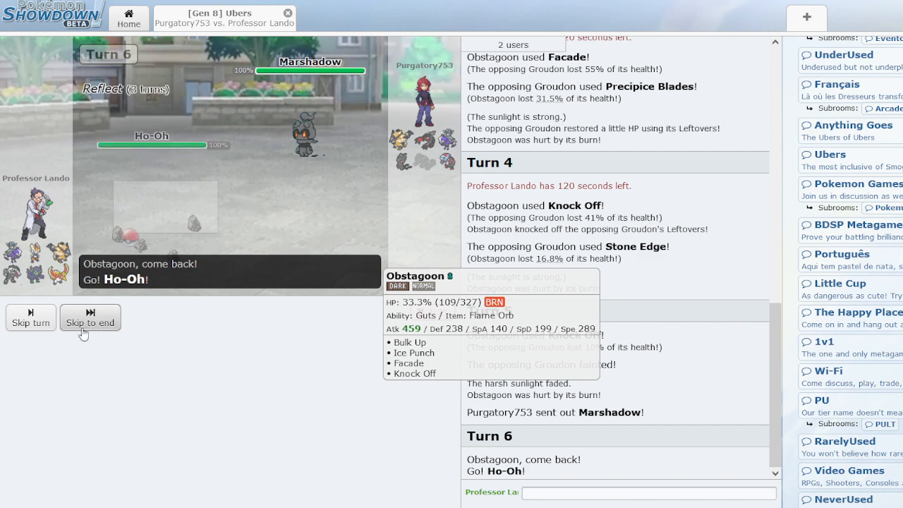
{"action": "left_click", "coordinate": [91, 322]}
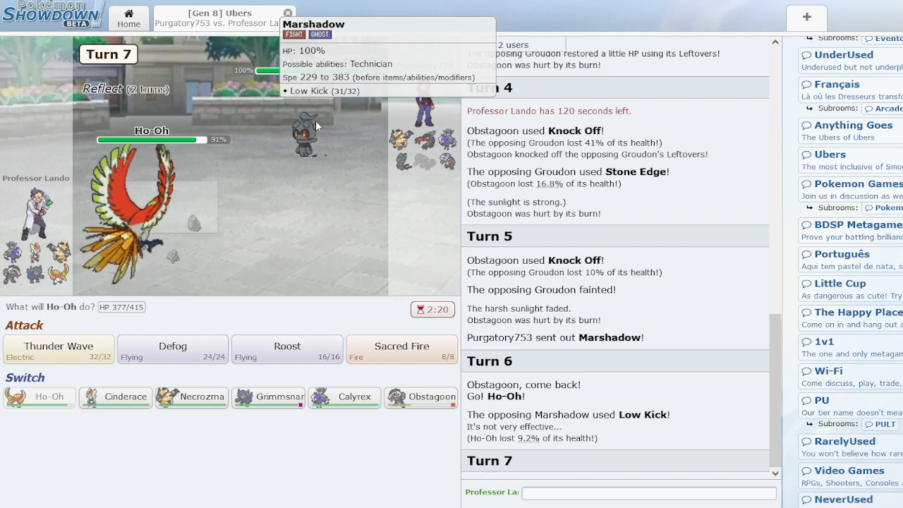
{"action": "mouse_move", "coordinate": [127, 281]}
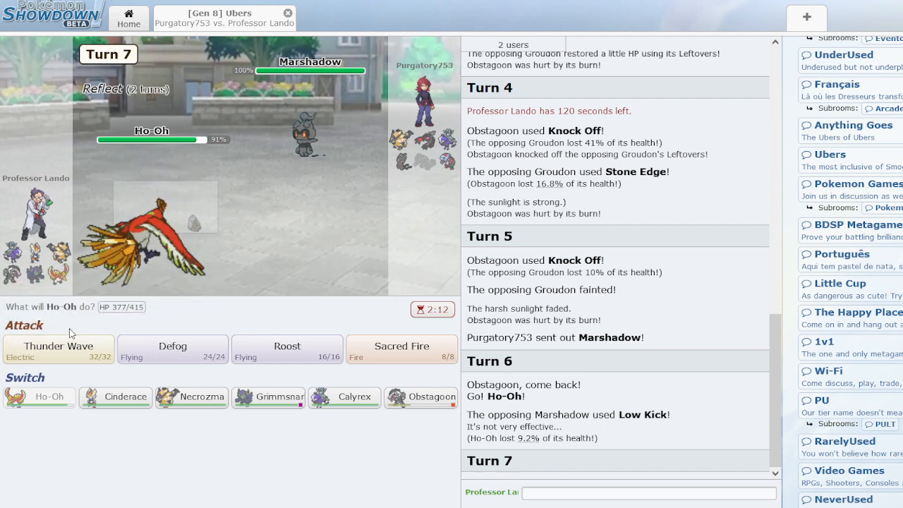
{"action": "left_click", "coordinate": [59, 349]}
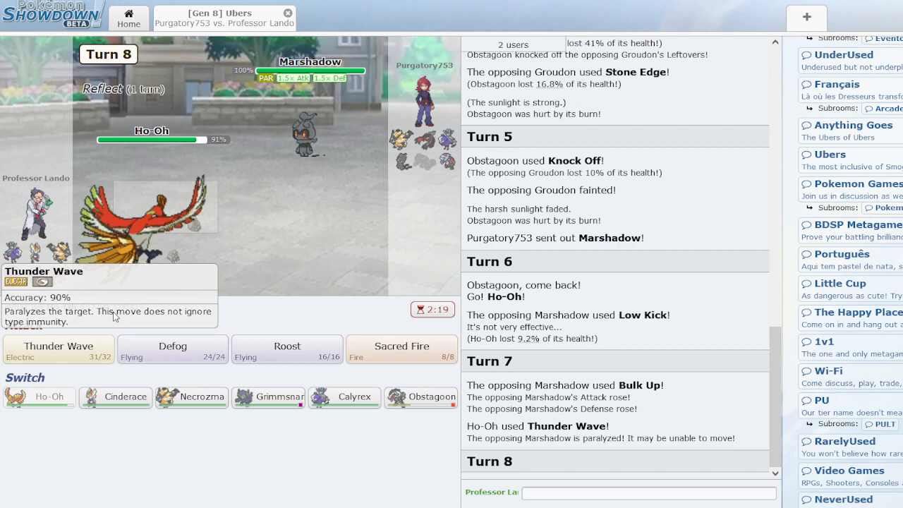
Hit Marshadow with Ho-Oh's Sacred Fire on turns 8 and 9, reselecting after a cancel
{"action": "left_click", "coordinate": [401, 349]}
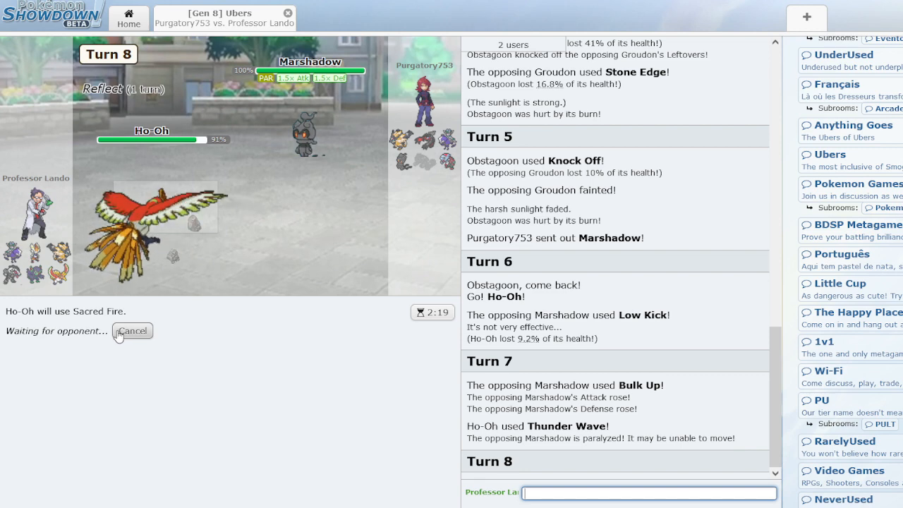
{"action": "left_click", "coordinate": [132, 331]}
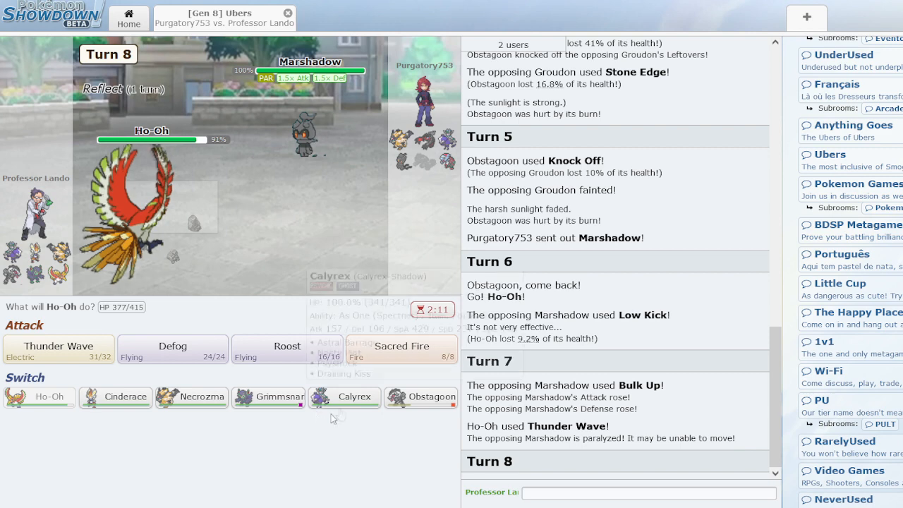
{"action": "mouse_move", "coordinate": [401, 349]}
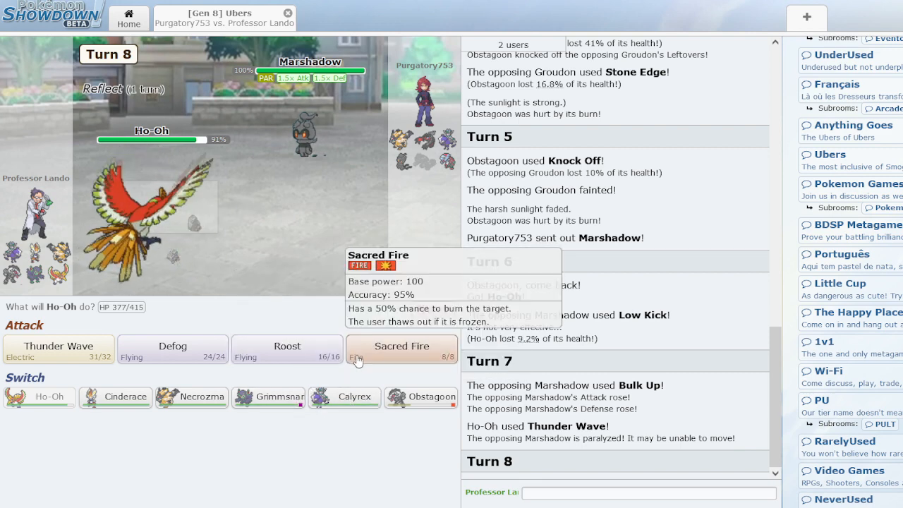
{"action": "left_click", "coordinate": [402, 347]}
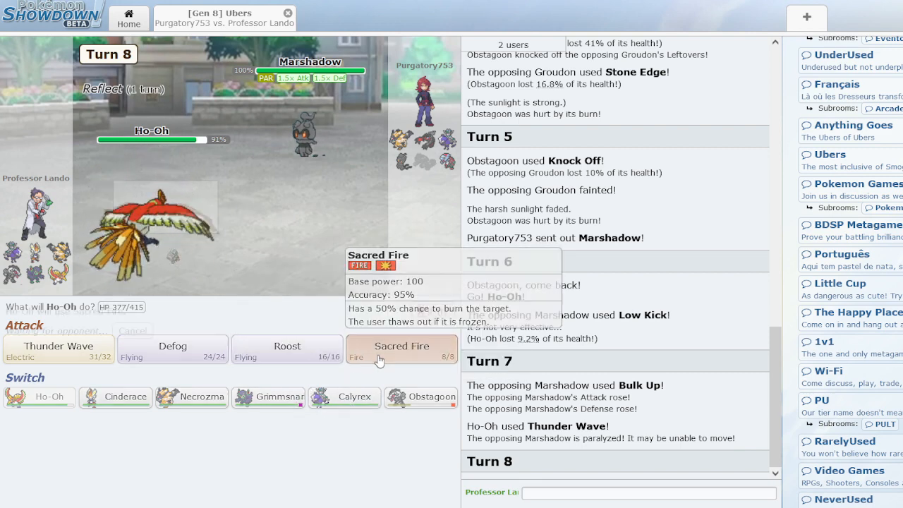
{"action": "left_click", "coordinate": [402, 347]}
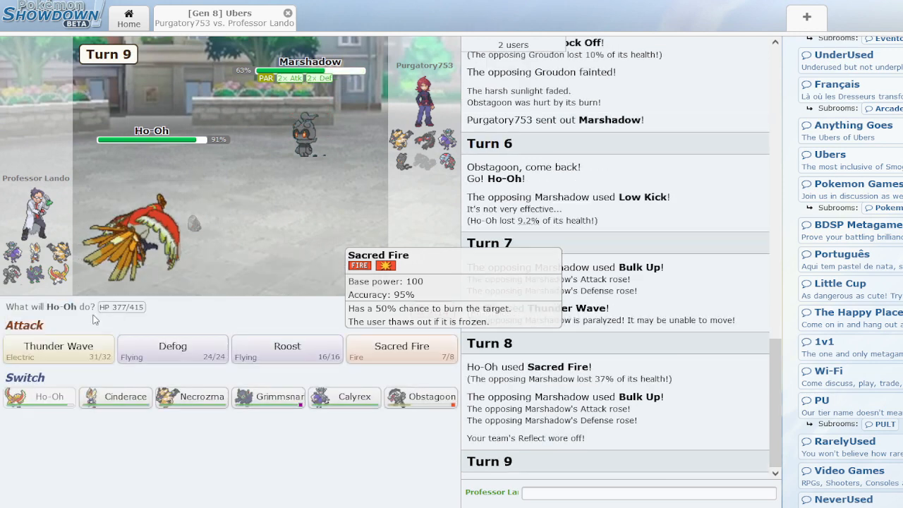
{"action": "left_click", "coordinate": [402, 346]}
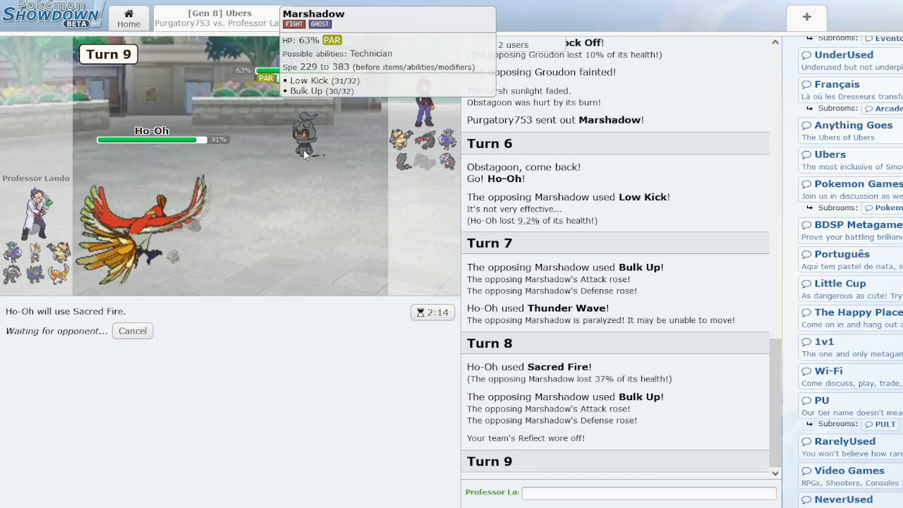
{"action": "mouse_move", "coordinate": [247, 208]}
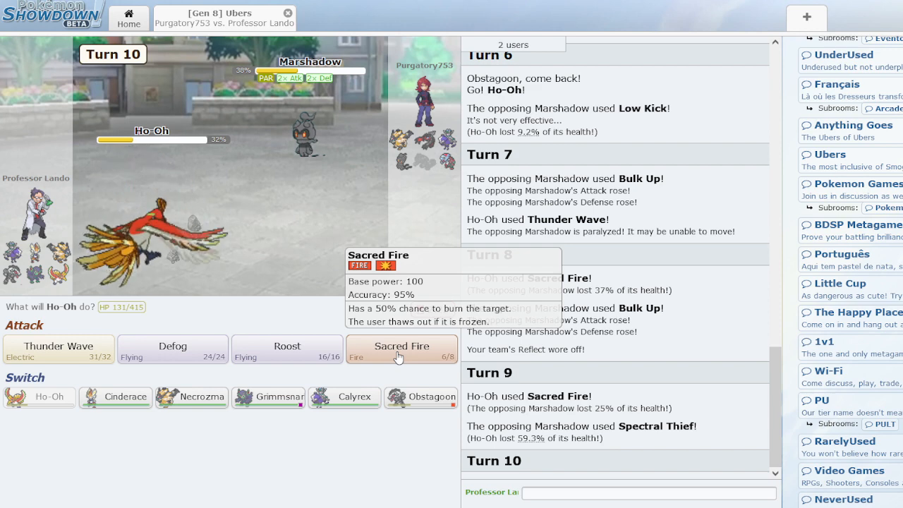
{"action": "mouse_move", "coordinate": [421, 397]}
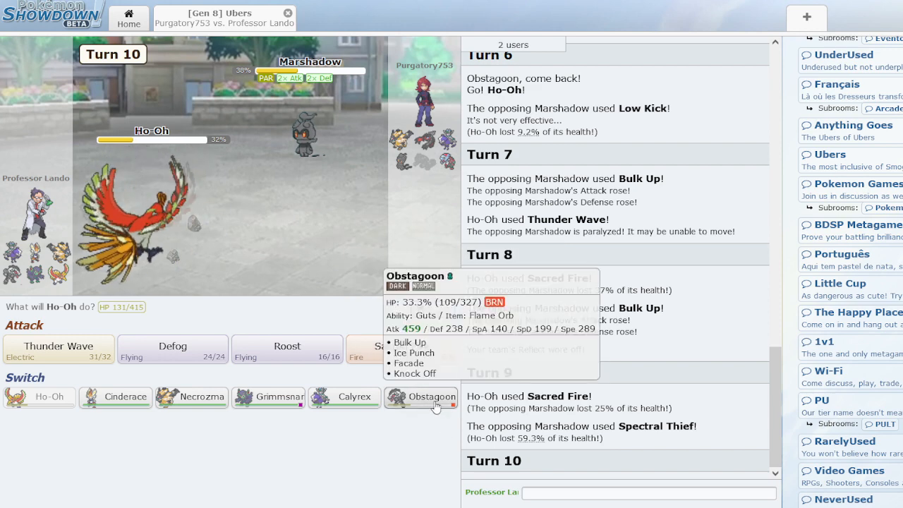
Bring Obstagoon back in for Ho-Oh and choose Knock Off on turn 11
{"action": "left_click", "coordinate": [421, 397]}
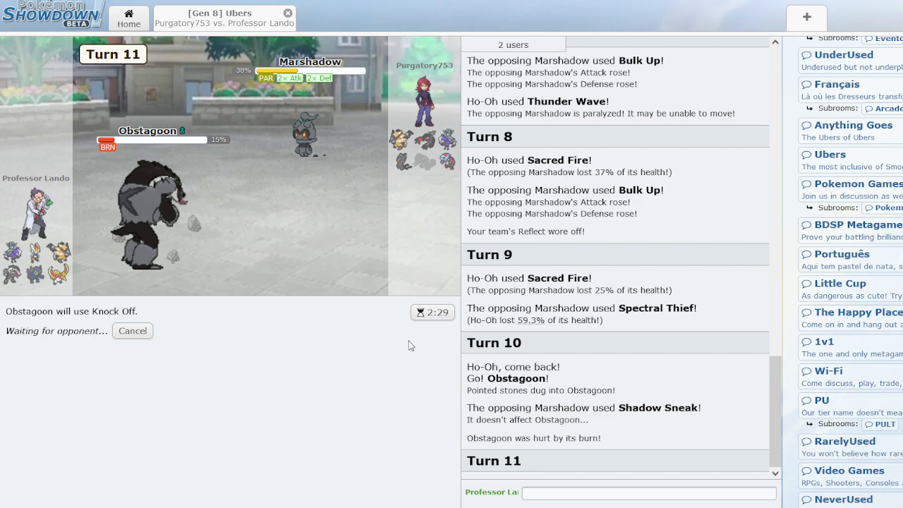
{"action": "mouse_move", "coordinate": [397, 342]}
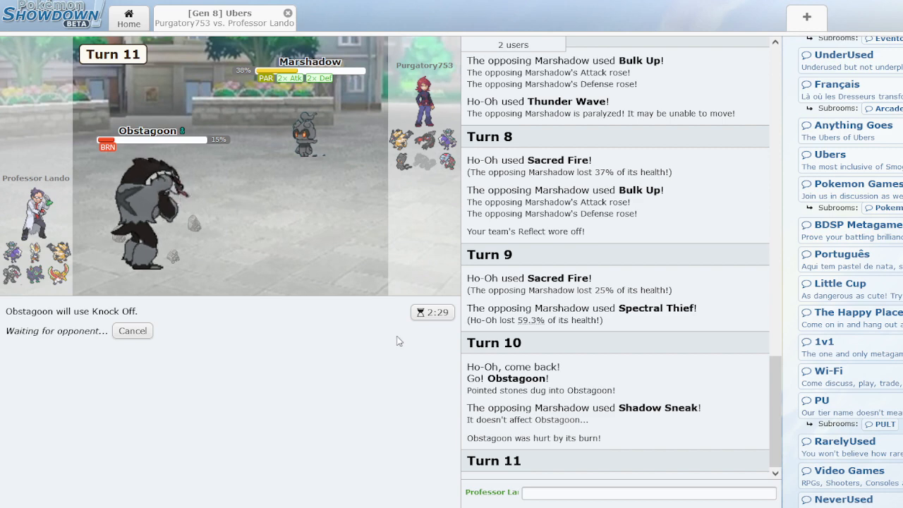
{"action": "mouse_move", "coordinate": [144, 368]}
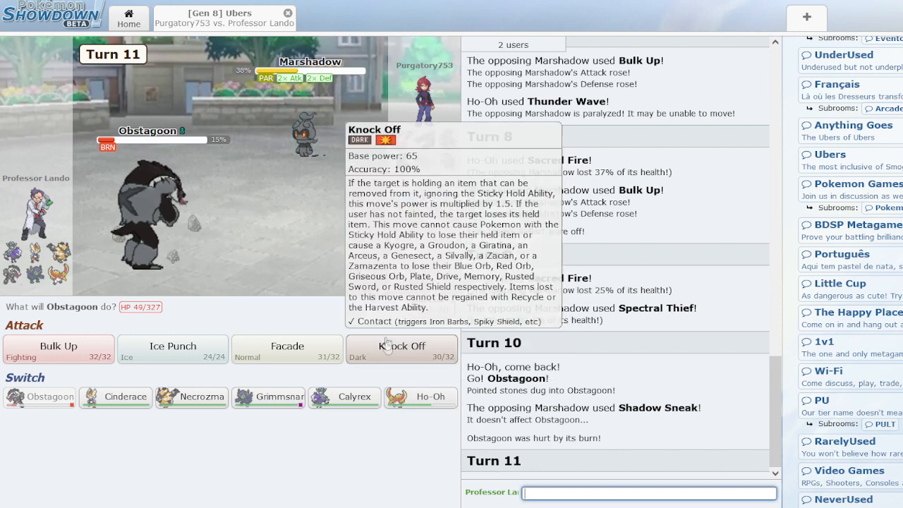
{"action": "left_click", "coordinate": [401, 349]}
{"action": "type", "text": "yvel"}
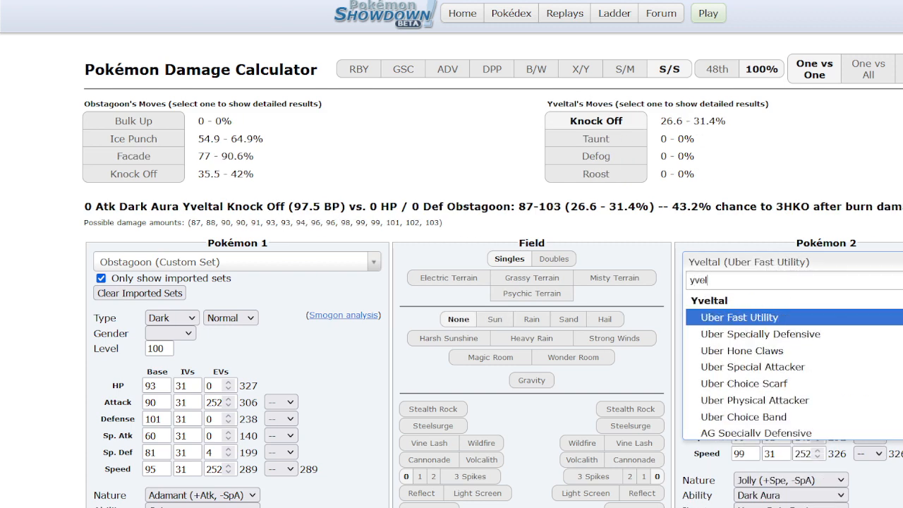
Load Yveltal's Uber Fast Utility set as Pokémon 2 in the damage calculator
{"action": "left_click", "coordinate": [760, 334]}
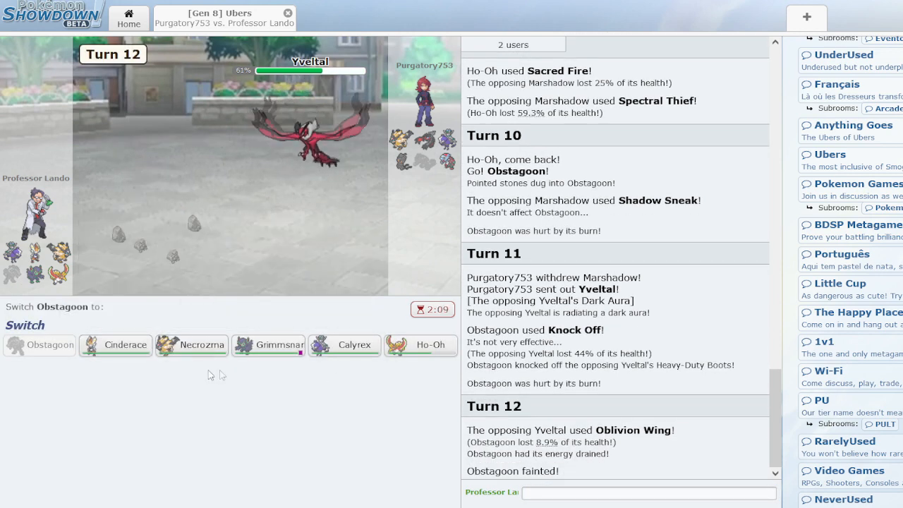
{"action": "mouse_move", "coordinate": [191, 345]}
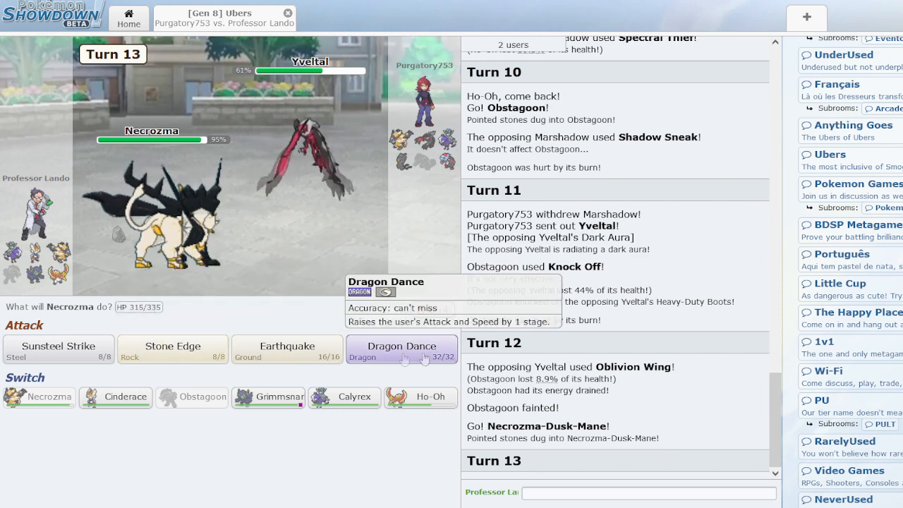
Knock out Yveltal with Necrozma-Dusk-Mane's Sunsteel Strike
{"action": "left_click", "coordinate": [59, 349]}
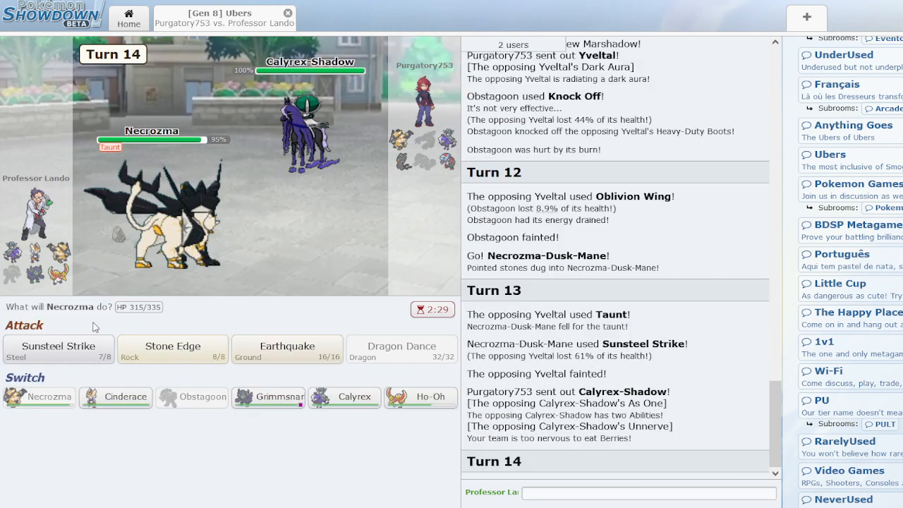
{"action": "mouse_move", "coordinate": [281, 439]}
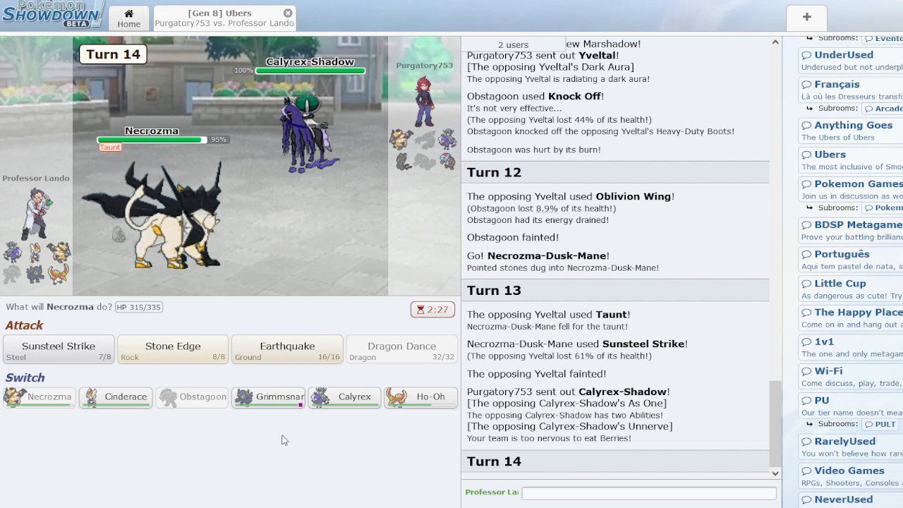
{"action": "mouse_move", "coordinate": [268, 397]}
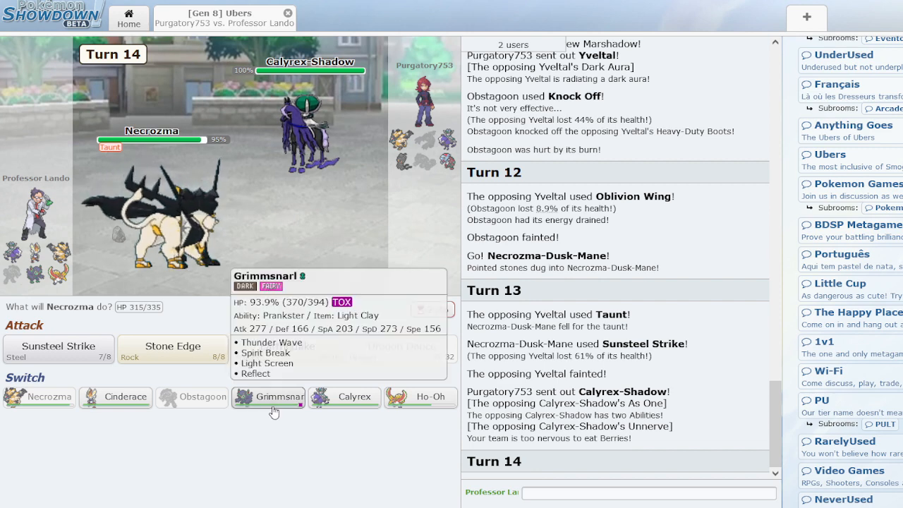
Switch to Grimmsnarl, paralyze Dracovish with Thunder Wave, then set up Reflect
{"action": "left_click", "coordinate": [275, 397]}
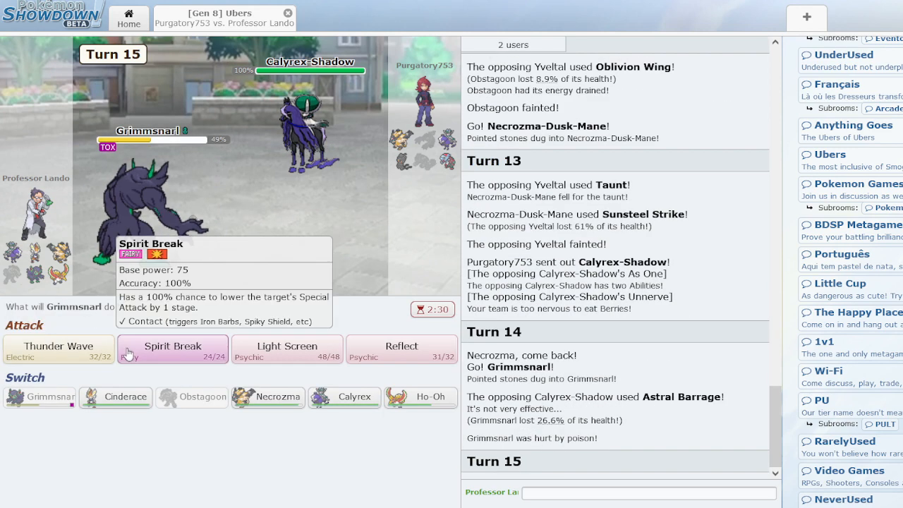
{"action": "left_click", "coordinate": [57, 350]}
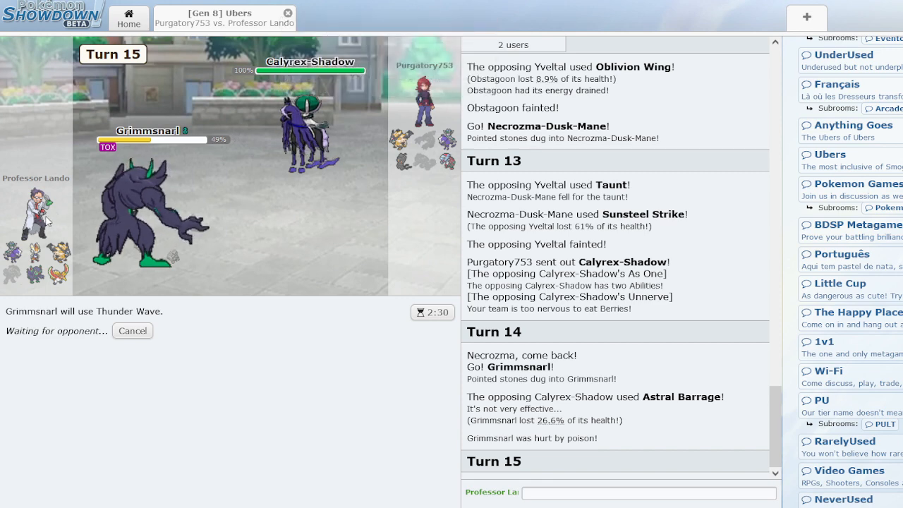
{"action": "mouse_move", "coordinate": [404, 159]}
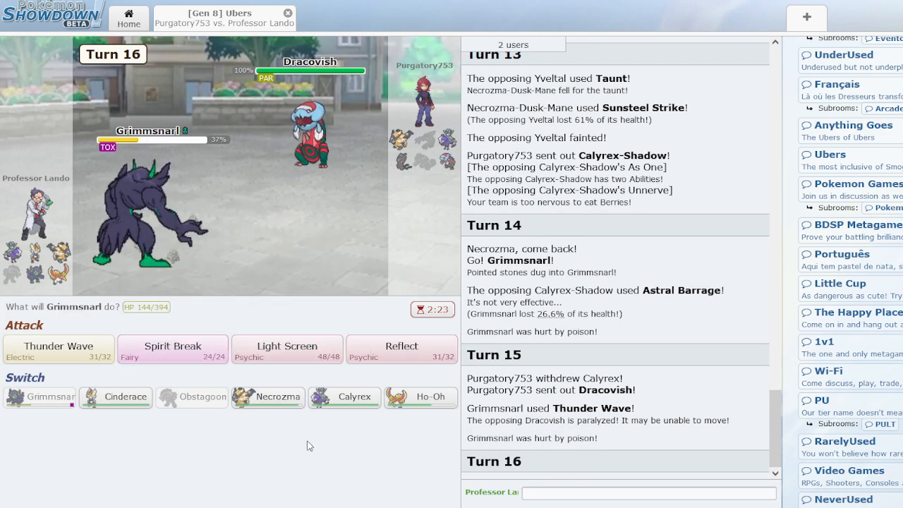
{"action": "left_click", "coordinate": [402, 348]}
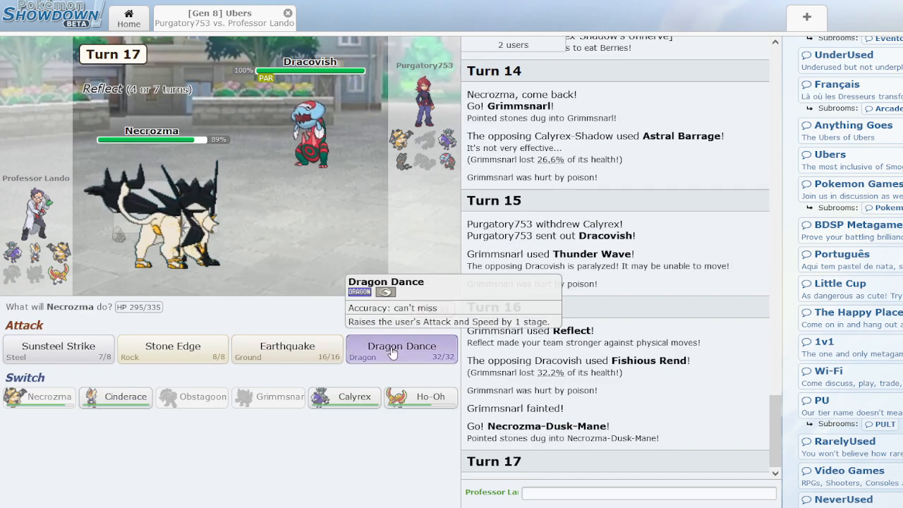
Dragon Dance with Necrozma, then Sunsteel Strike Calyrex-Shadow down to 1%
{"action": "left_click", "coordinate": [402, 350]}
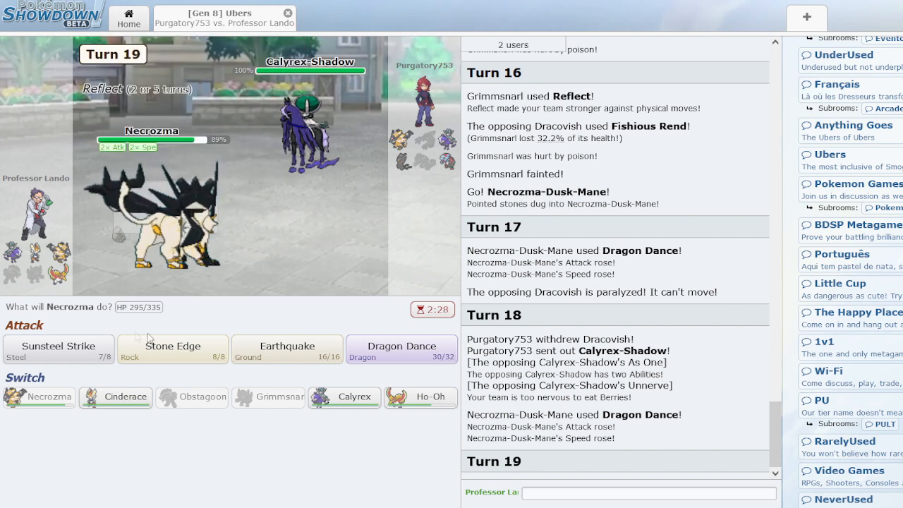
{"action": "mouse_move", "coordinate": [59, 346]}
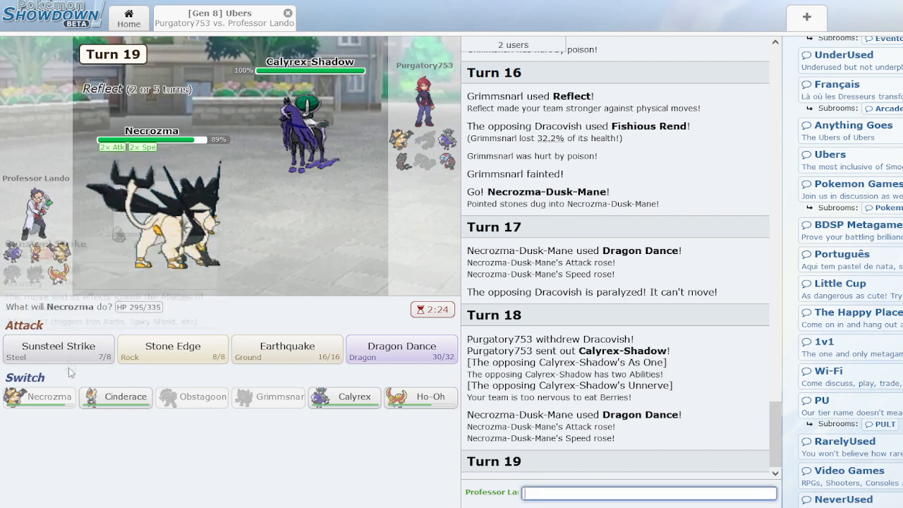
{"action": "left_click", "coordinate": [57, 350]}
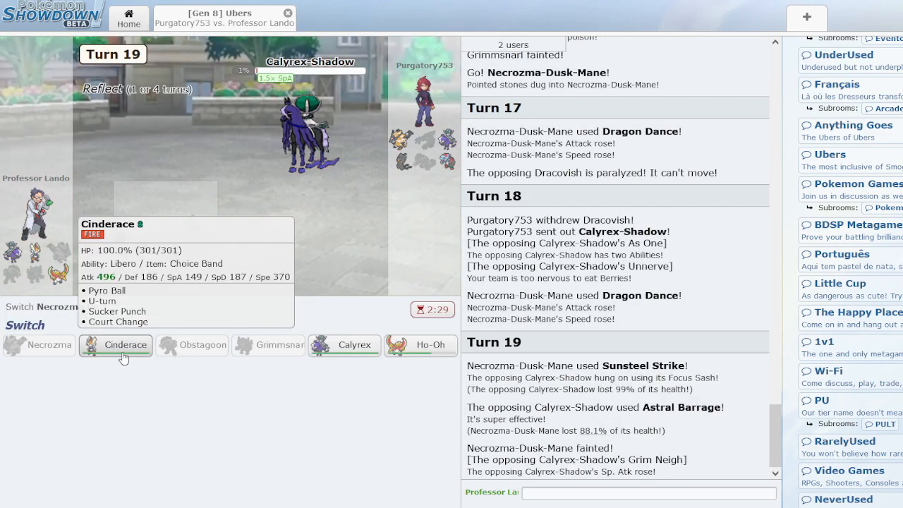
{"action": "mouse_move", "coordinate": [421, 345]}
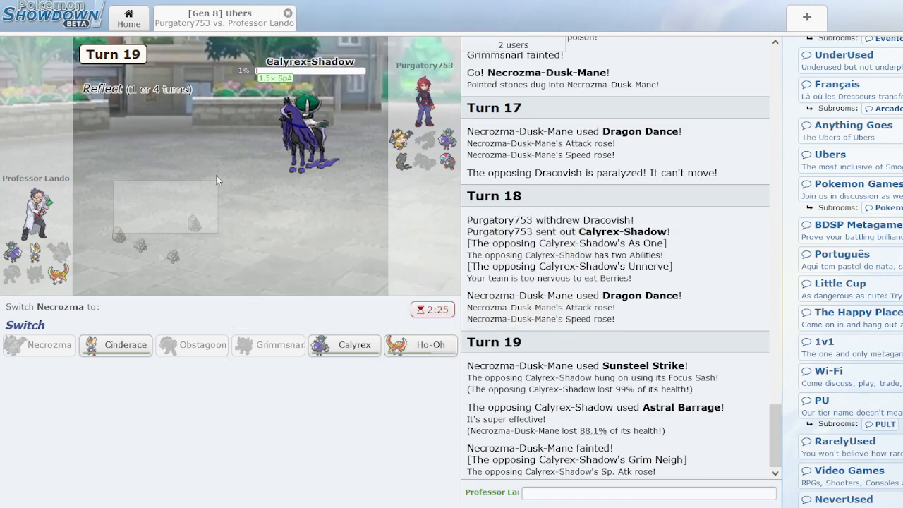
Send in Cinderace and finish Calyrex-Shadow with Sucker Punch, reselecting after a cancel
{"action": "left_click", "coordinate": [115, 345]}
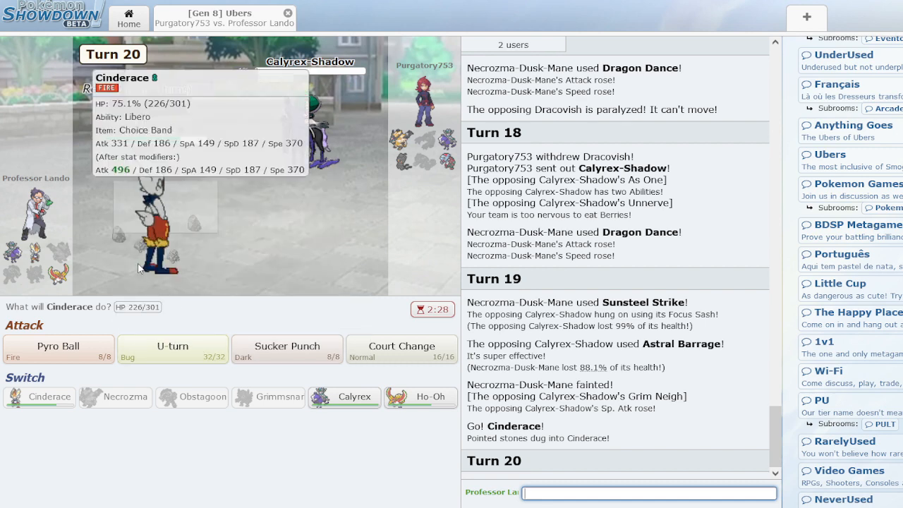
{"action": "left_click", "coordinate": [287, 349]}
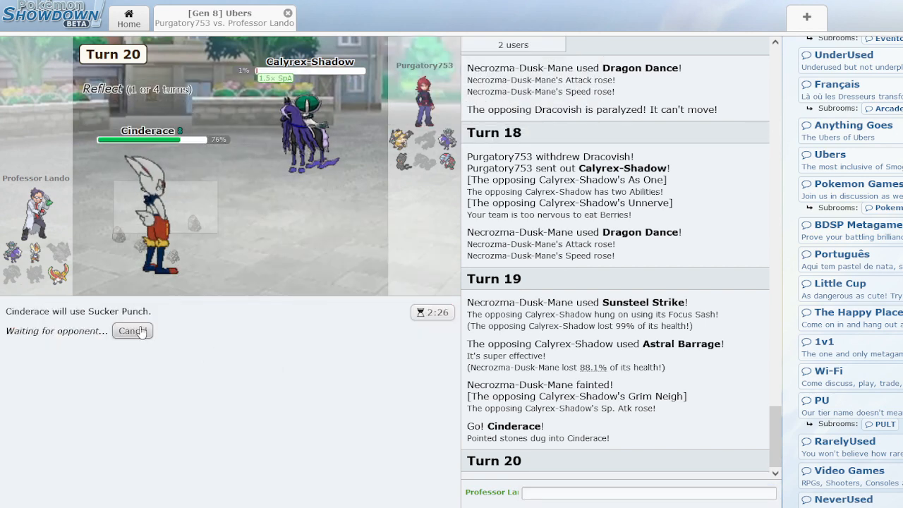
{"action": "left_click", "coordinate": [132, 331]}
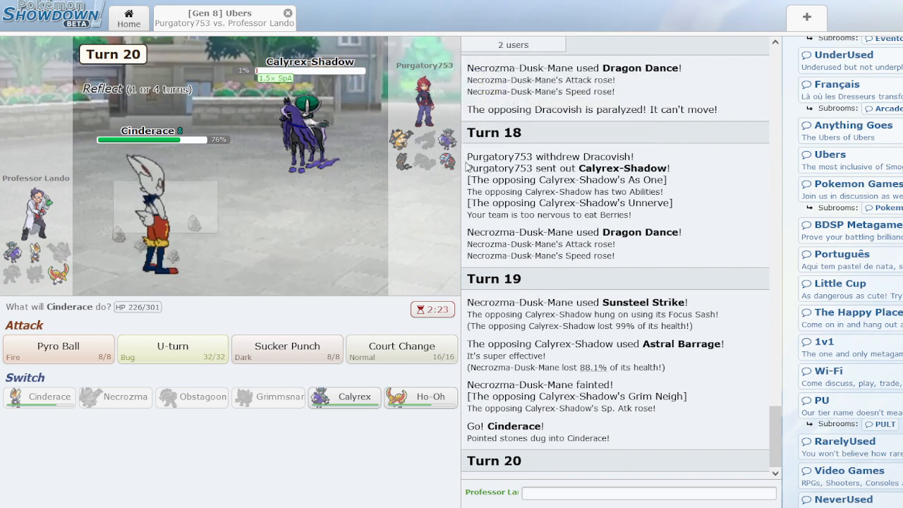
{"action": "mouse_move", "coordinate": [406, 144]}
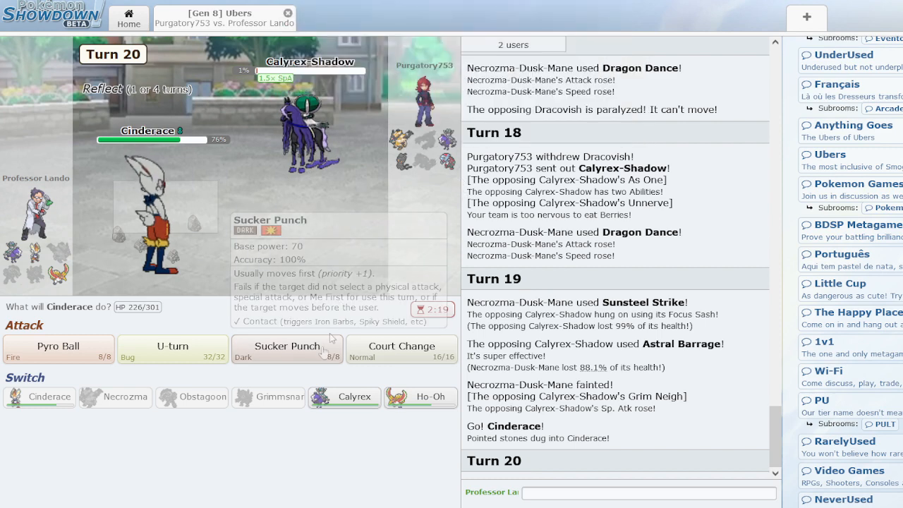
{"action": "left_click", "coordinate": [287, 346]}
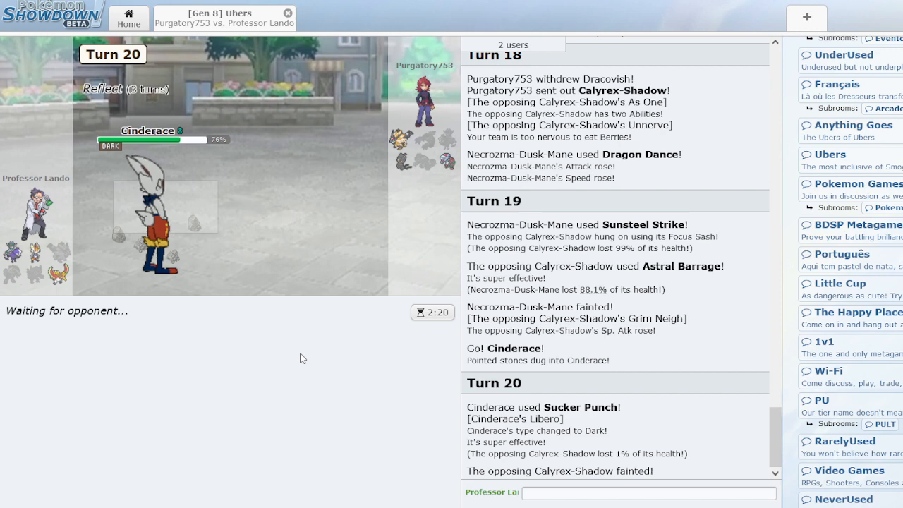
{"action": "mouse_move", "coordinate": [269, 379]}
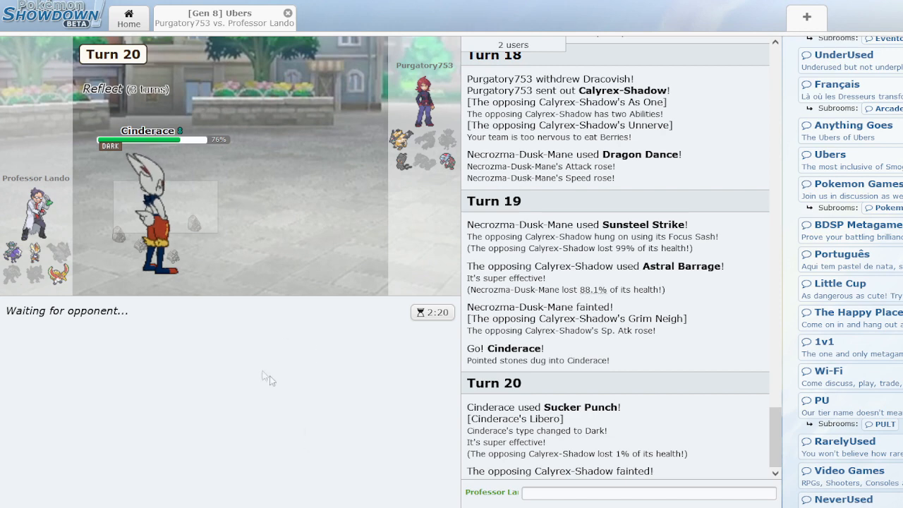
{"action": "mouse_move", "coordinate": [233, 373]}
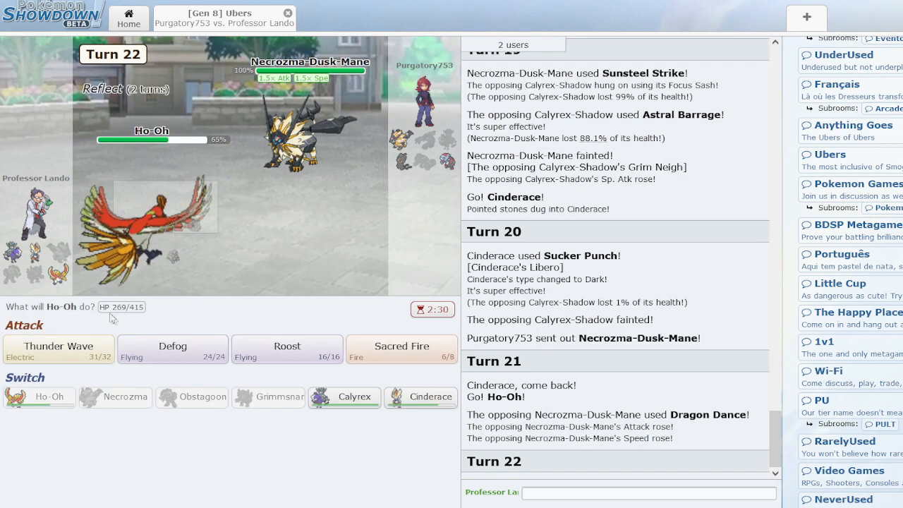
With Ho-Oh, Defog hazards, Thunder Wave Necrozma-Dusk-Mane, and Roost to heal
{"action": "left_click", "coordinate": [172, 349]}
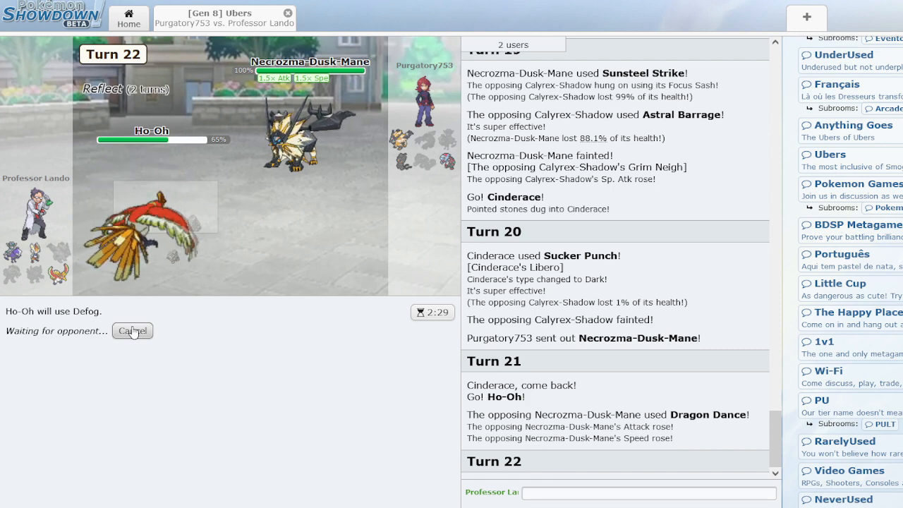
{"action": "mouse_move", "coordinate": [307, 144]}
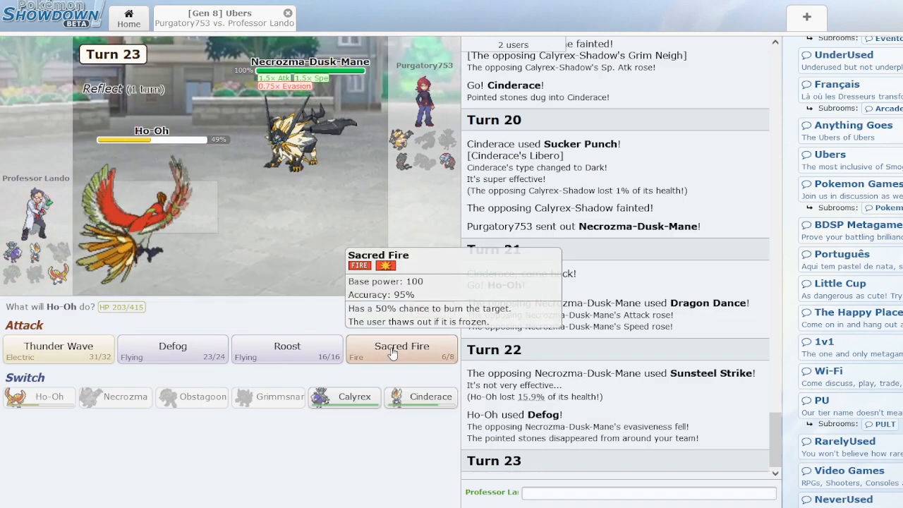
{"action": "left_click", "coordinate": [58, 349]}
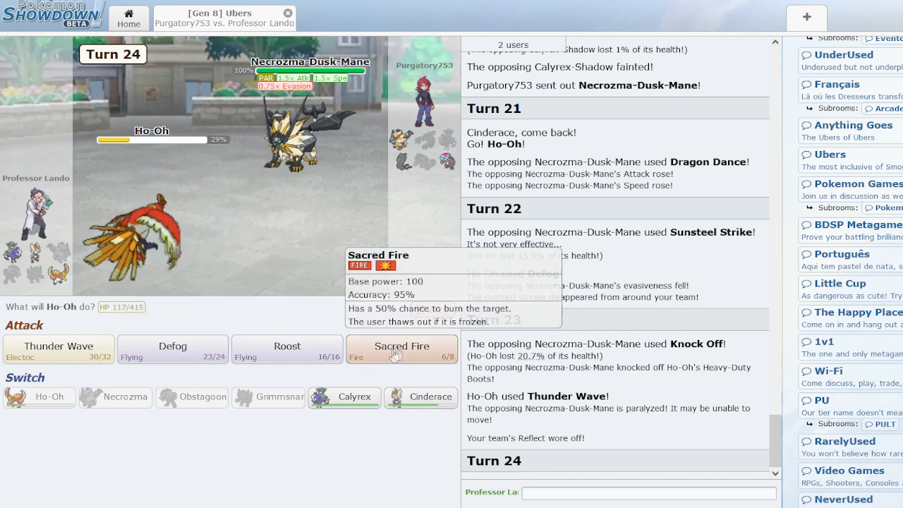
{"action": "left_click", "coordinate": [287, 348]}
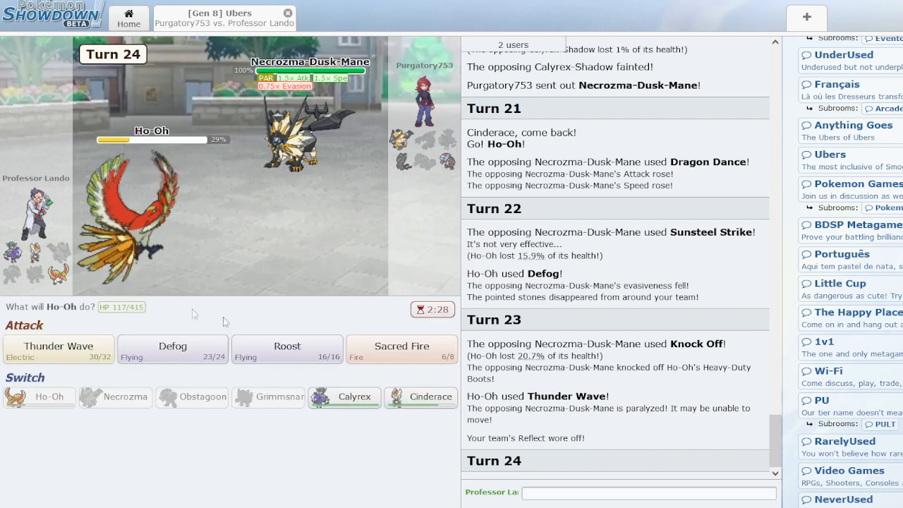
{"action": "left_click", "coordinate": [287, 349]}
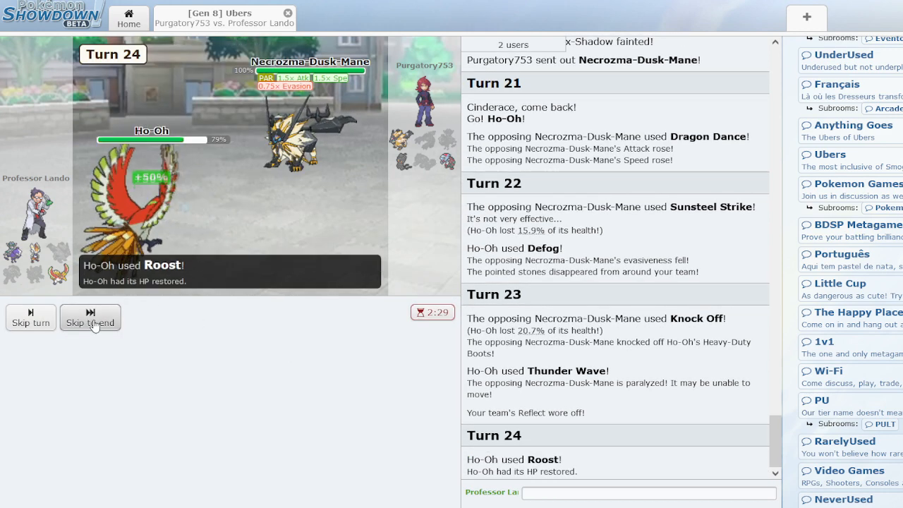
{"action": "left_click", "coordinate": [90, 322]}
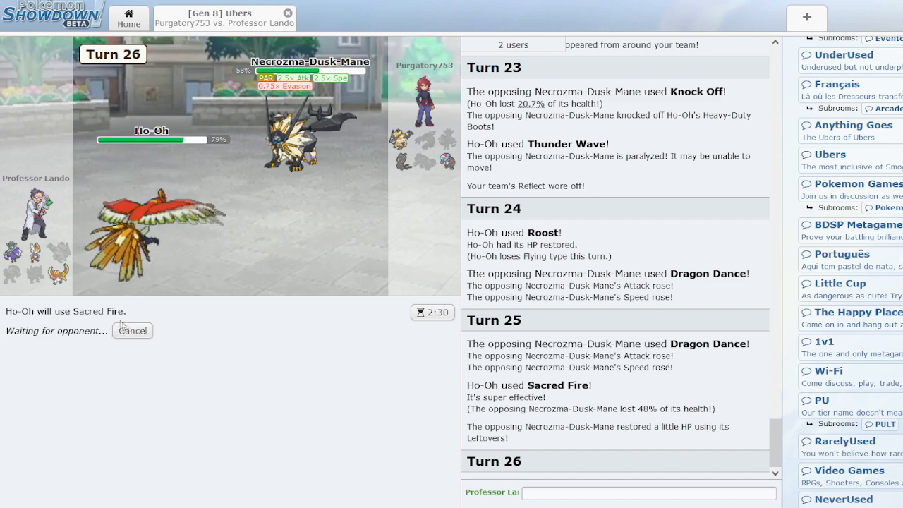
{"action": "mouse_move", "coordinate": [321, 135]}
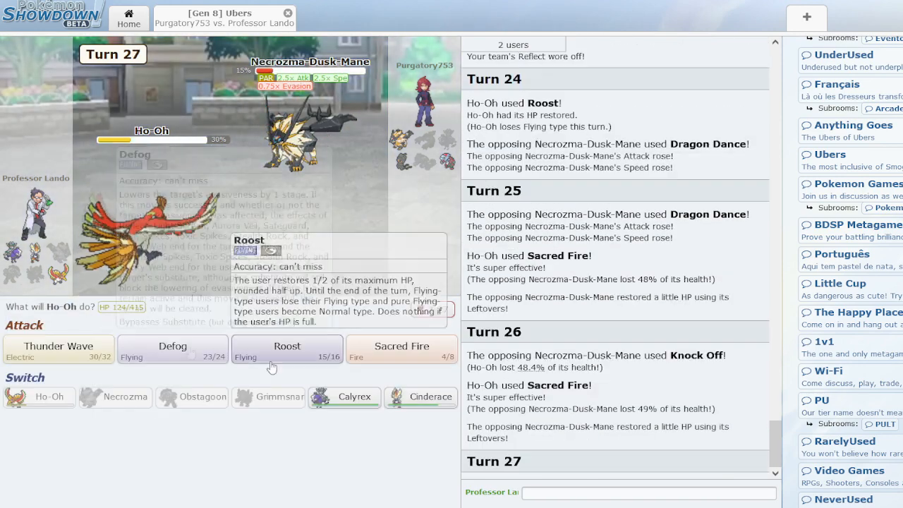
Sacred Fire Necrozma-Dusk-Mane on turn 27 and pick Ho-Oh's turn-28 move
{"action": "left_click", "coordinate": [402, 351]}
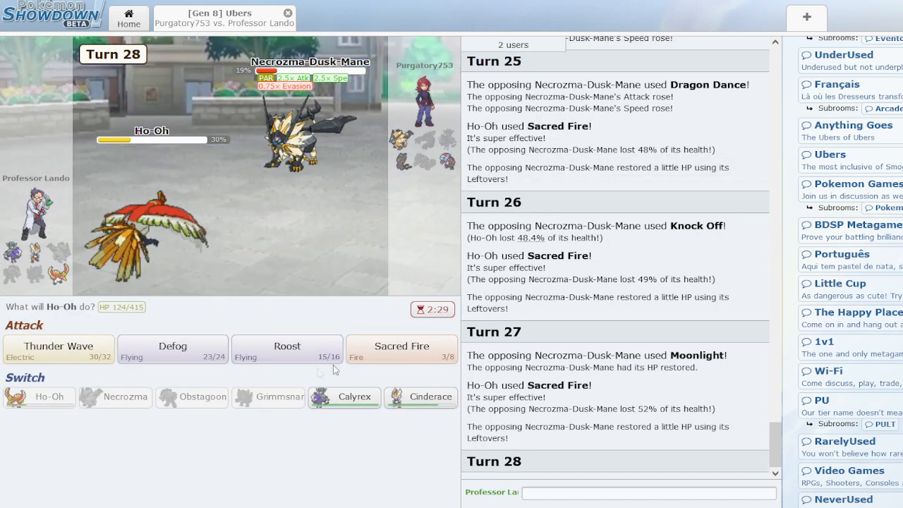
{"action": "left_click", "coordinate": [401, 349]}
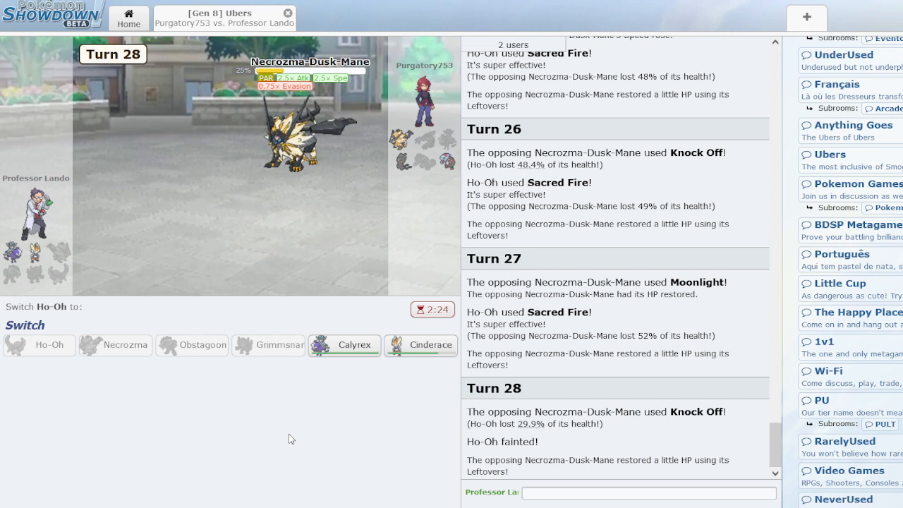
{"action": "mouse_move", "coordinate": [314, 410]}
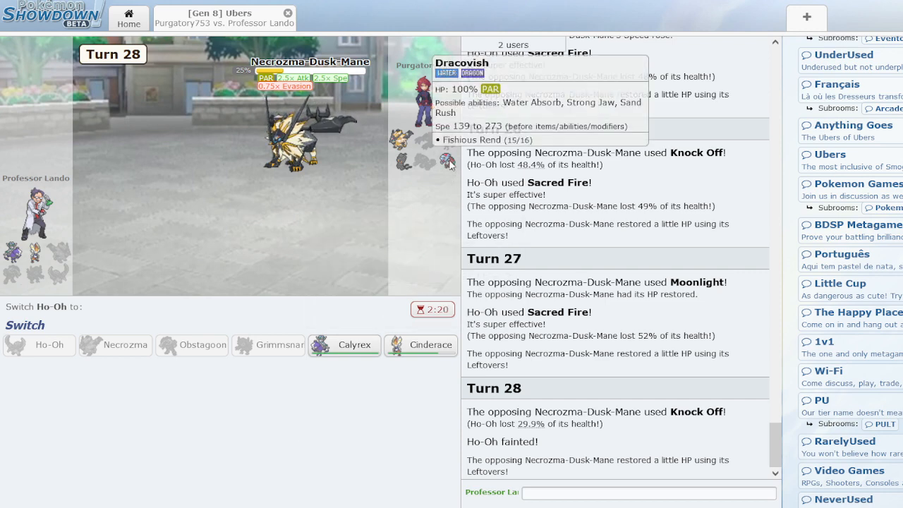
{"action": "mouse_move", "coordinate": [422, 345]}
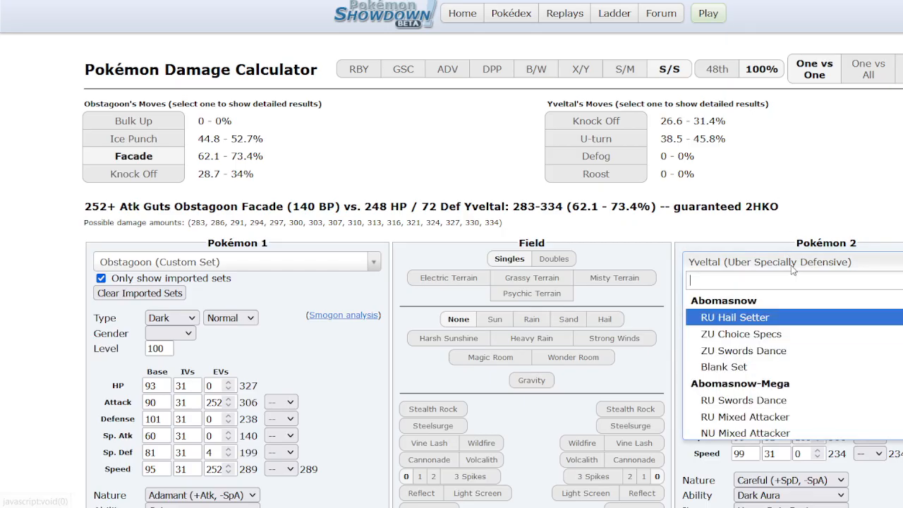
Search 'necroz' in the calculator to load Necrozma-Dusk-Mane against Cinderace
{"action": "type", "text": "necroz"}
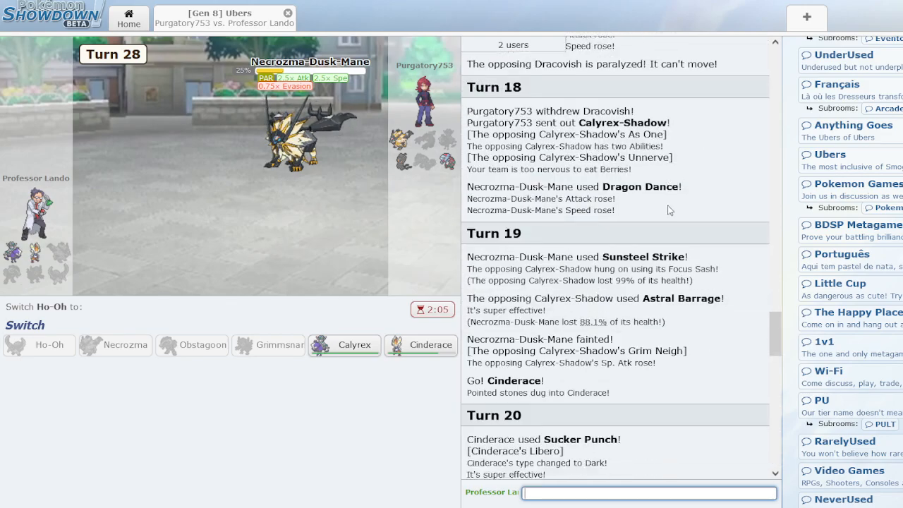
{"action": "scroll", "scroll_direction": "down", "scroll_amount": 3}
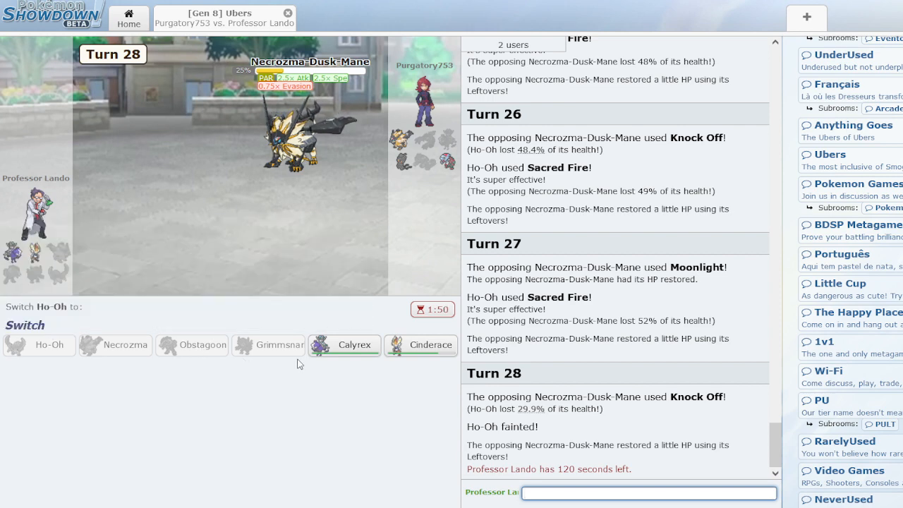
{"action": "mouse_move", "coordinate": [344, 345]}
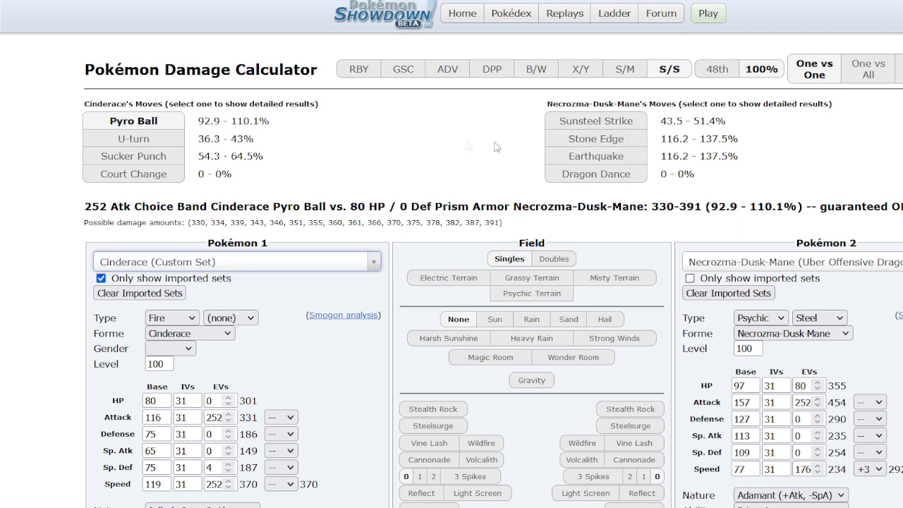
Compare Cinderace's U-turn and Calyrex-Shadow's Astral Barrage on Necrozma-Dusk-Mane, then type 'dracovish'
{"action": "left_click", "coordinate": [134, 138]}
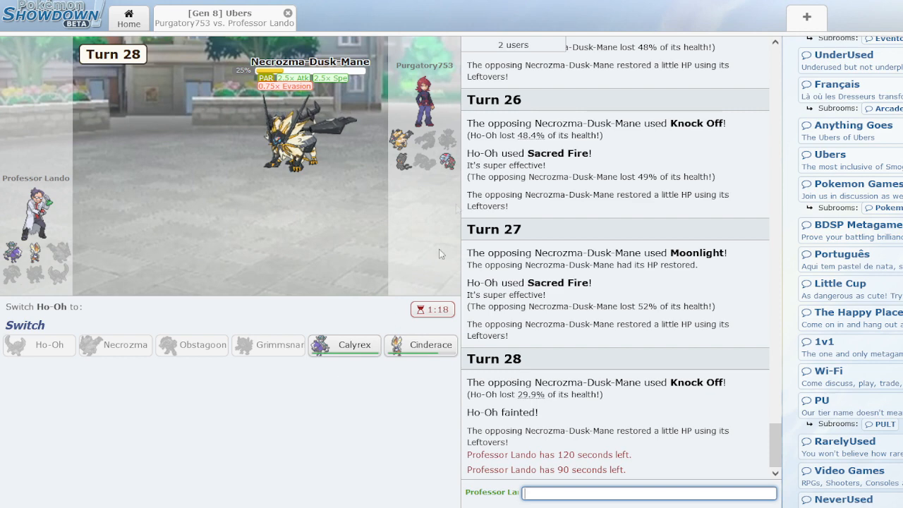
{"action": "mouse_move", "coordinate": [421, 345]}
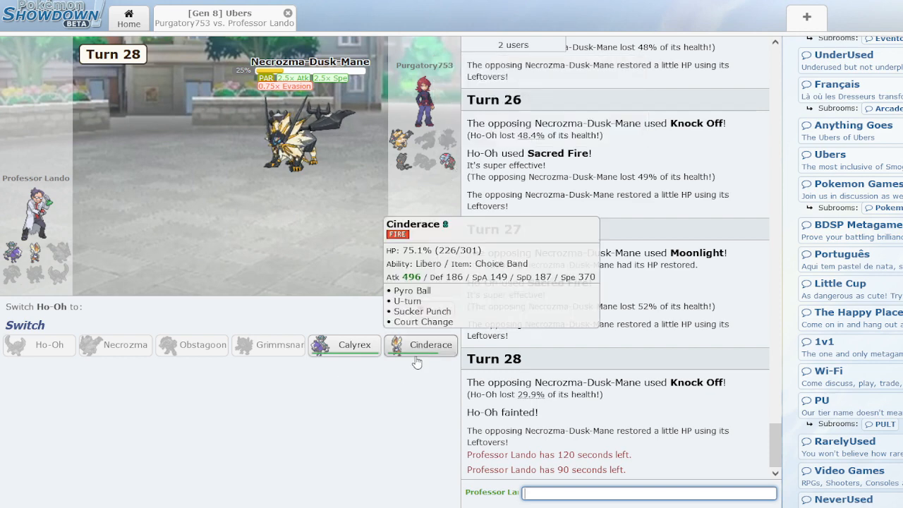
{"action": "mouse_move", "coordinate": [326, 420]}
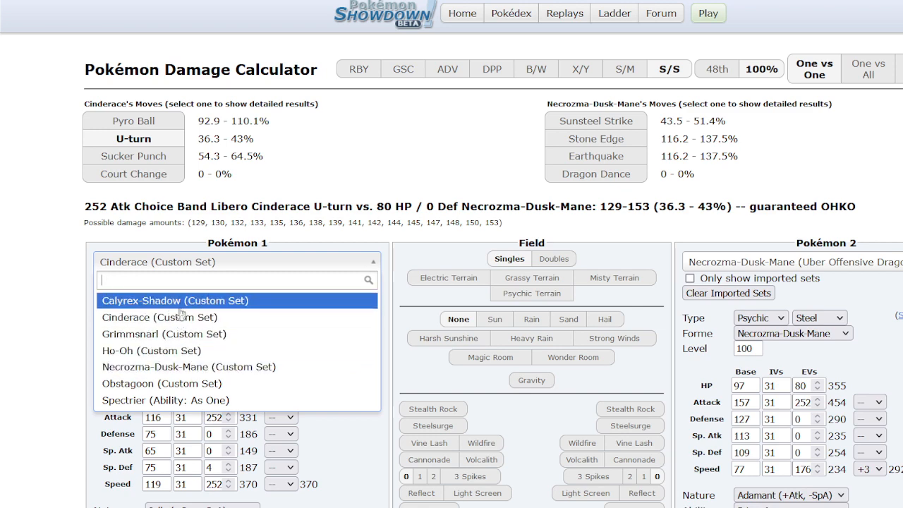
{"action": "left_click", "coordinate": [174, 300]}
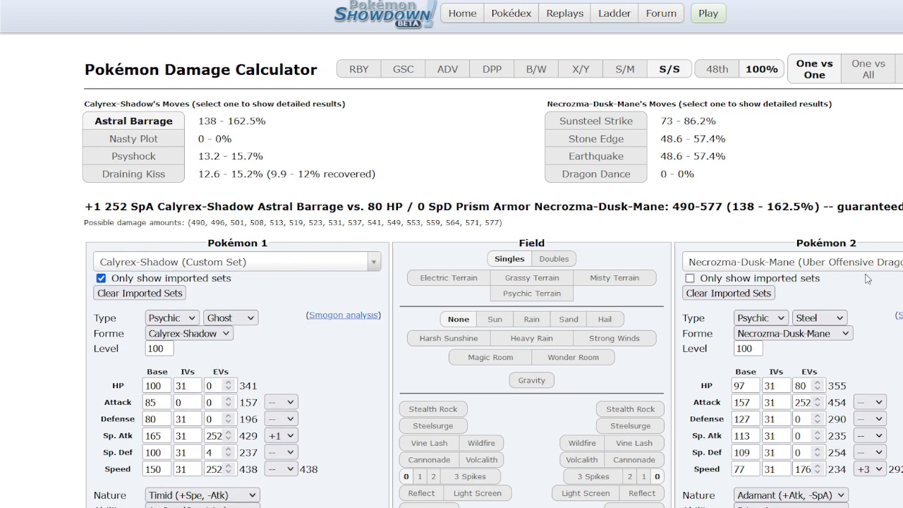
{"action": "type", "text": "dracovish"}
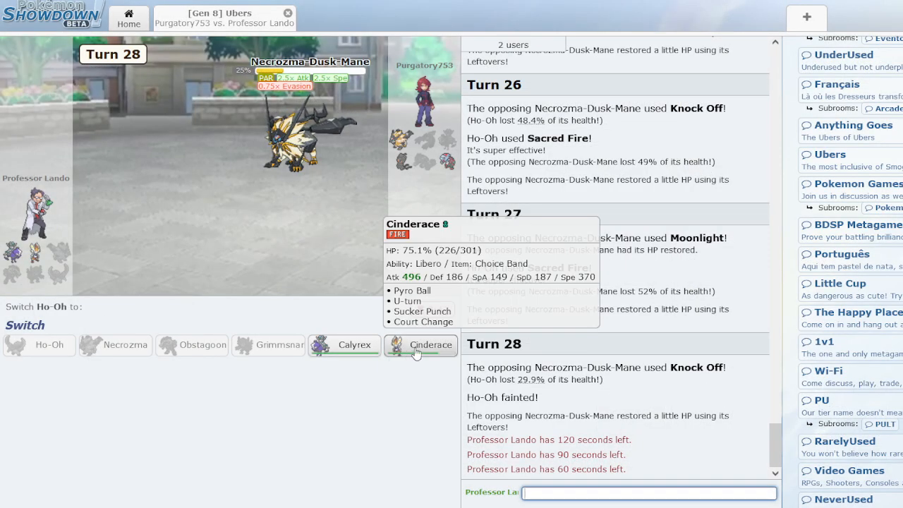
Replace fainted Ho-Oh with Cinderace, U-turn out, and Astral Barrage with Calyrex-Shadow
{"action": "left_click", "coordinate": [420, 346]}
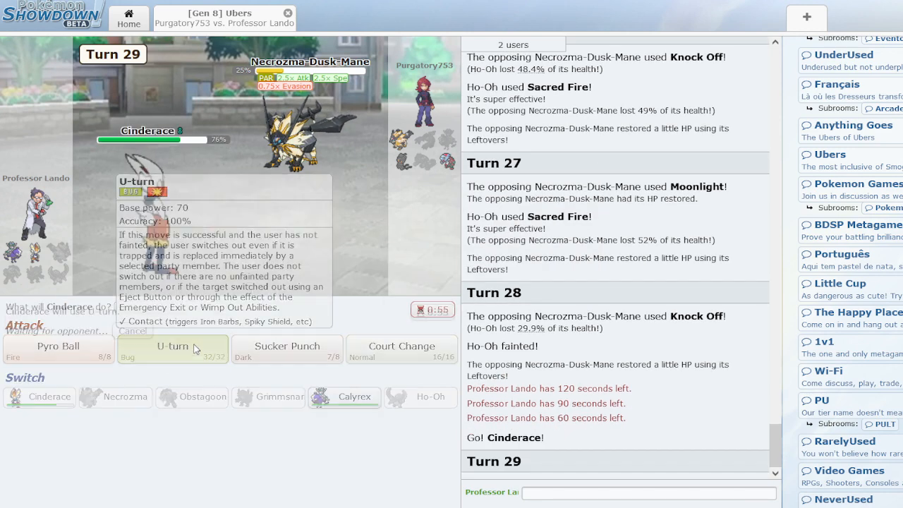
{"action": "left_click", "coordinate": [172, 349]}
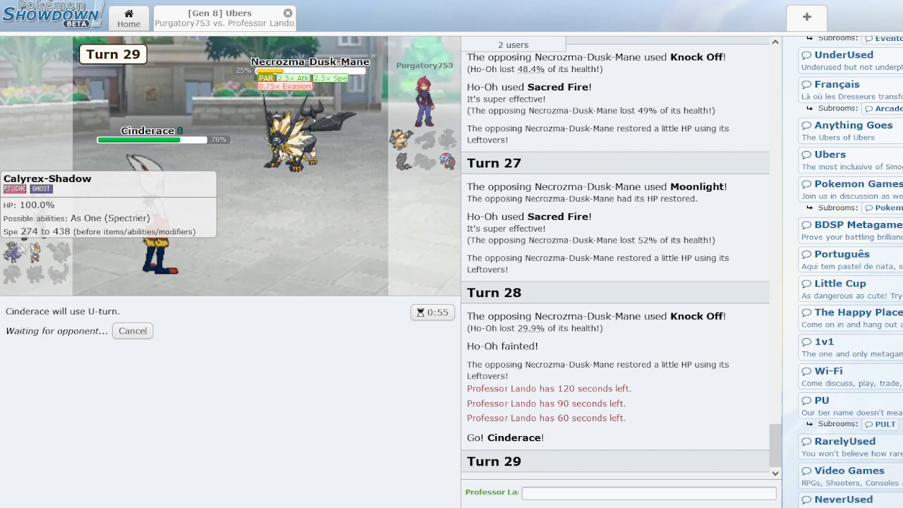
{"action": "mouse_move", "coordinate": [162, 376]}
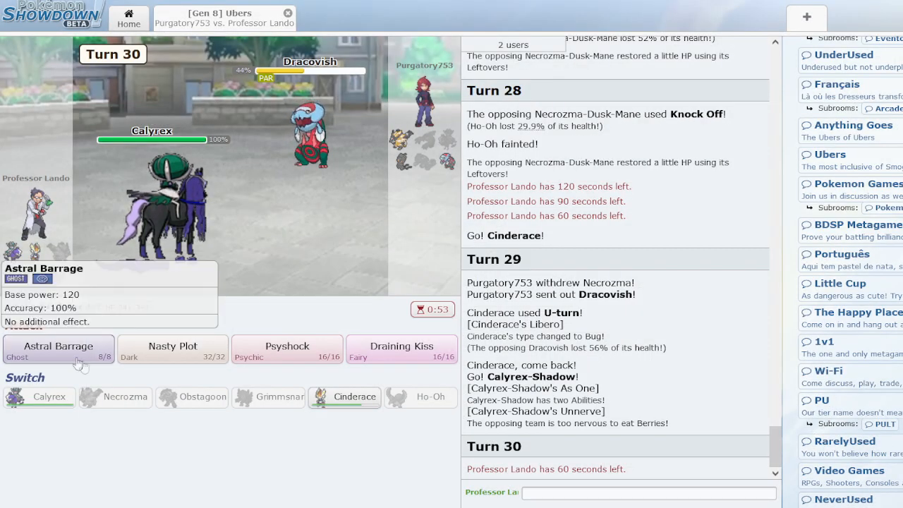
{"action": "left_click", "coordinate": [58, 350]}
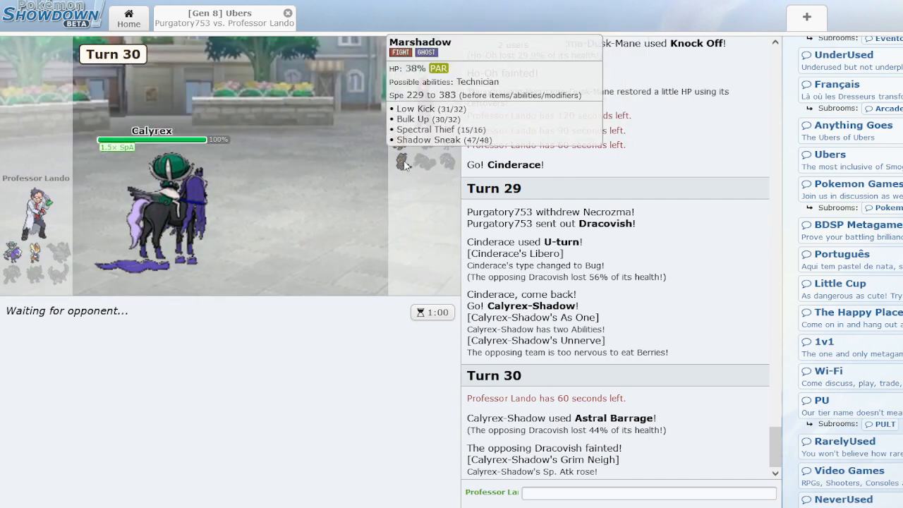
{"action": "mouse_move", "coordinate": [403, 124]}
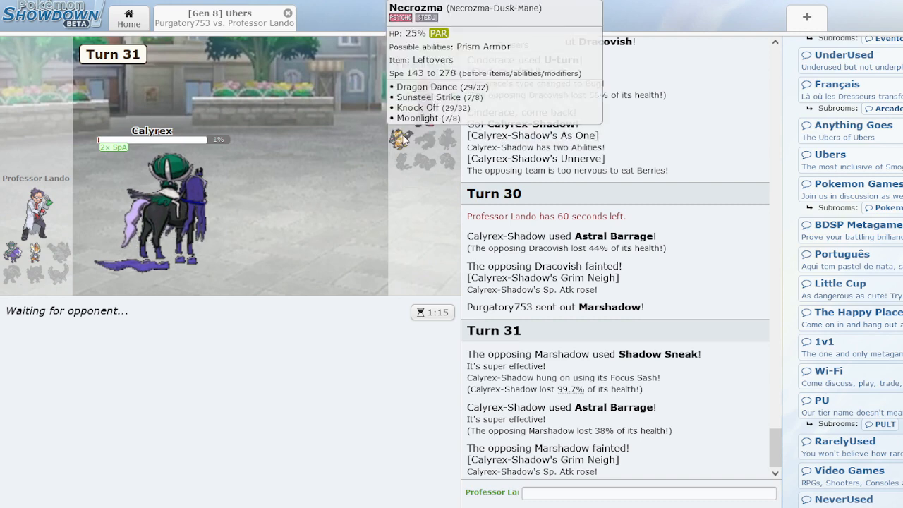
{"action": "mouse_move", "coordinate": [364, 316]}
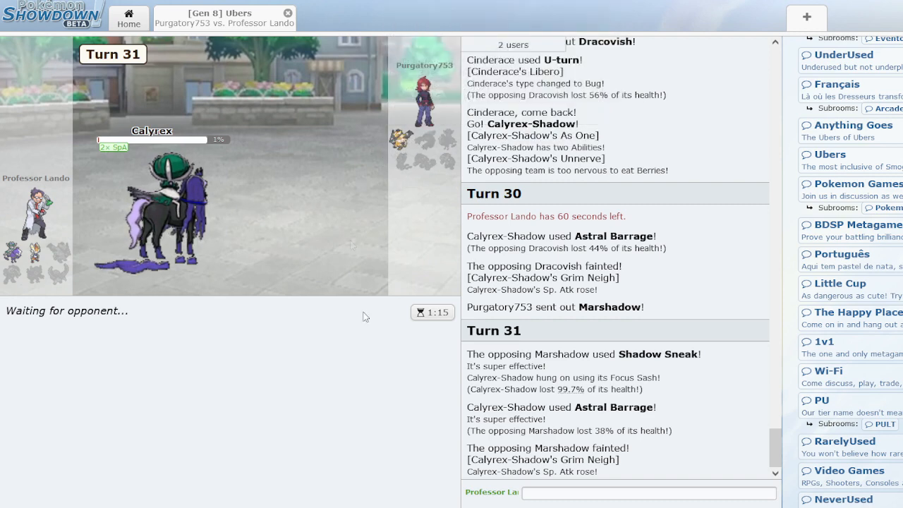
{"action": "mouse_move", "coordinate": [546, 490]}
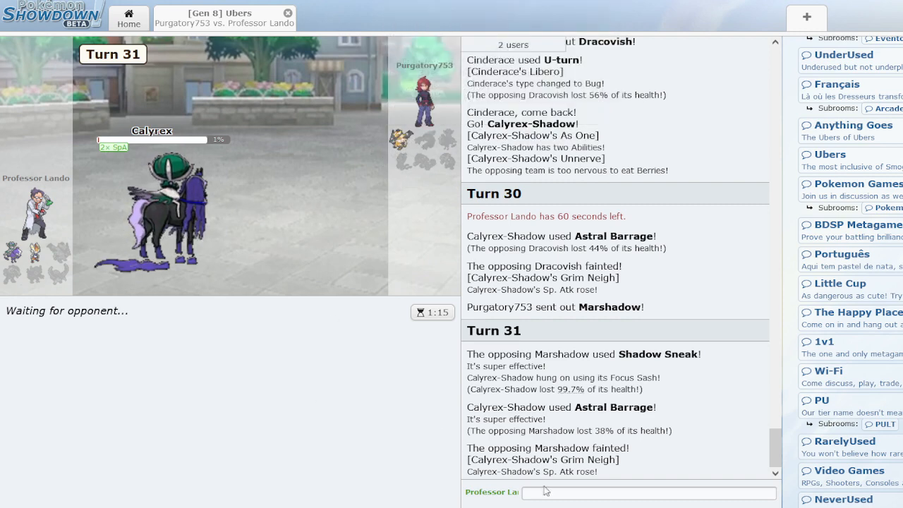
{"action": "mouse_move", "coordinate": [210, 356]}
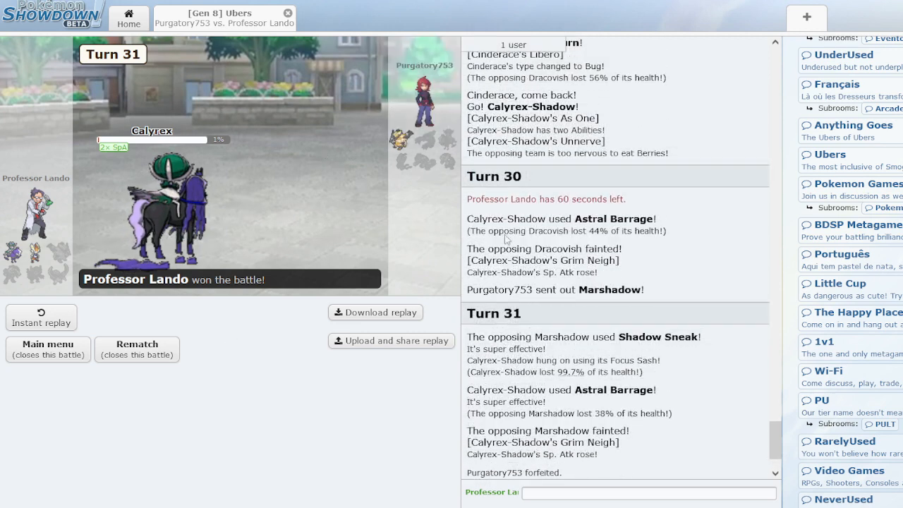
{"action": "mouse_move", "coordinate": [120, 248]}
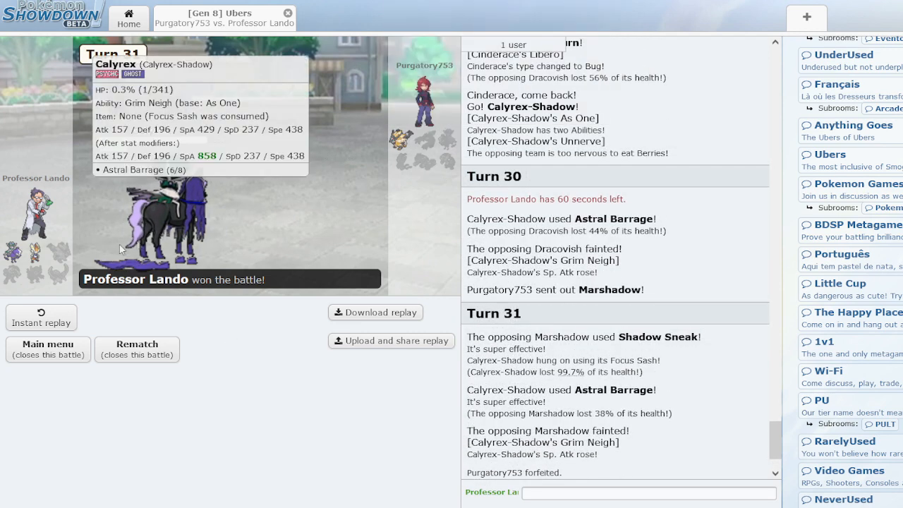
{"action": "mouse_move", "coordinate": [228, 321]}
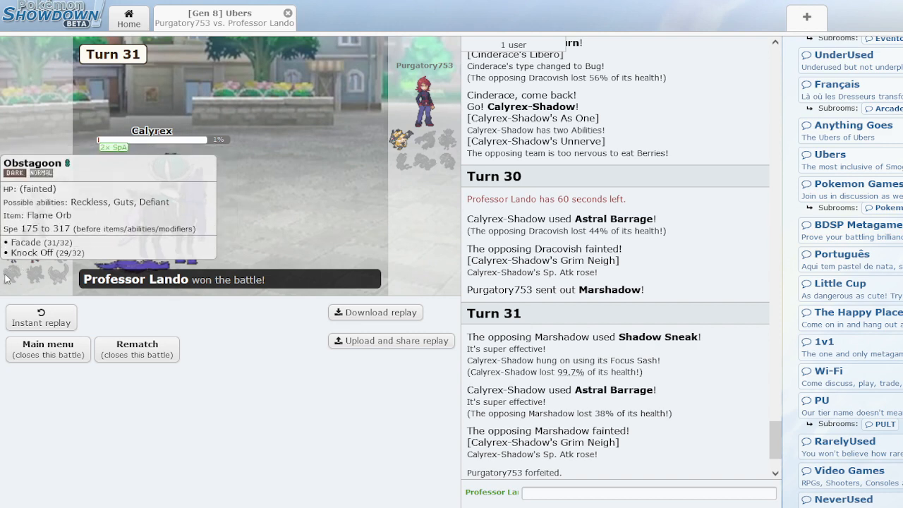
{"action": "mouse_move", "coordinate": [307, 217]}
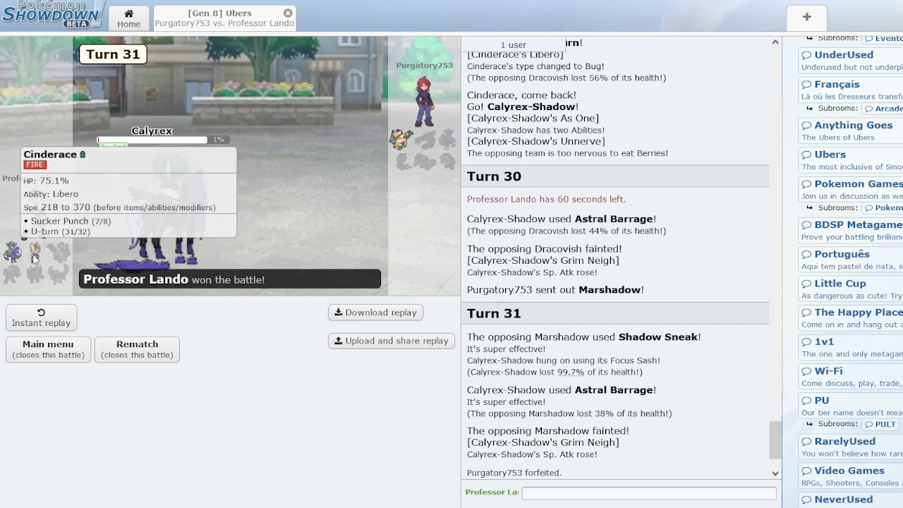
{"action": "mouse_move", "coordinate": [385, 186]}
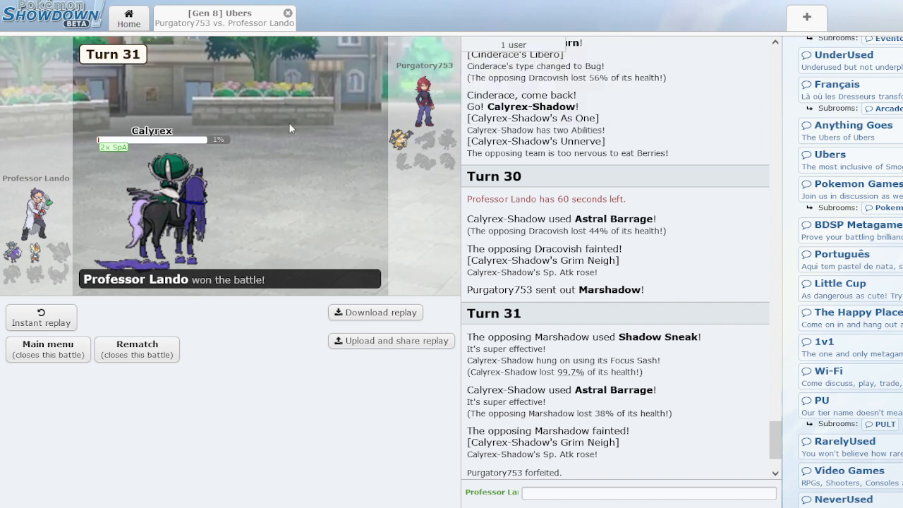
{"action": "mouse_move", "coordinate": [34, 257]}
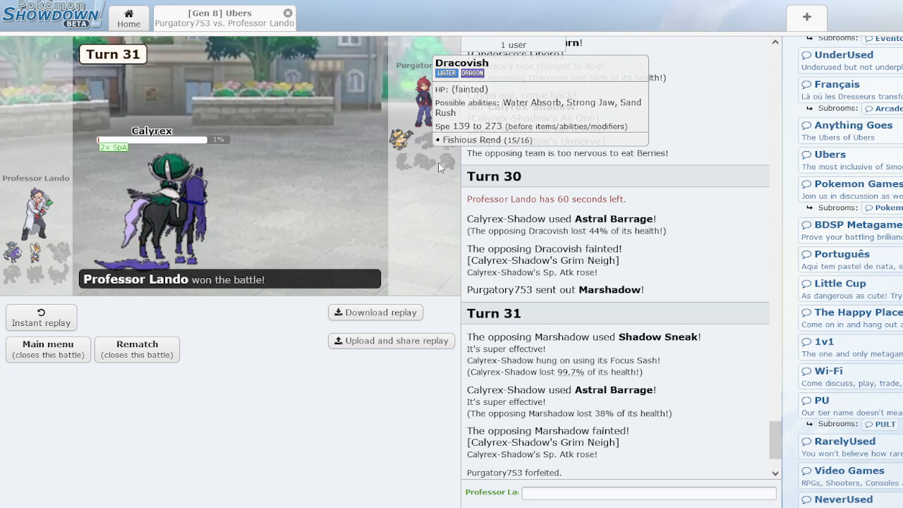
{"action": "mouse_move", "coordinate": [424, 127]}
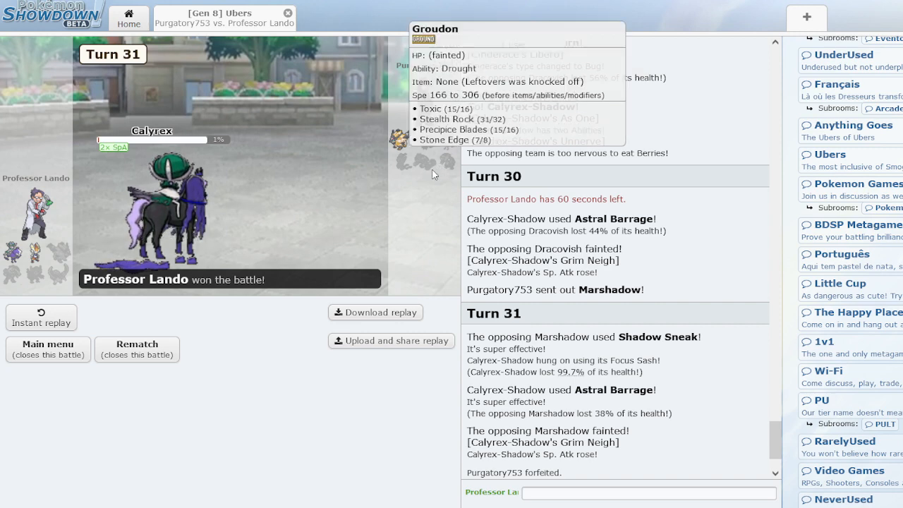
{"action": "mouse_move", "coordinate": [406, 221]}
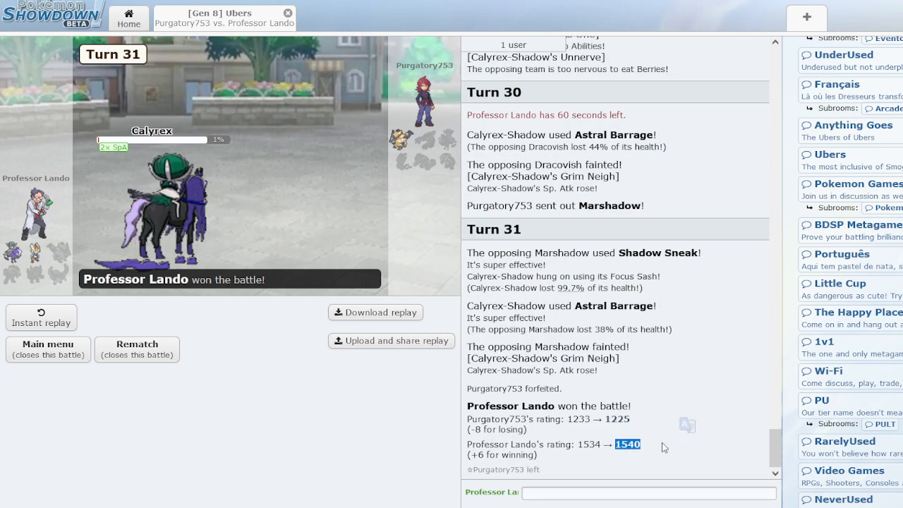
{"action": "left_click", "coordinate": [648, 493]}
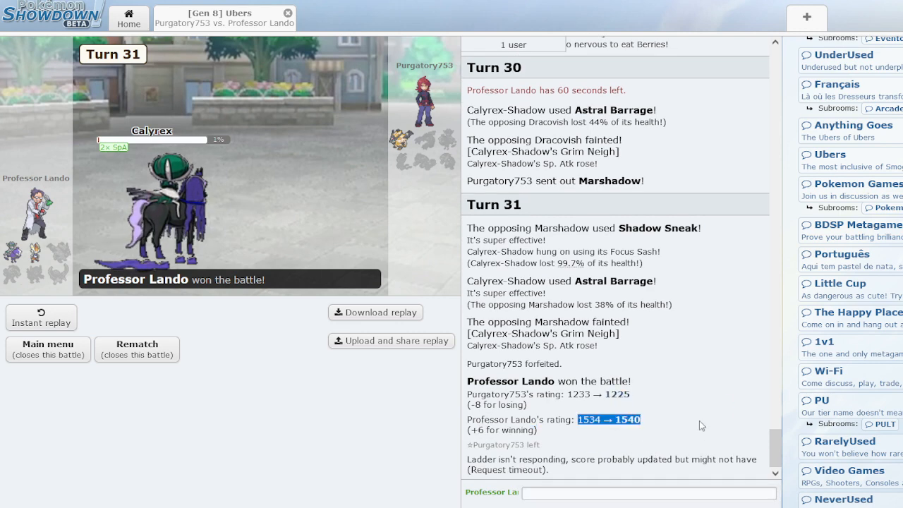
{"action": "left_click", "coordinate": [647, 493]}
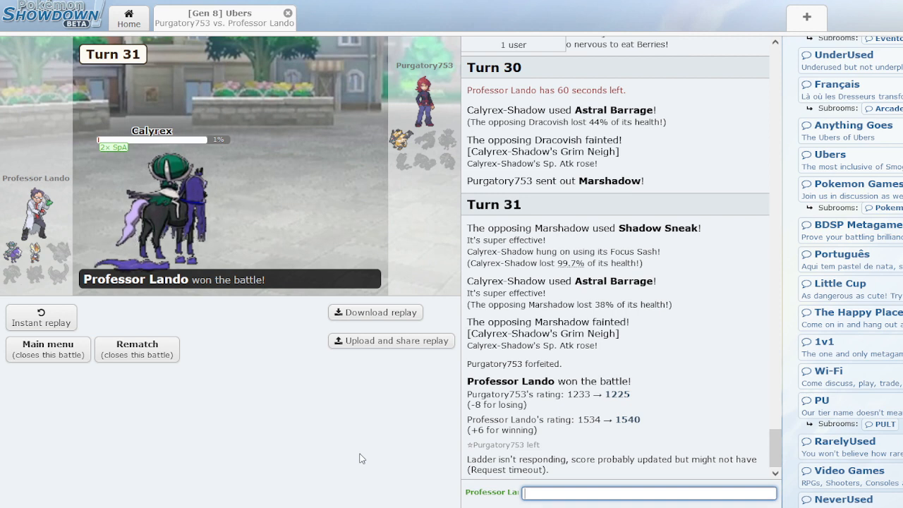
{"action": "mouse_move", "coordinate": [346, 466]}
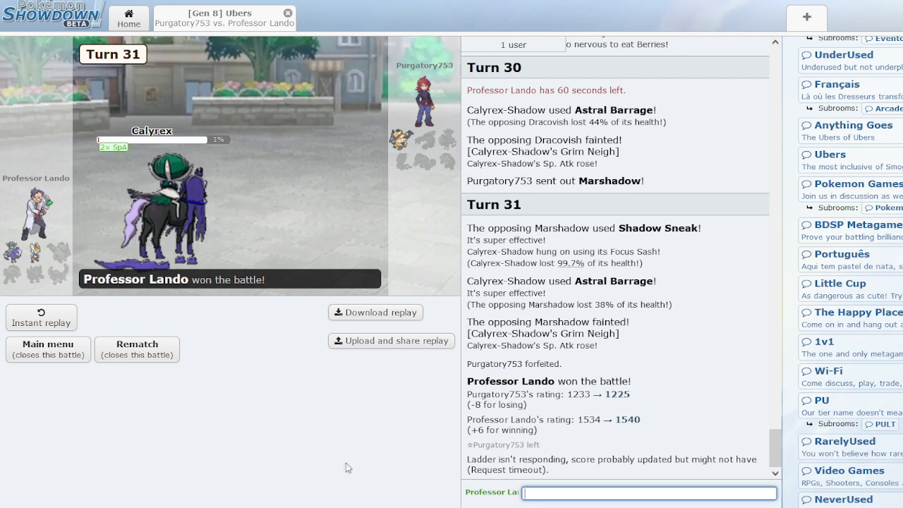